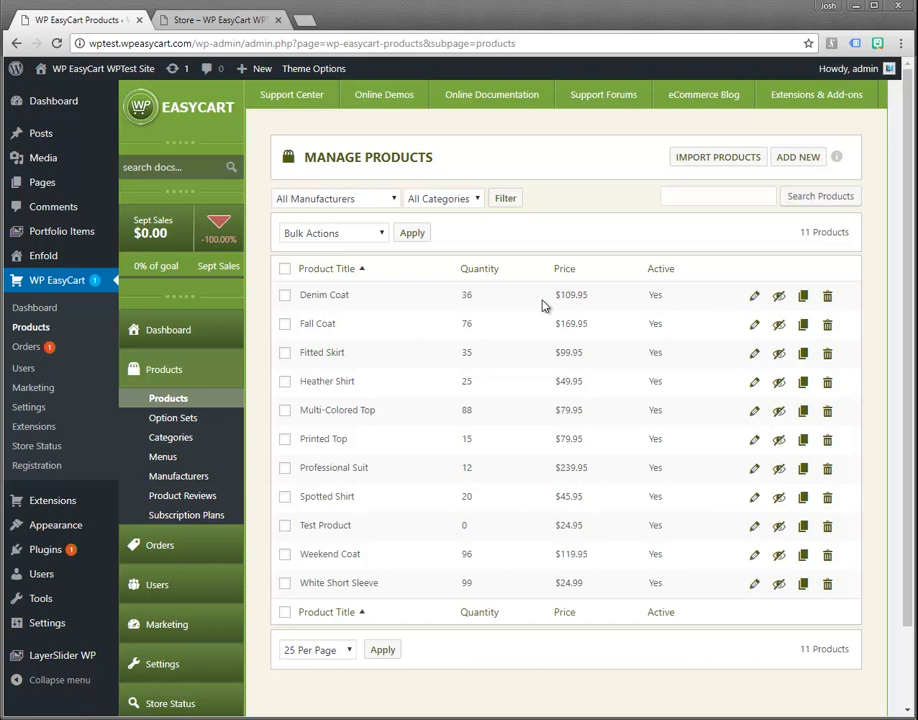
Step: Open the Denim Coat for editing and view it on the storefront in a new tab
click(754, 296)
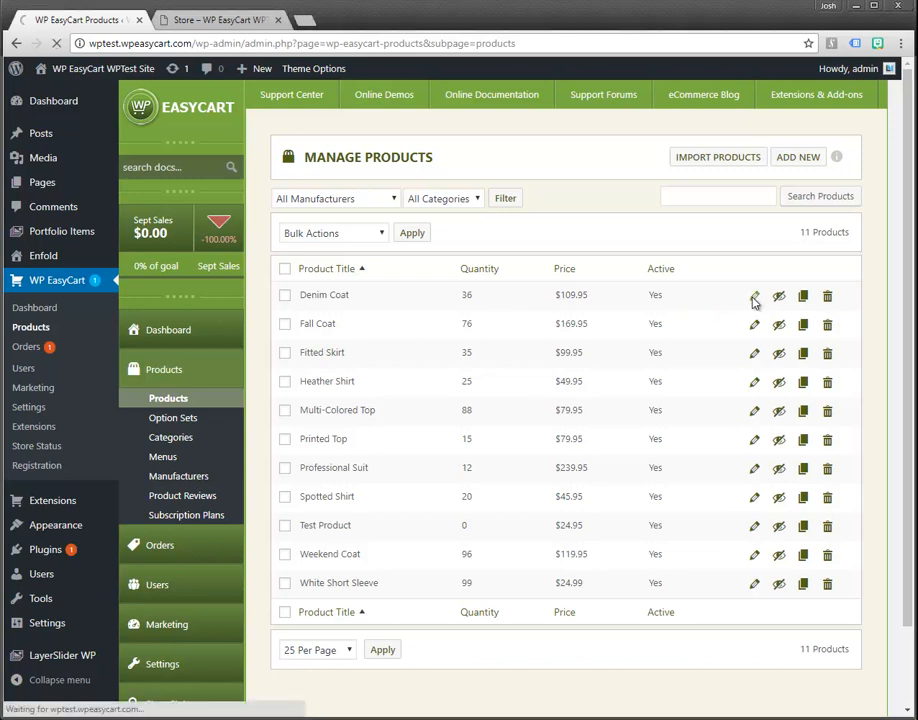
click(754, 296)
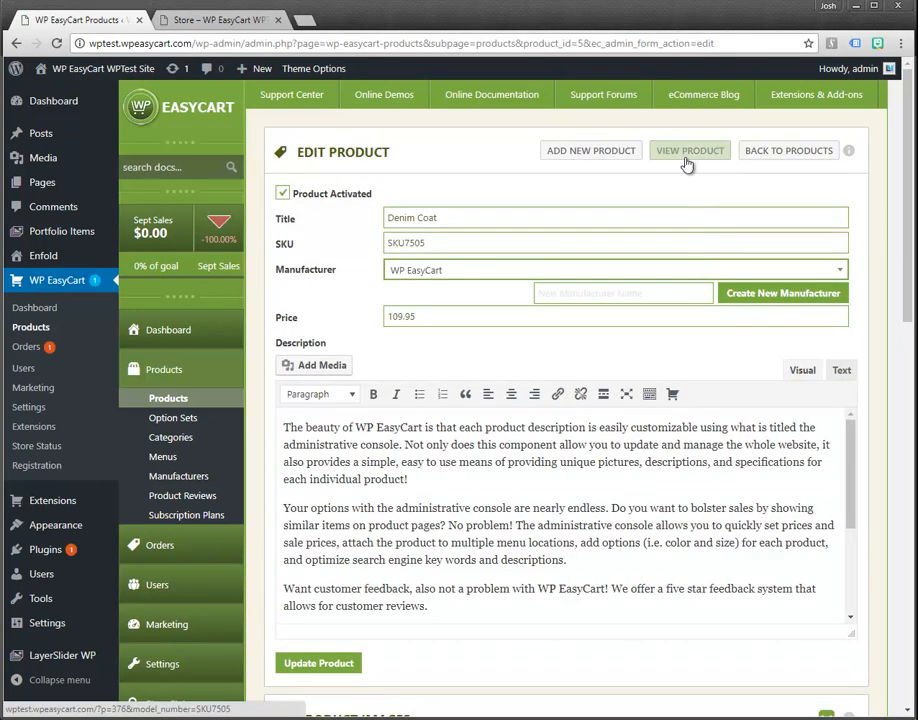
click(688, 150)
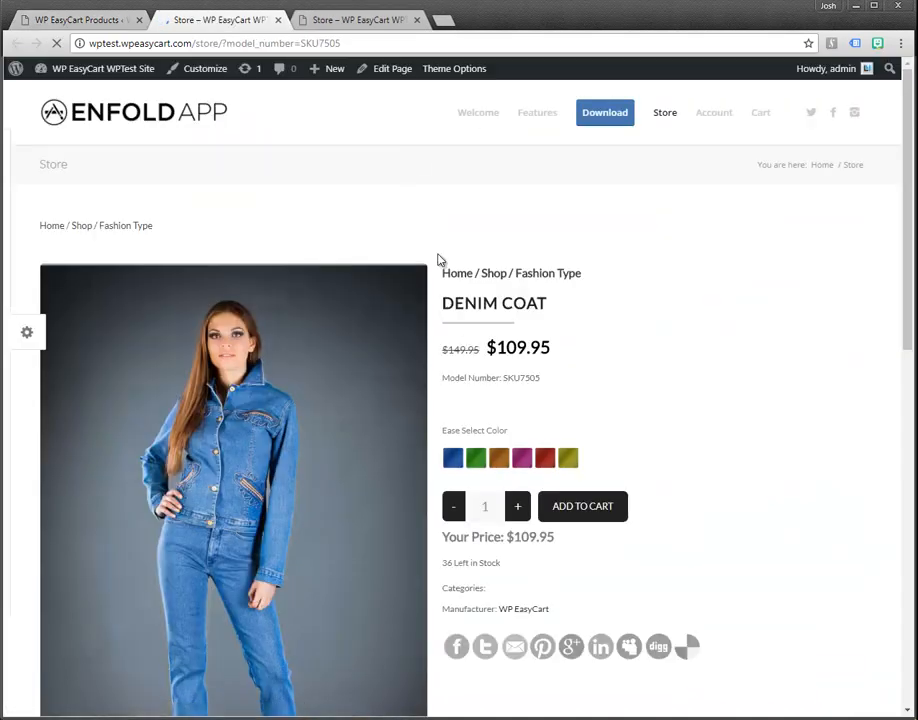
Step: Browse down the Denim Coat storefront page and select one of its colour swatches
scroll(down, 3)
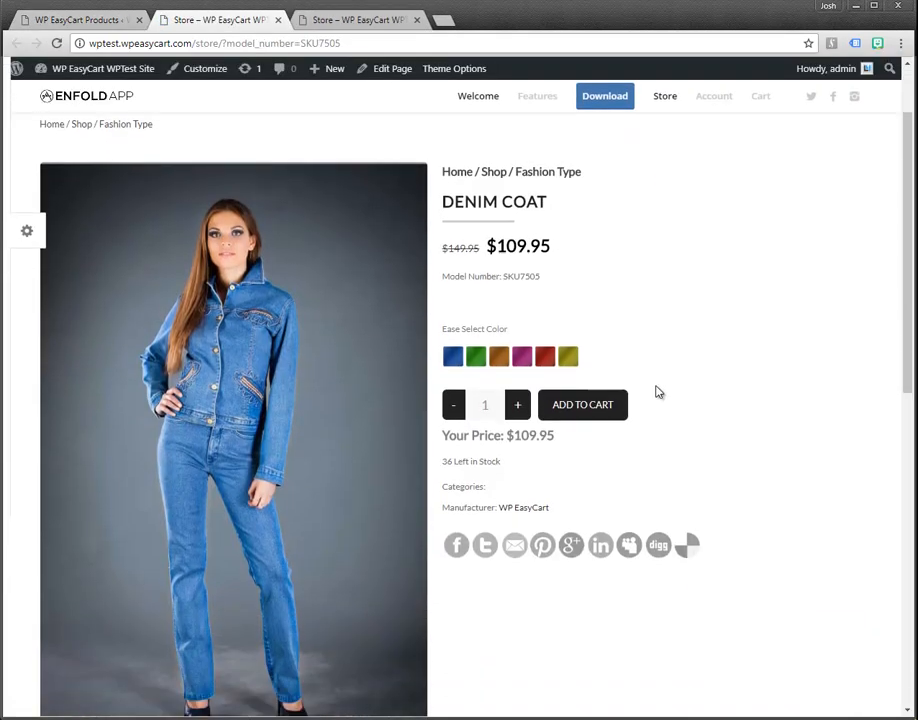
scroll(down, 3)
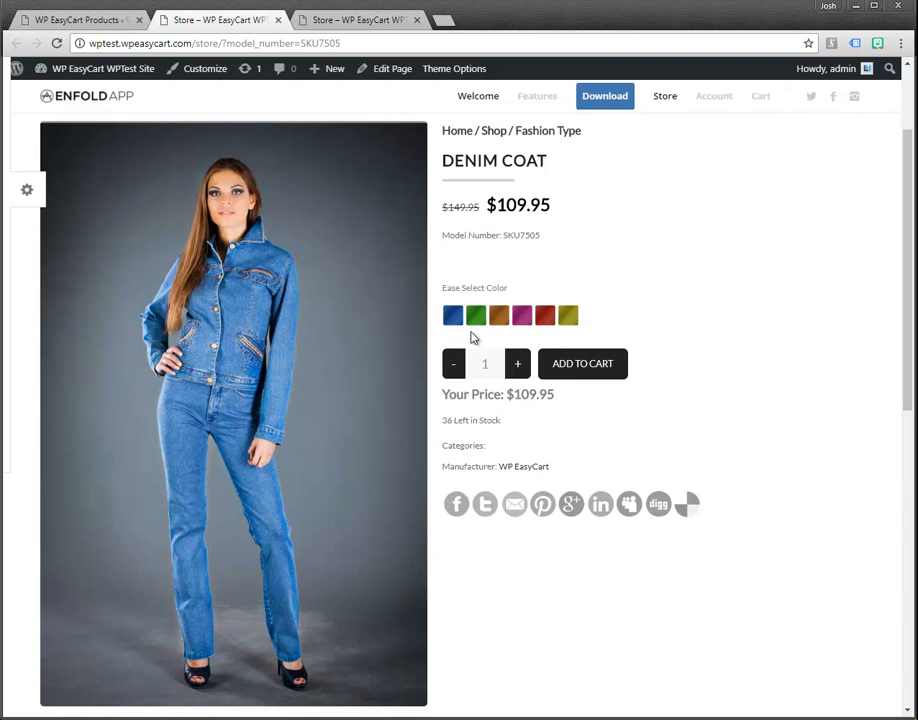
mouse_move(582, 308)
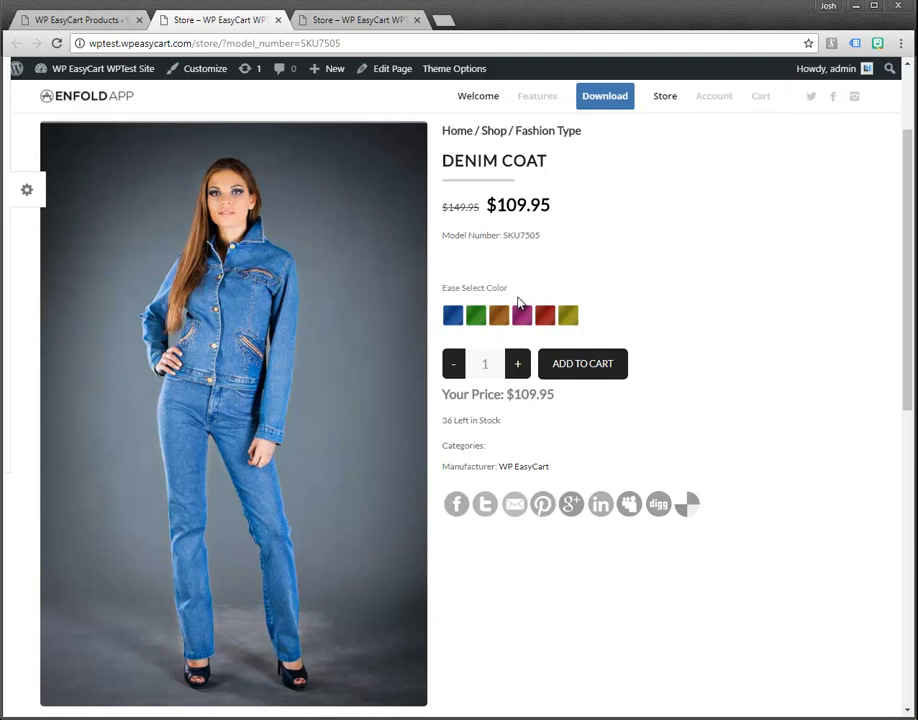
mouse_move(480, 318)
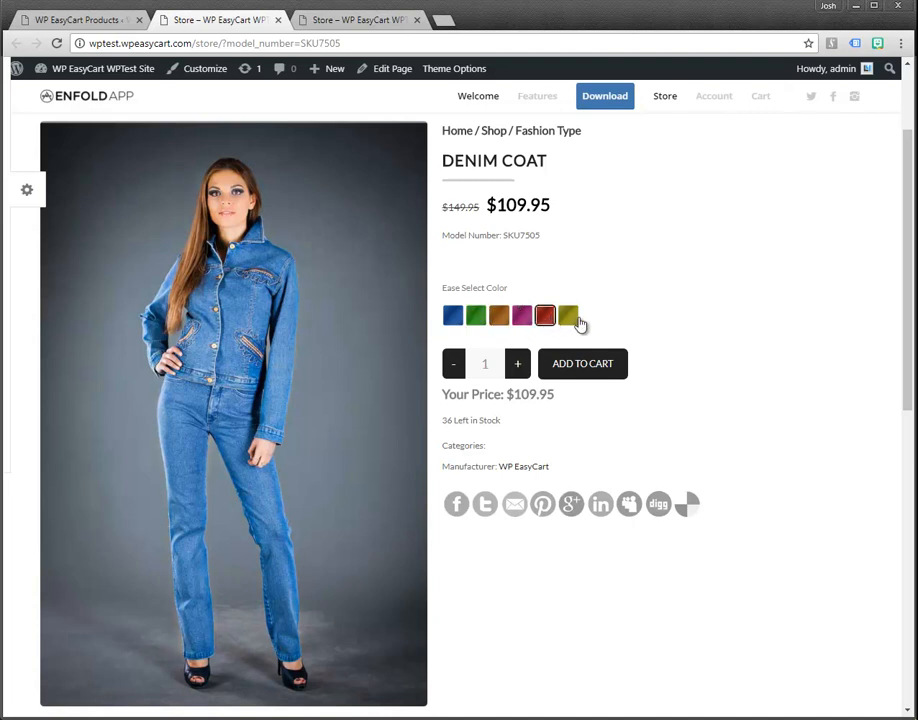
click(500, 316)
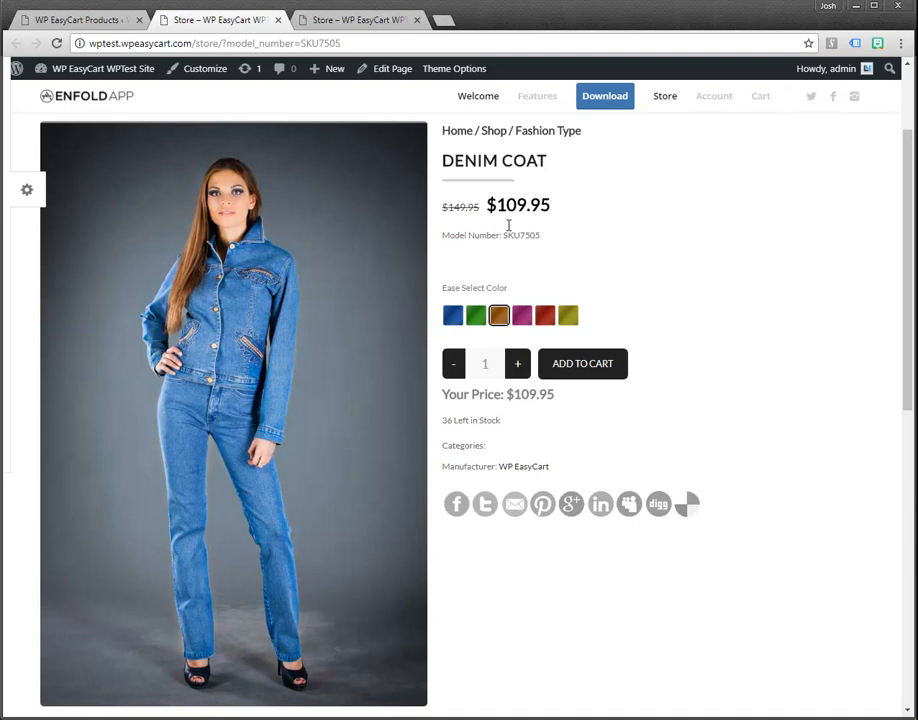
mouse_move(618, 342)
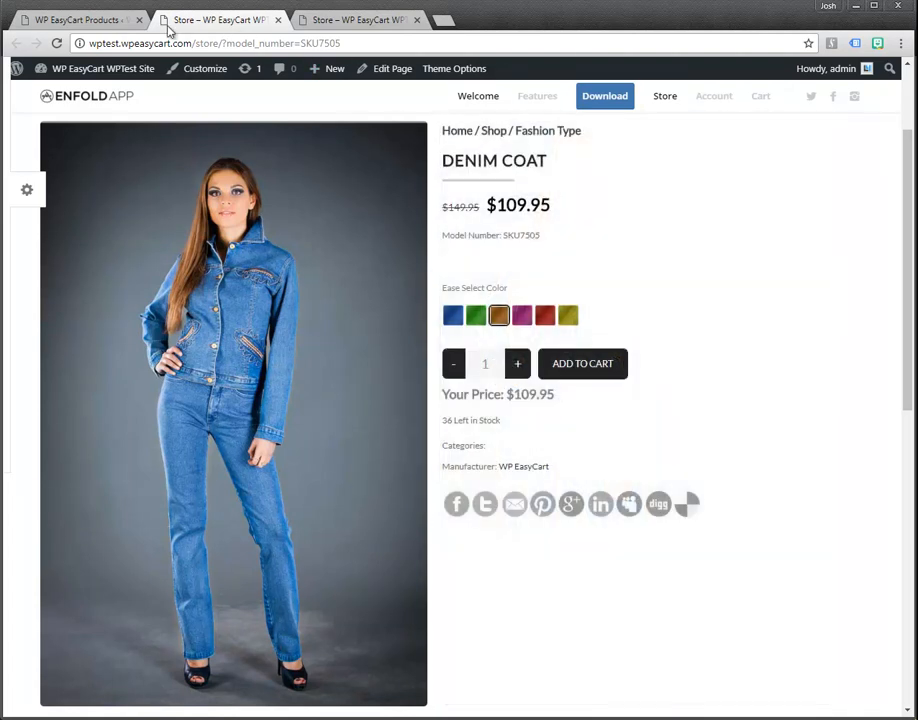
Step: Assign Womens Shirt Sizes as the Denim Coat's Option 2 set and update options
click(76, 20)
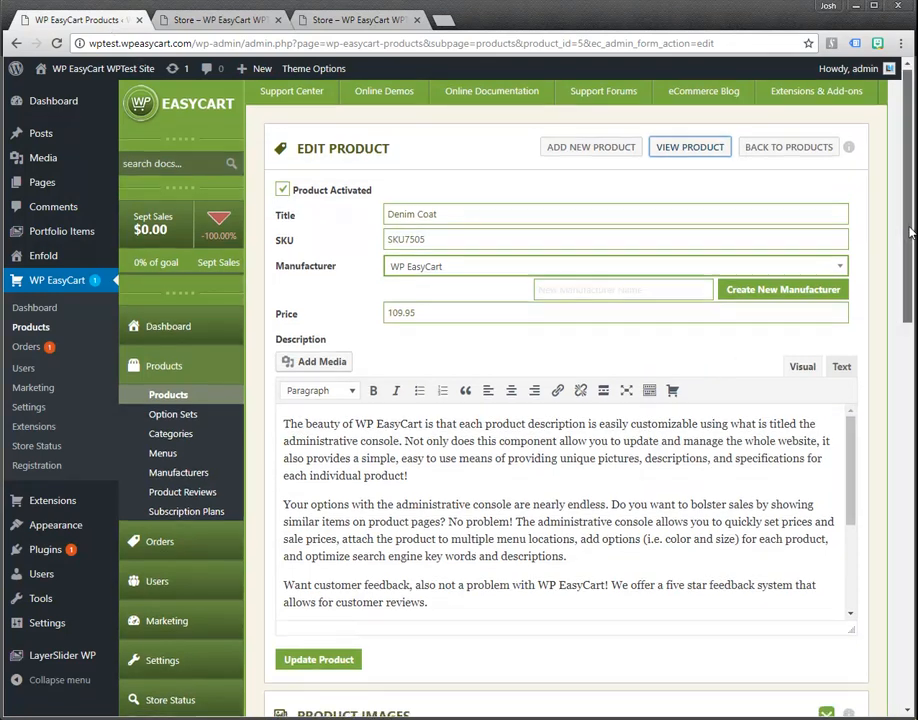
scroll(down, 3)
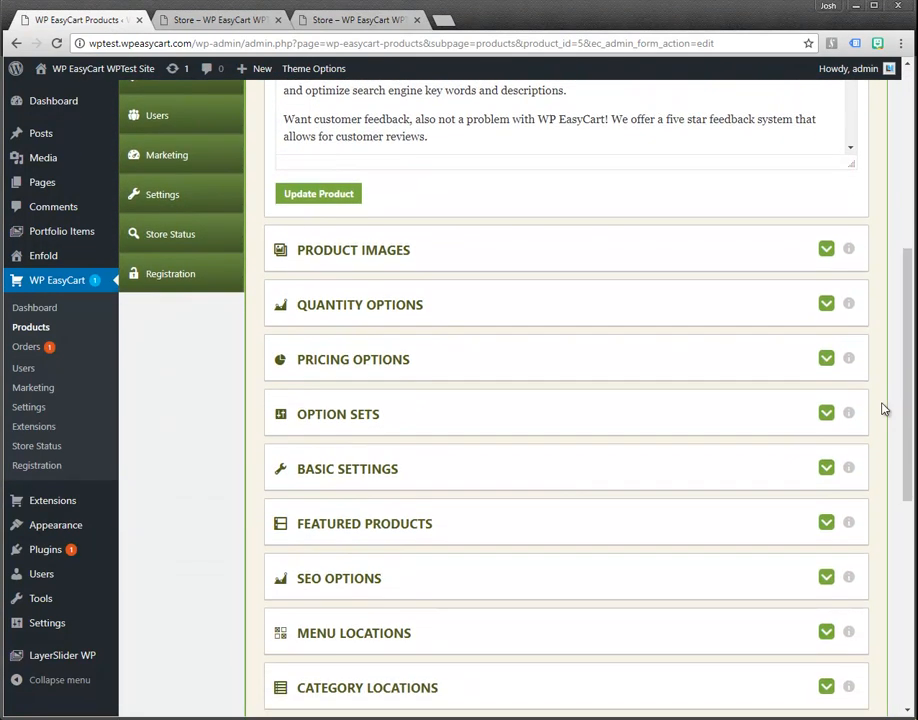
mouse_move(730, 418)
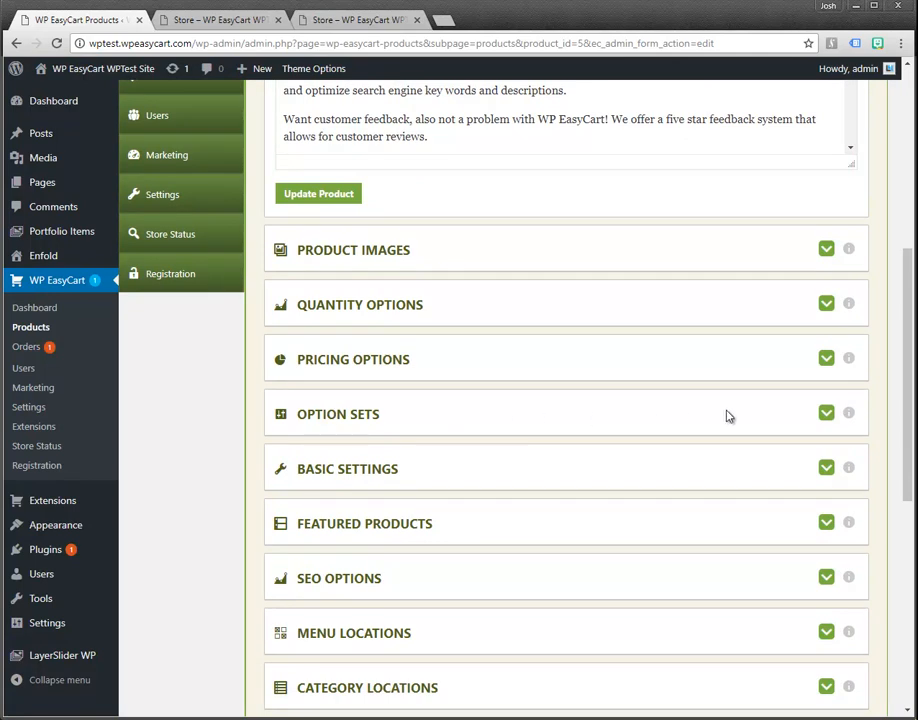
click(826, 412)
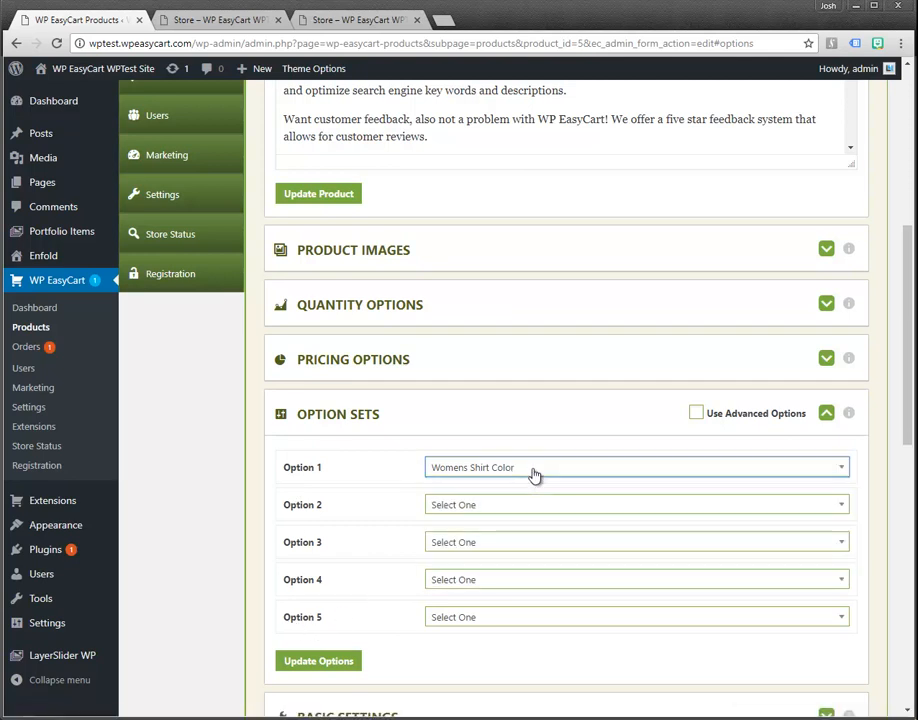
mouse_move(488, 504)
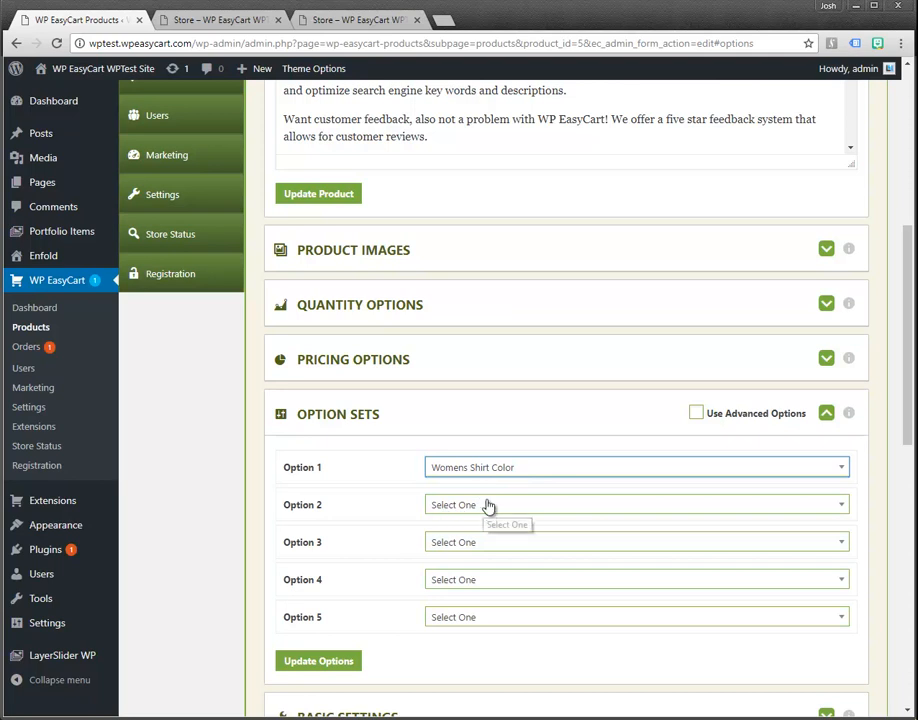
click(318, 660)
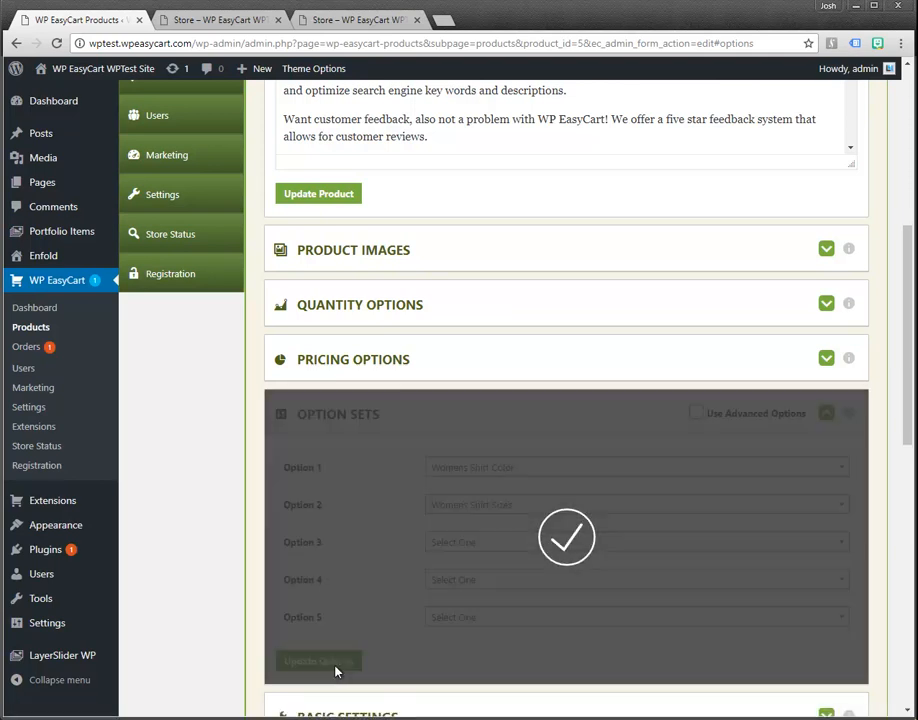
Step: Reload the coat's storefront page and test a colour swatch and a size box
click(216, 20)
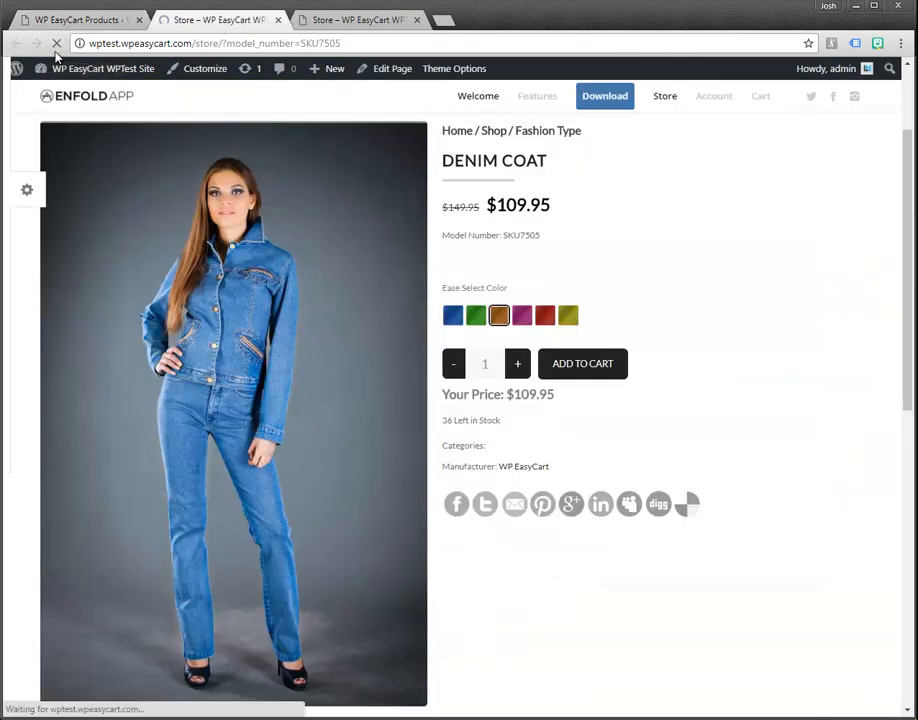
click(476, 316)
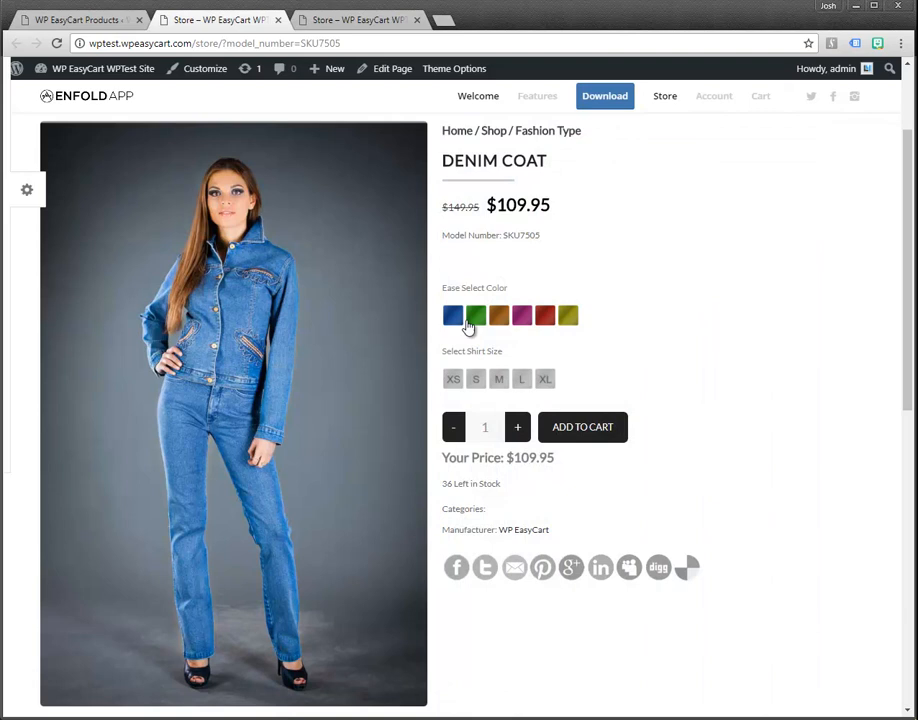
click(520, 378)
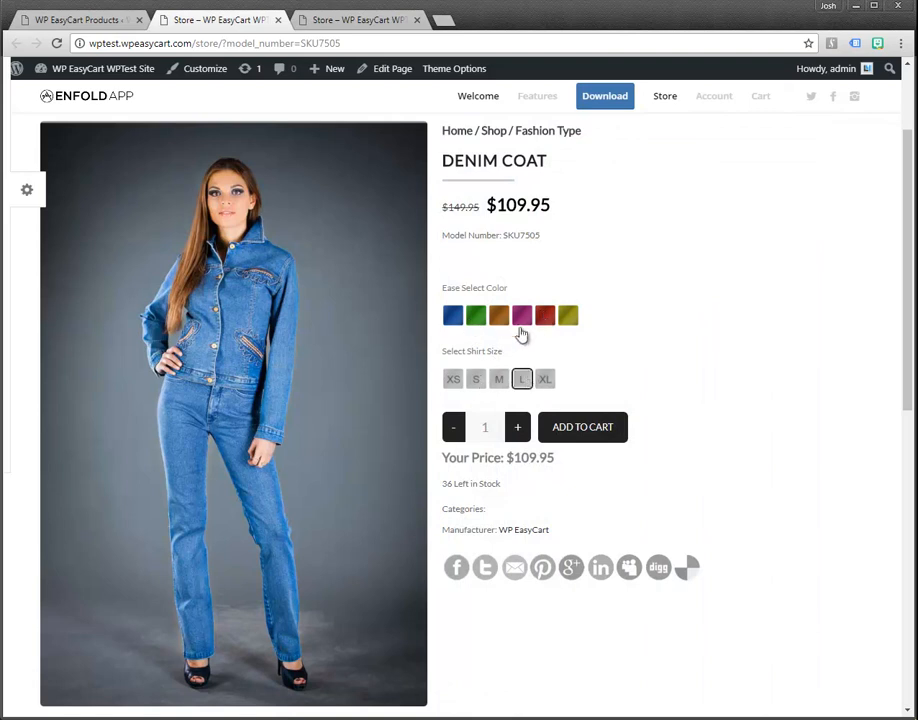
click(498, 316)
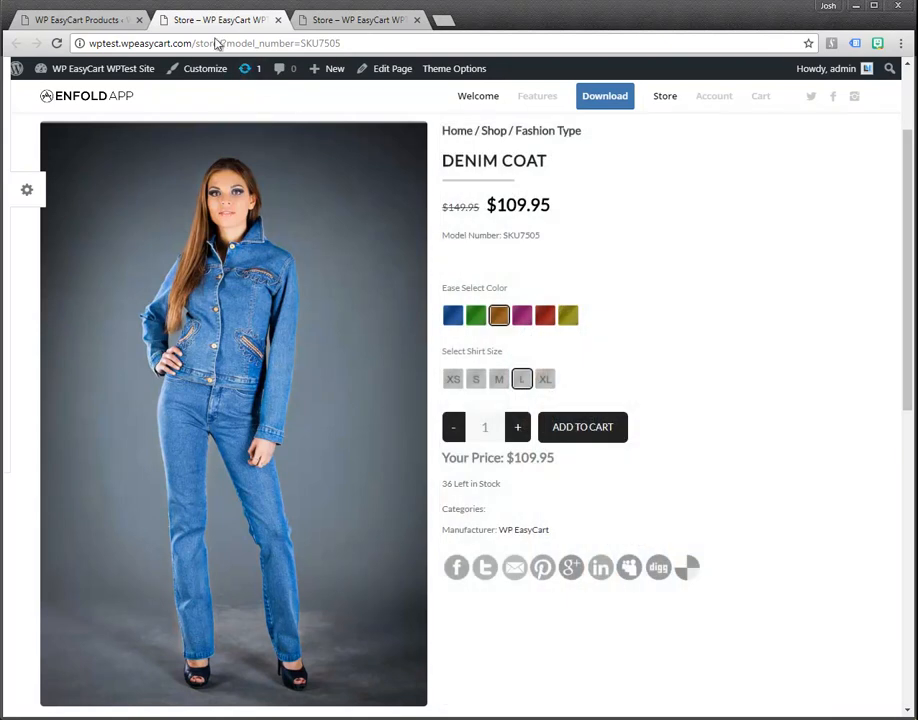
Step: Switch back to the Denim Coat's admin Edit Product tab
click(80, 20)
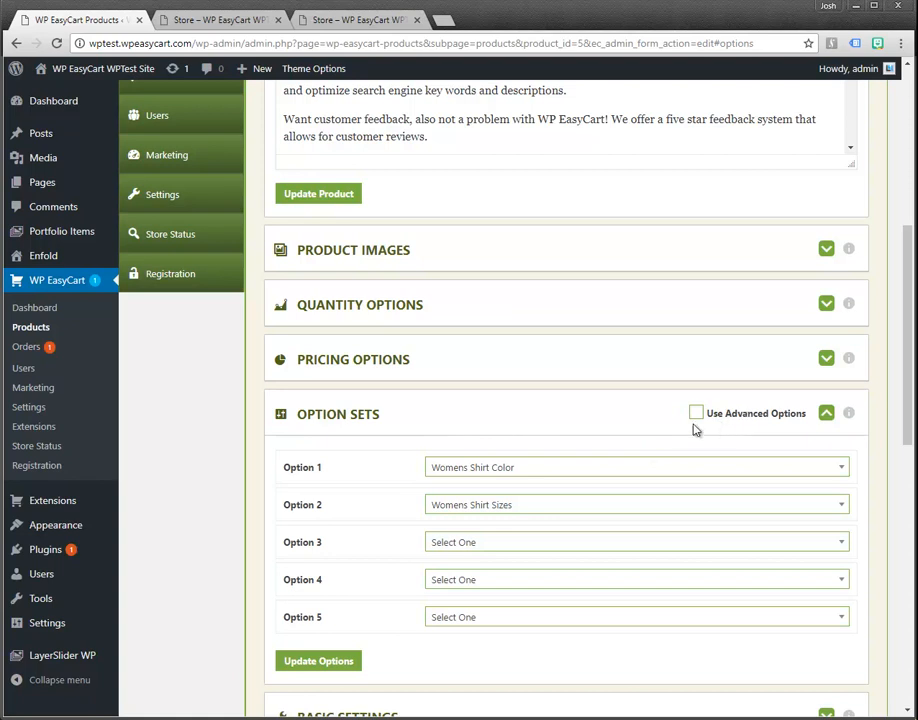
mouse_move(638, 616)
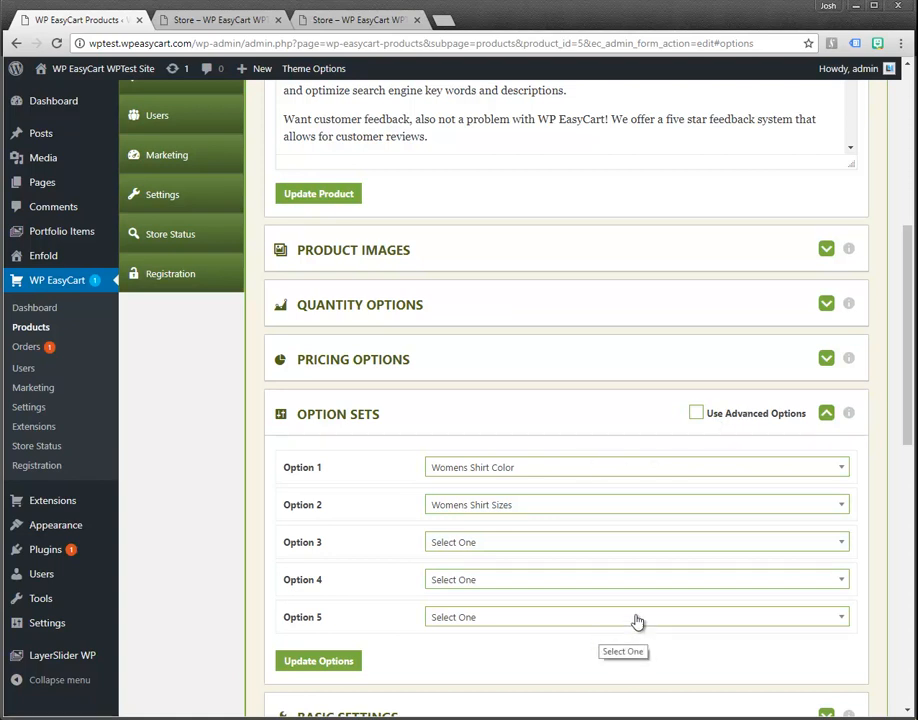
mouse_move(748, 590)
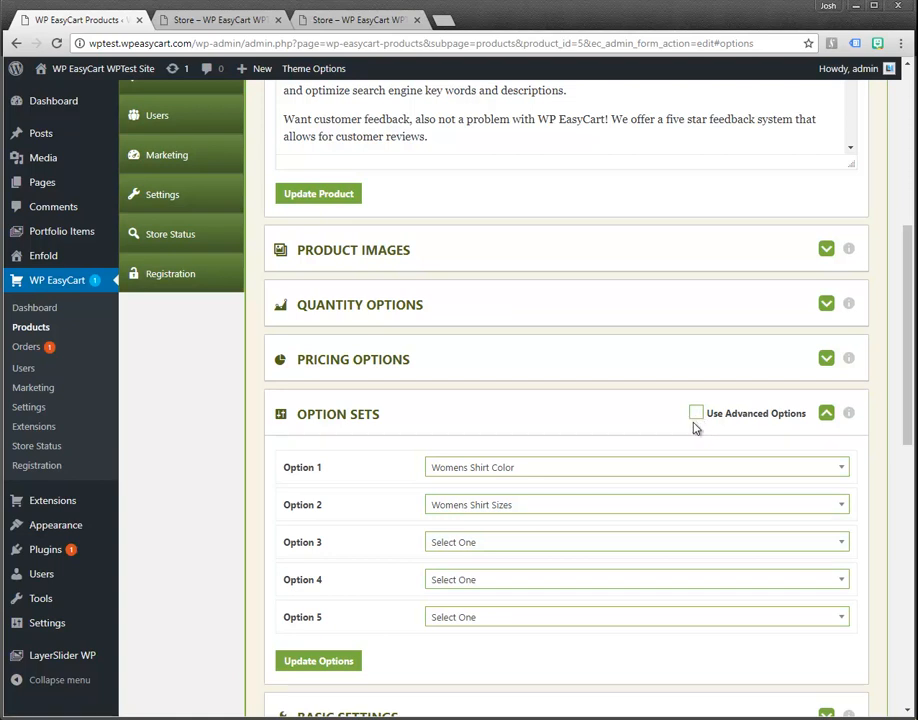
mouse_move(724, 436)
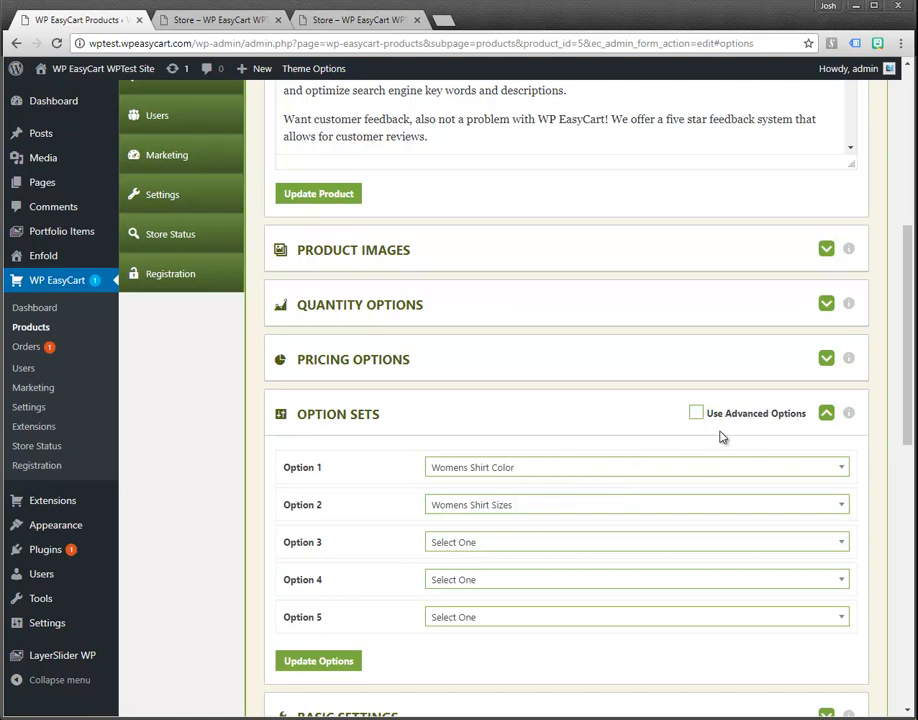
mouse_move(810, 486)
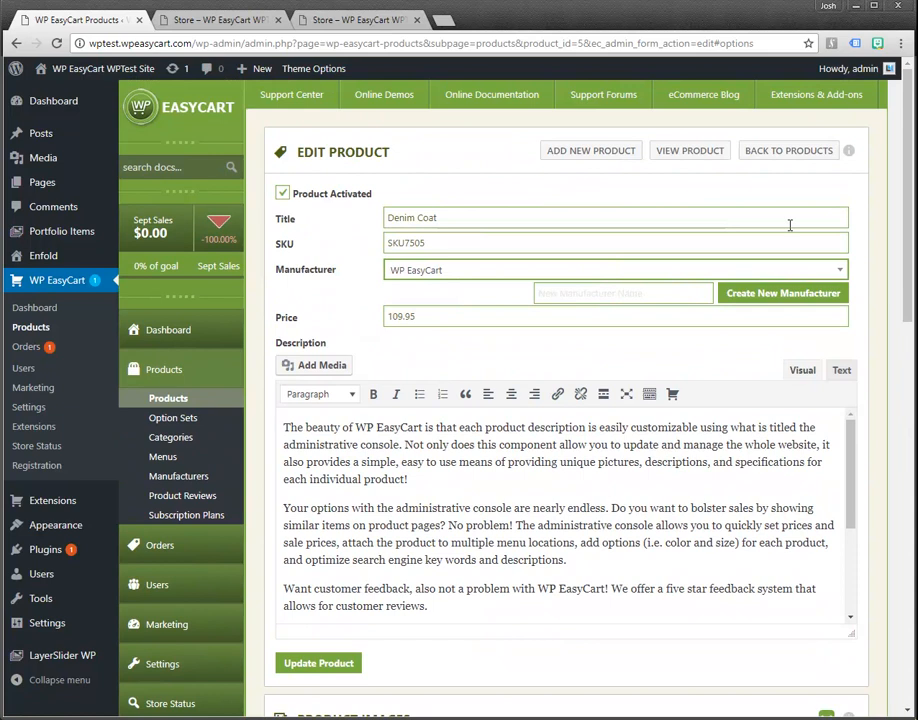
Step: Go back to the product list and open Test Product (price 24.95) for editing
click(788, 150)
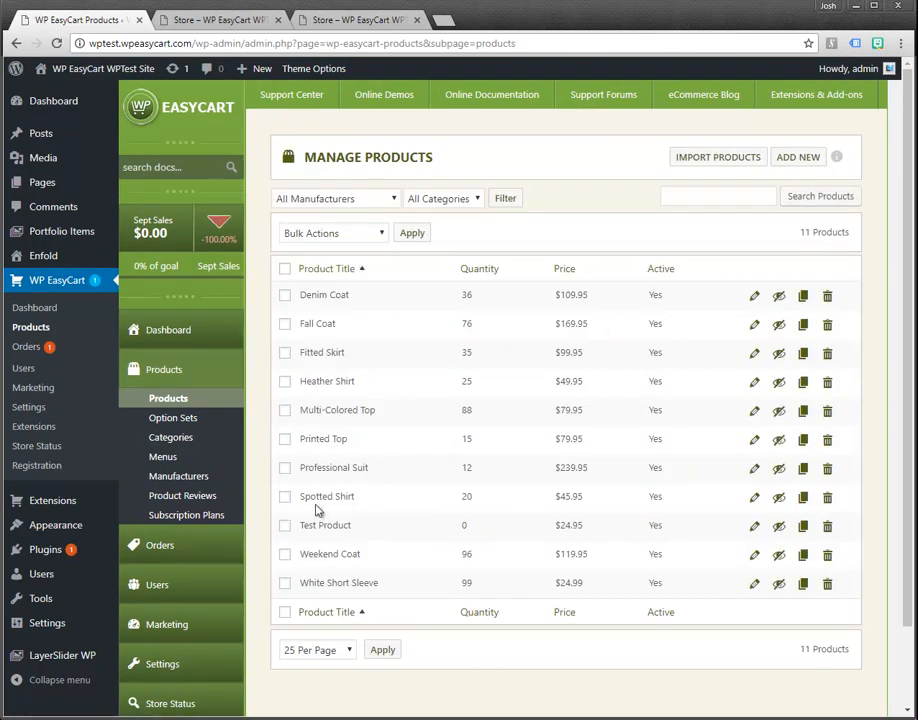
click(754, 528)
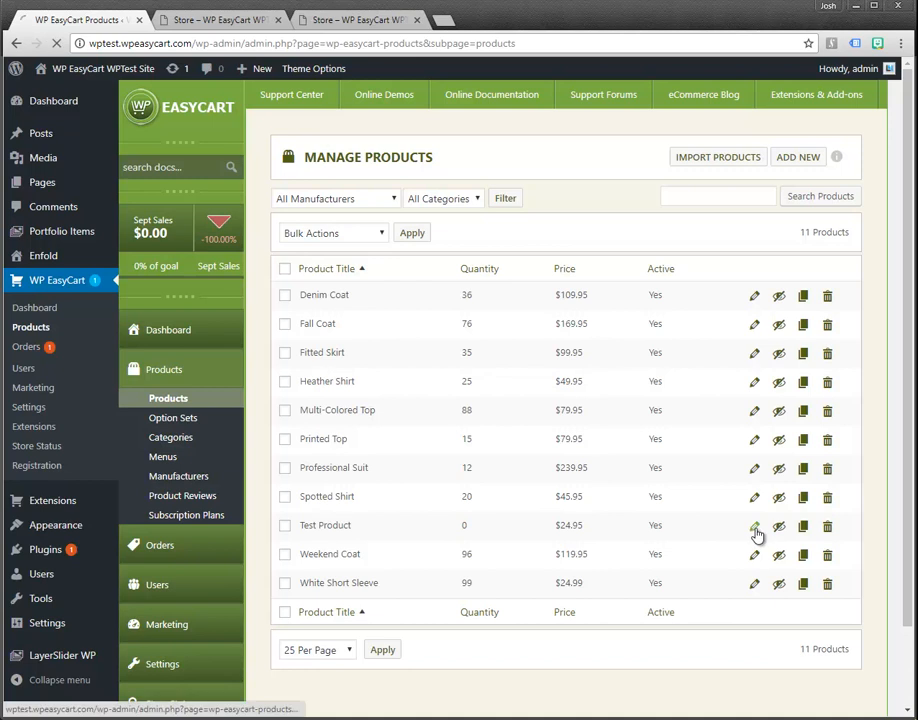
click(754, 524)
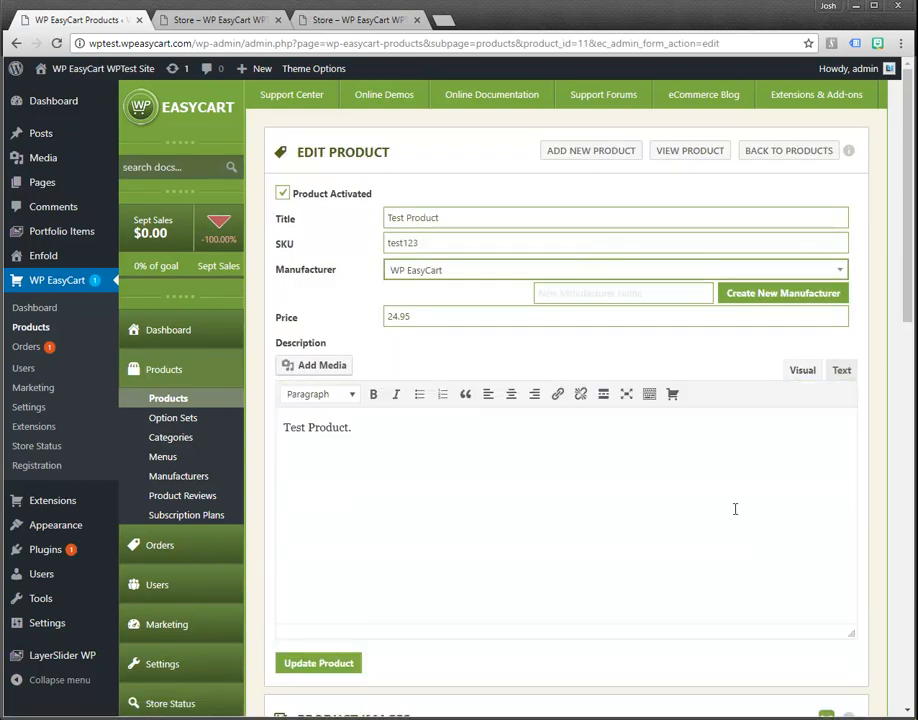
scroll(down, 3)
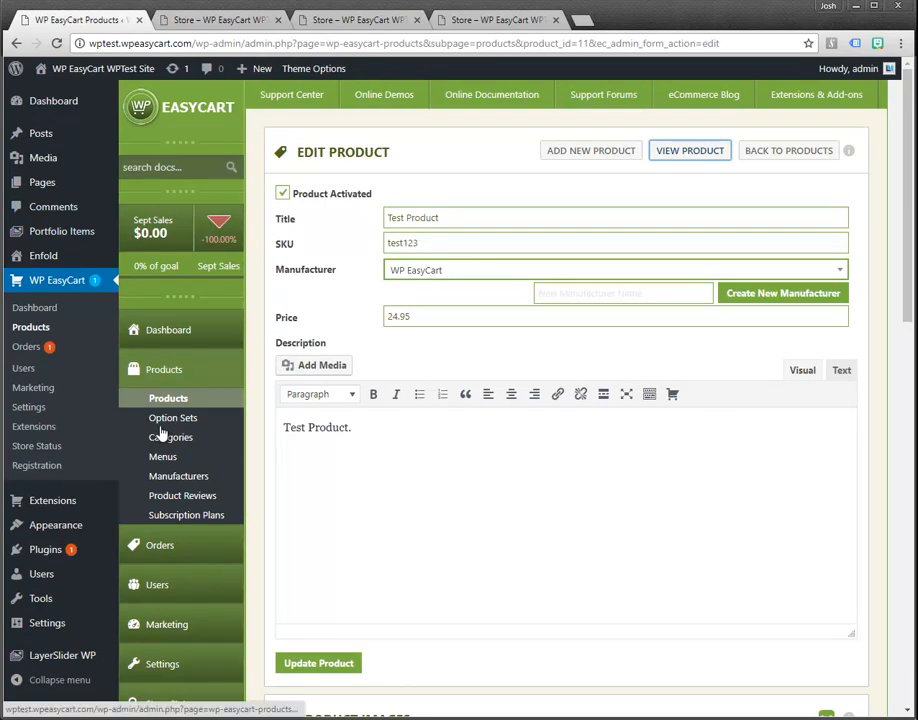
click(172, 418)
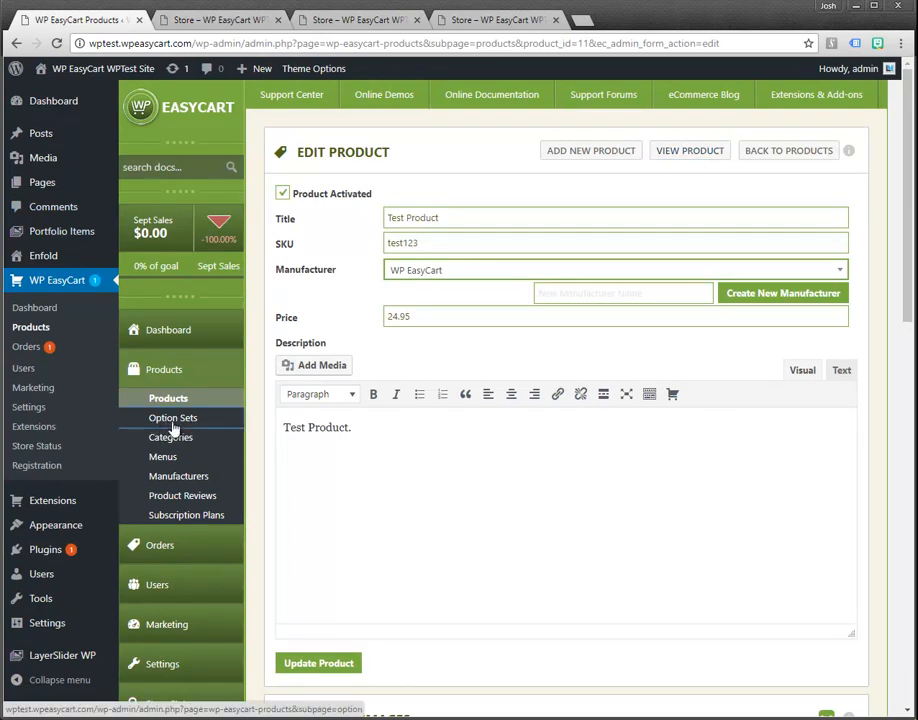
Step: In Option Sets, start a new Advanced Combo Box option set named Watch Style
click(172, 418)
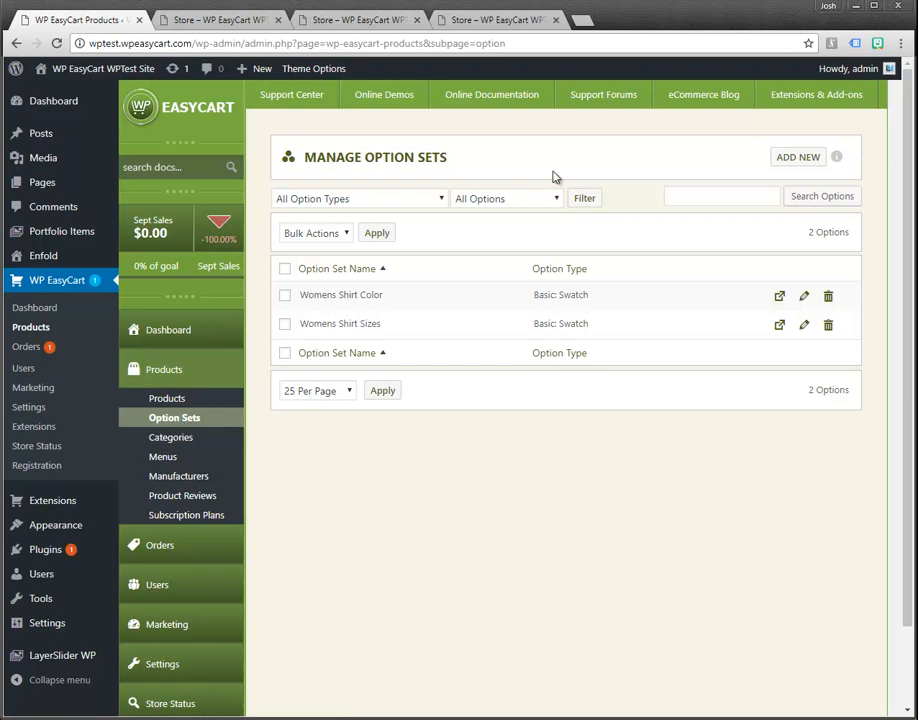
mouse_move(772, 264)
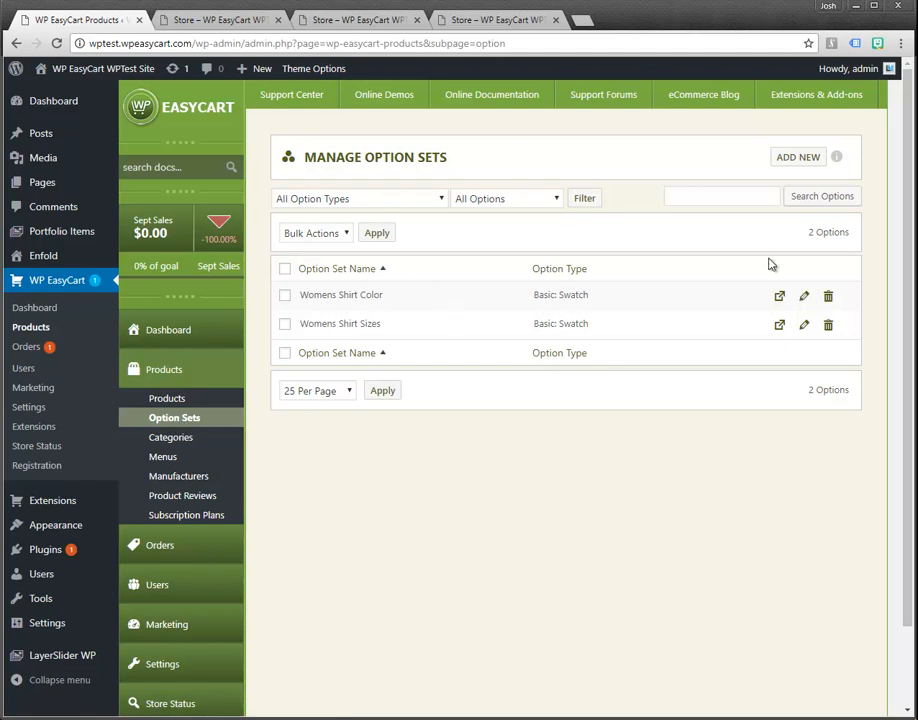
click(798, 156)
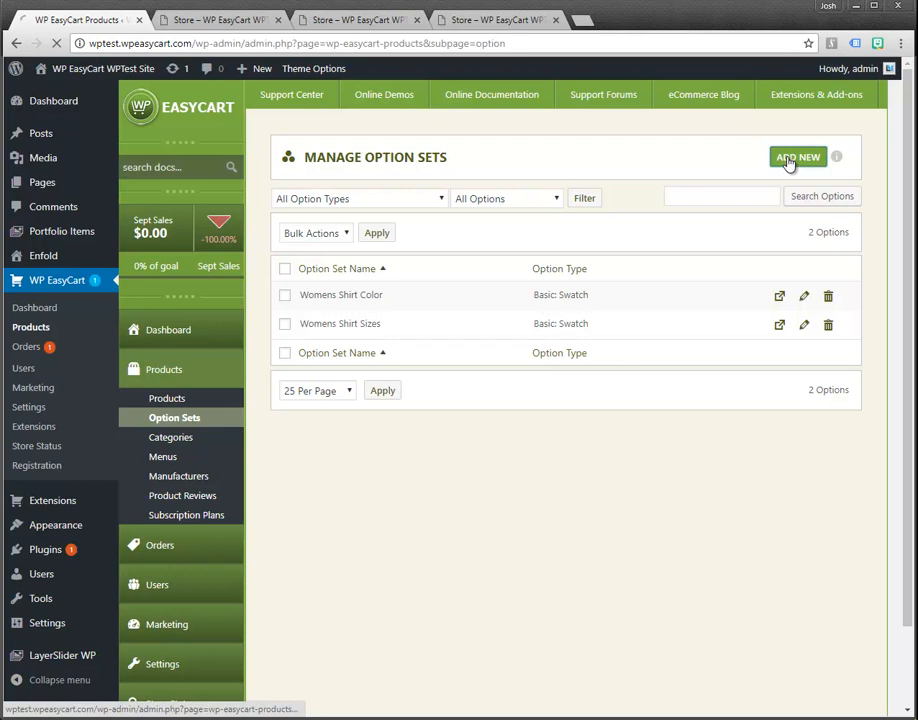
click(796, 156)
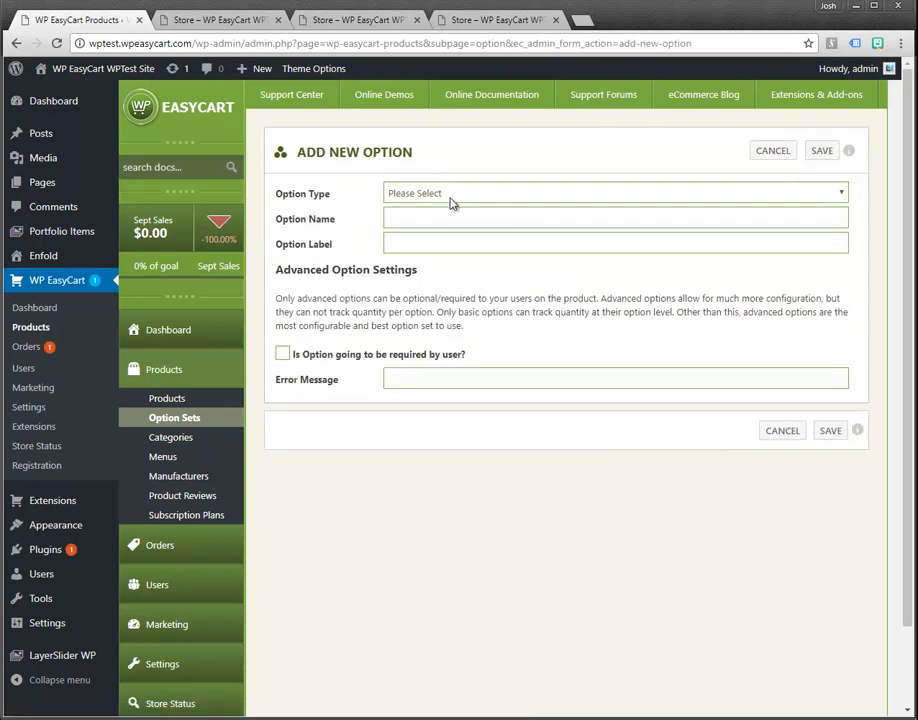
click(614, 192)
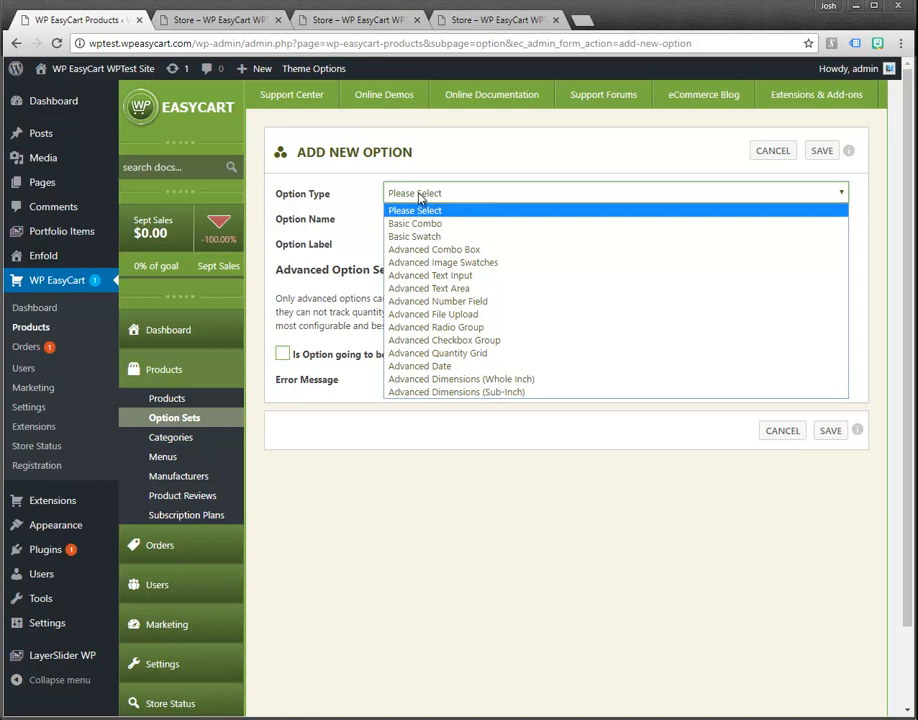
mouse_move(444, 262)
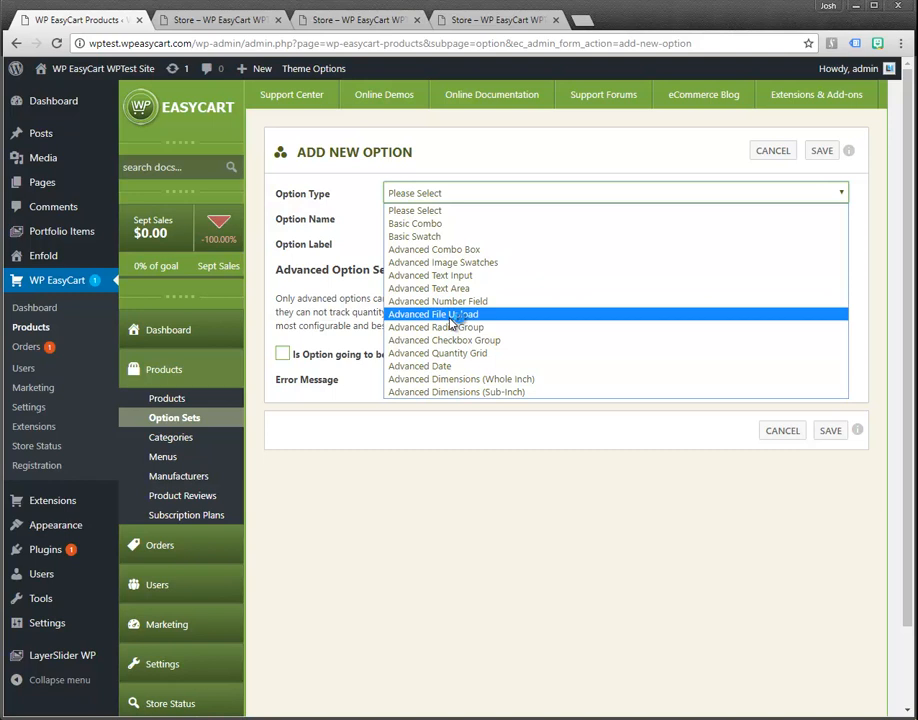
mouse_move(452, 340)
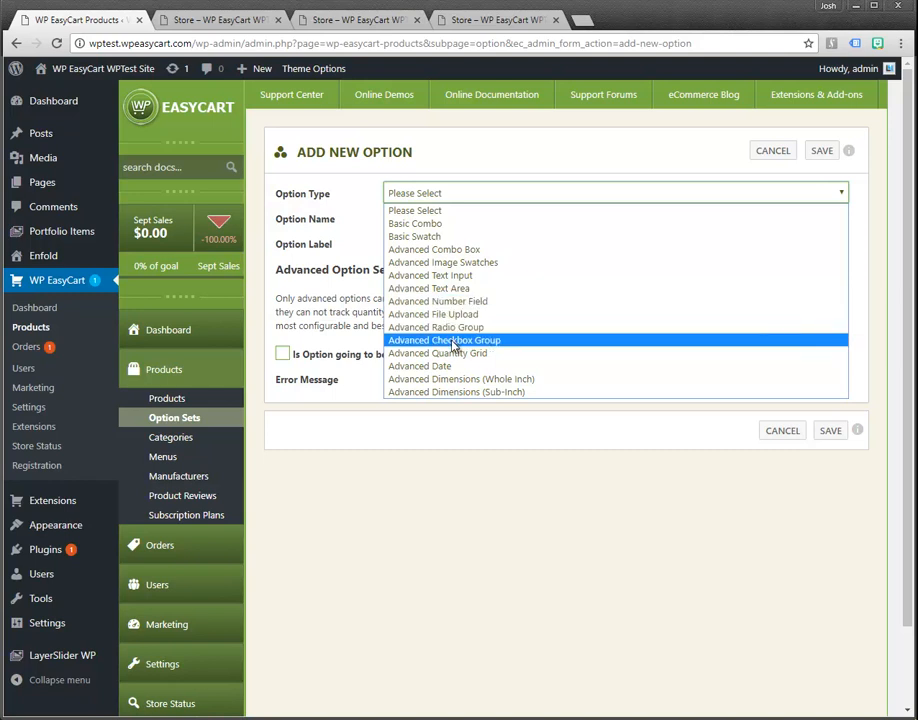
mouse_move(460, 380)
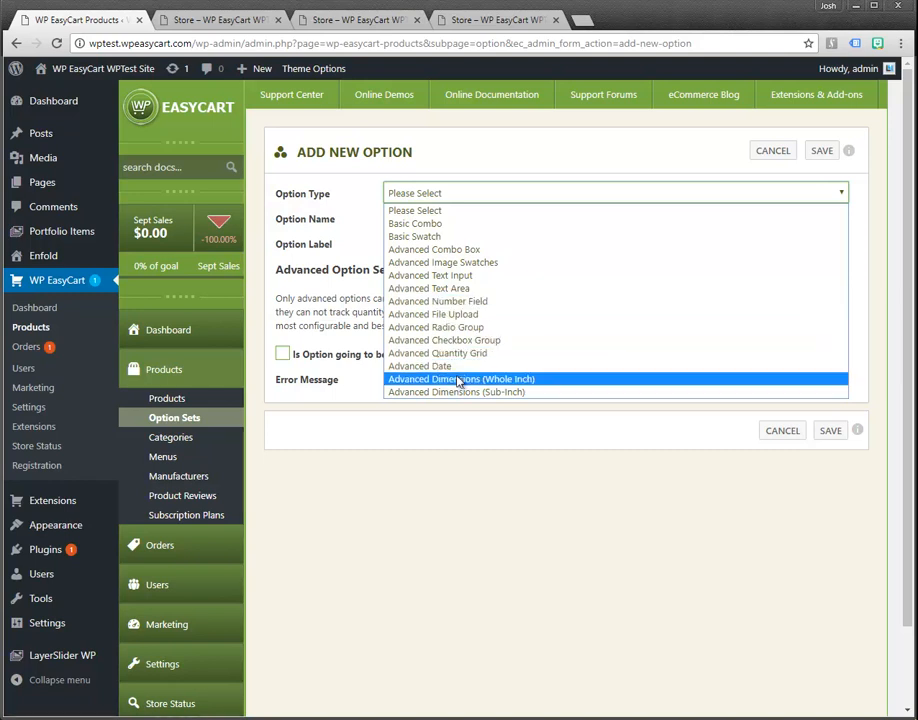
mouse_move(456, 390)
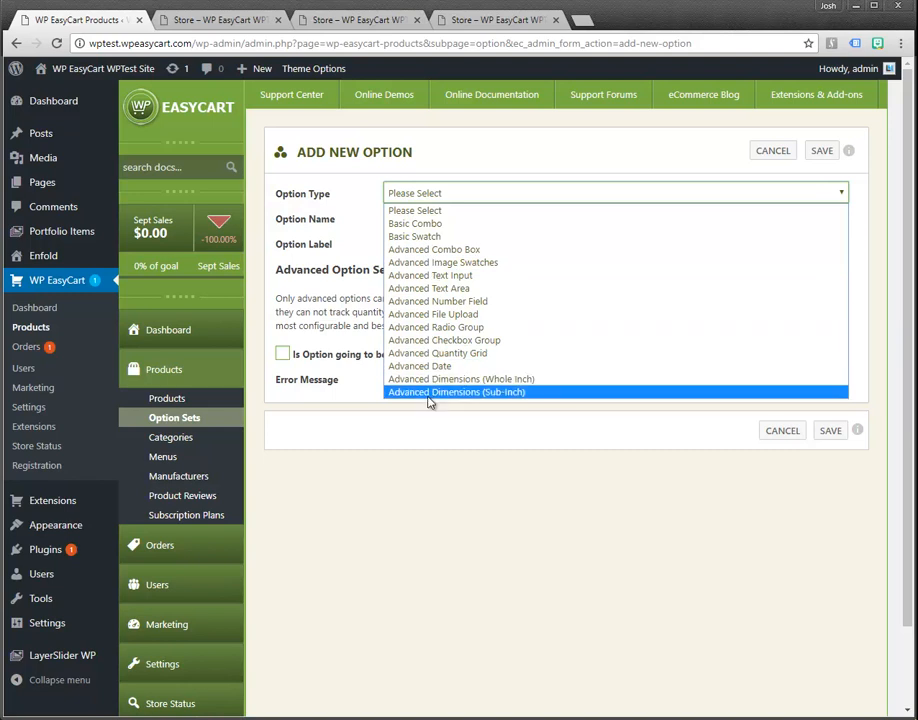
mouse_move(442, 262)
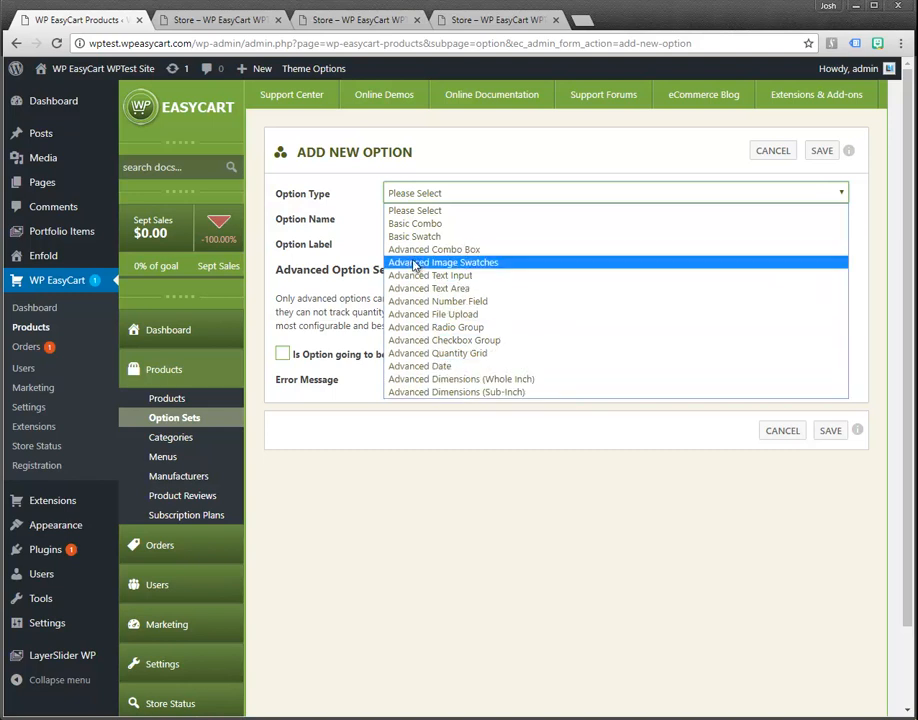
mouse_move(414, 224)
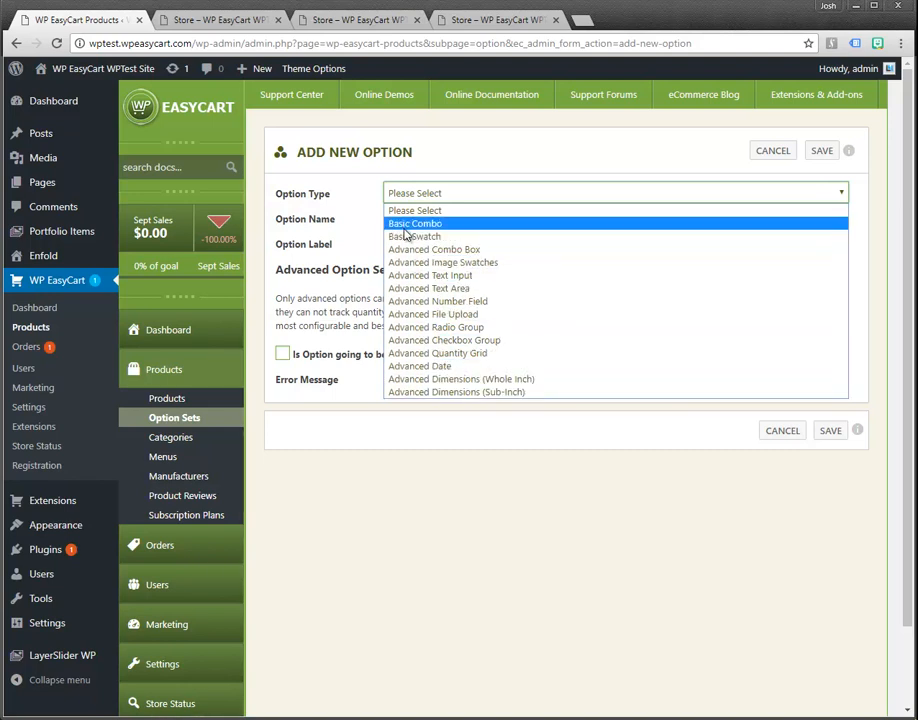
mouse_move(414, 236)
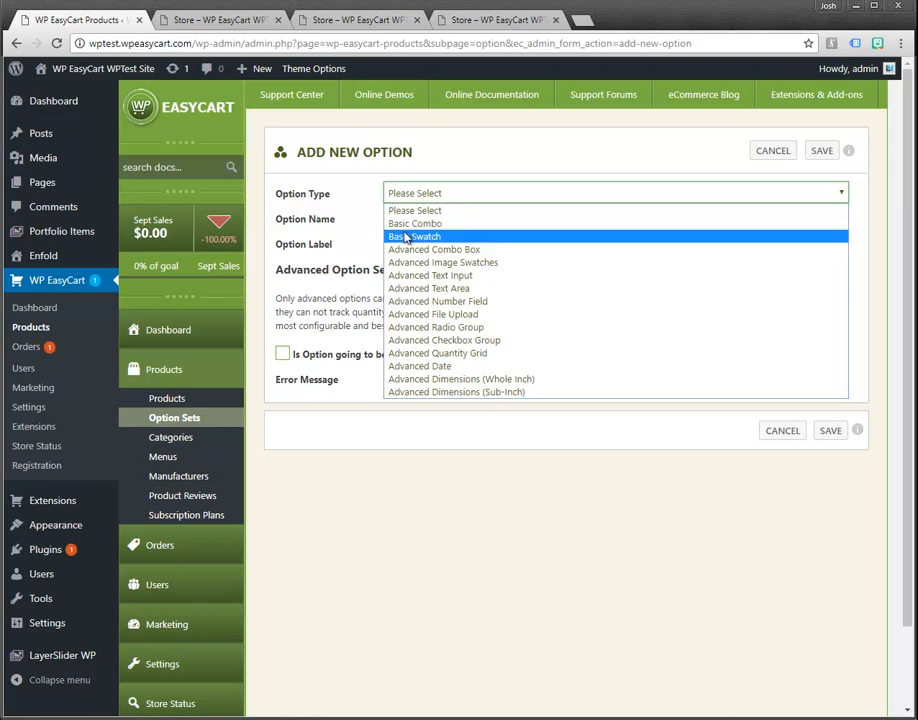
mouse_move(432, 248)
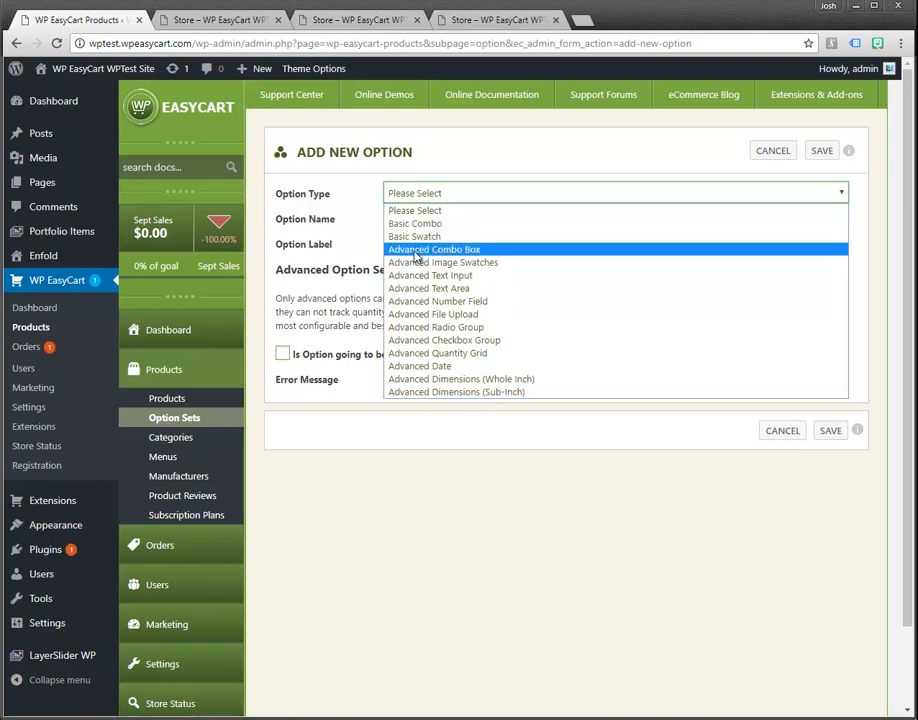
click(434, 248)
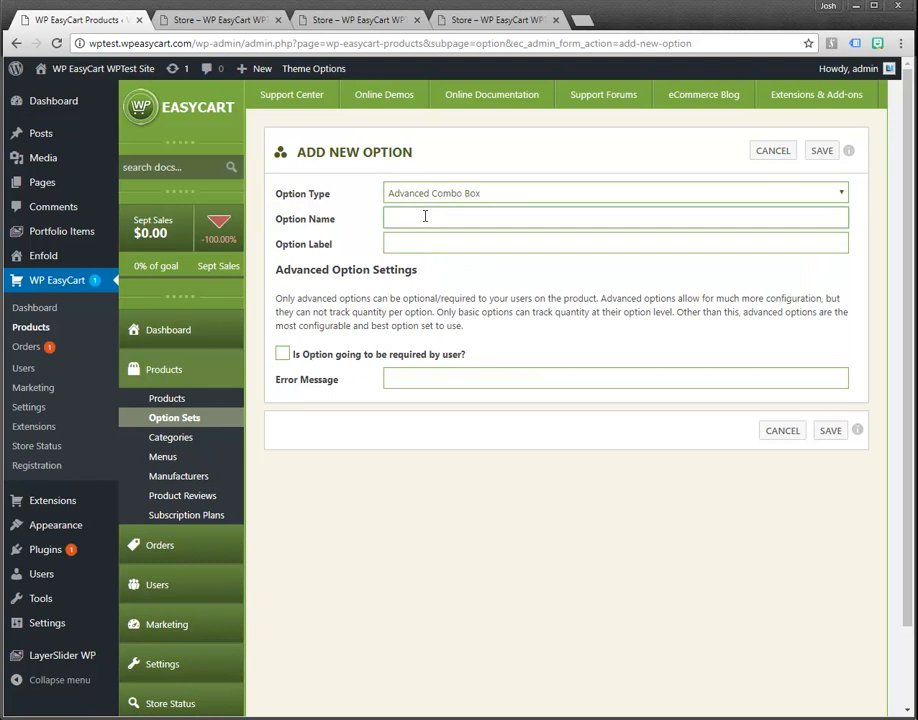
text(Watch S)
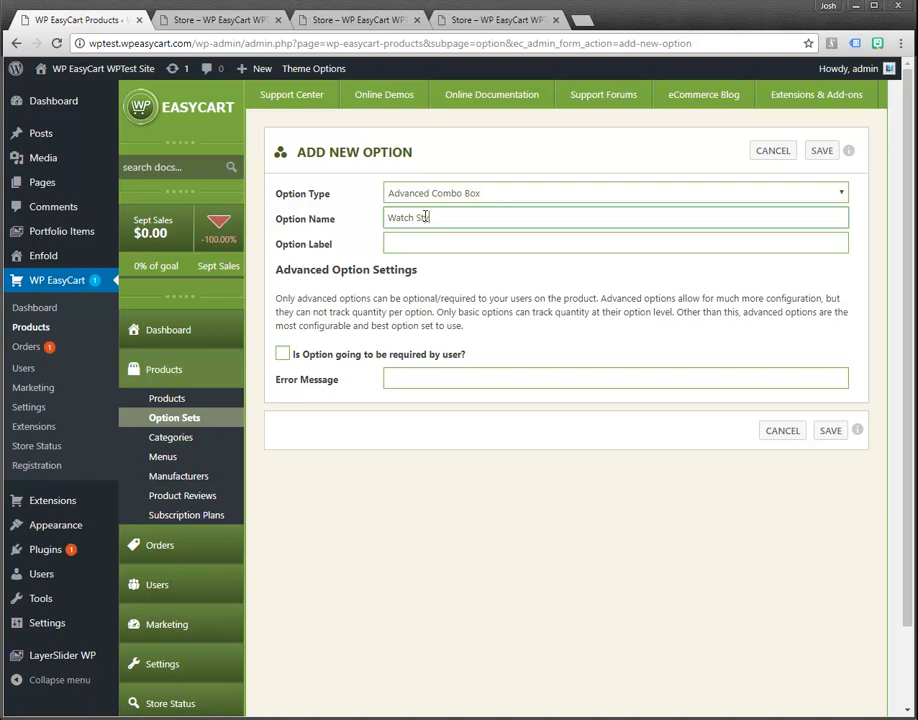
Step: Give it a 'Select Watch' label, make it required with a please-select error message, and save
click(616, 244)
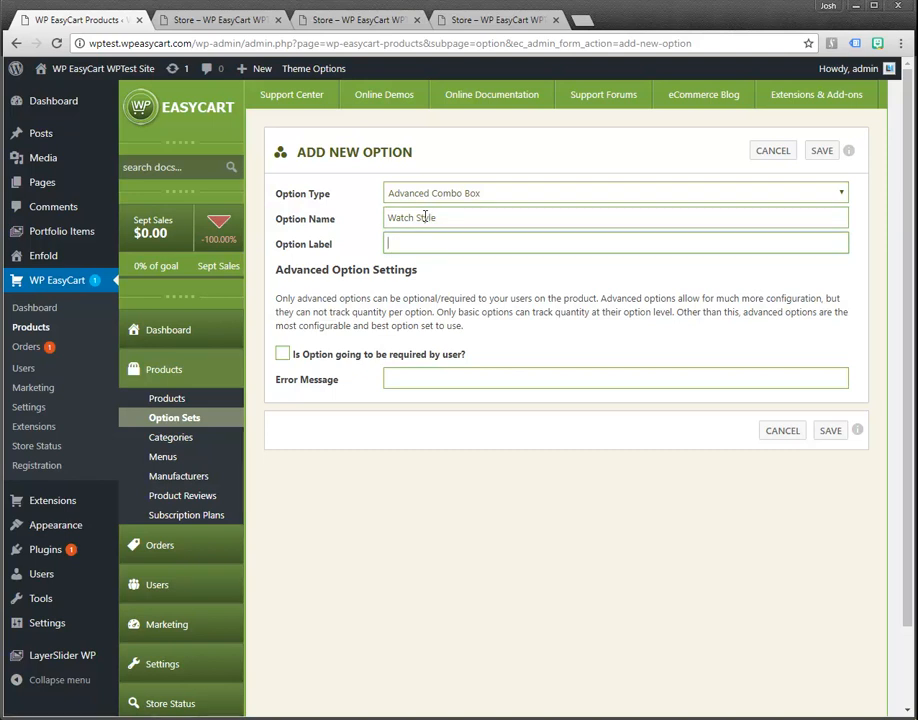
text(Sel)
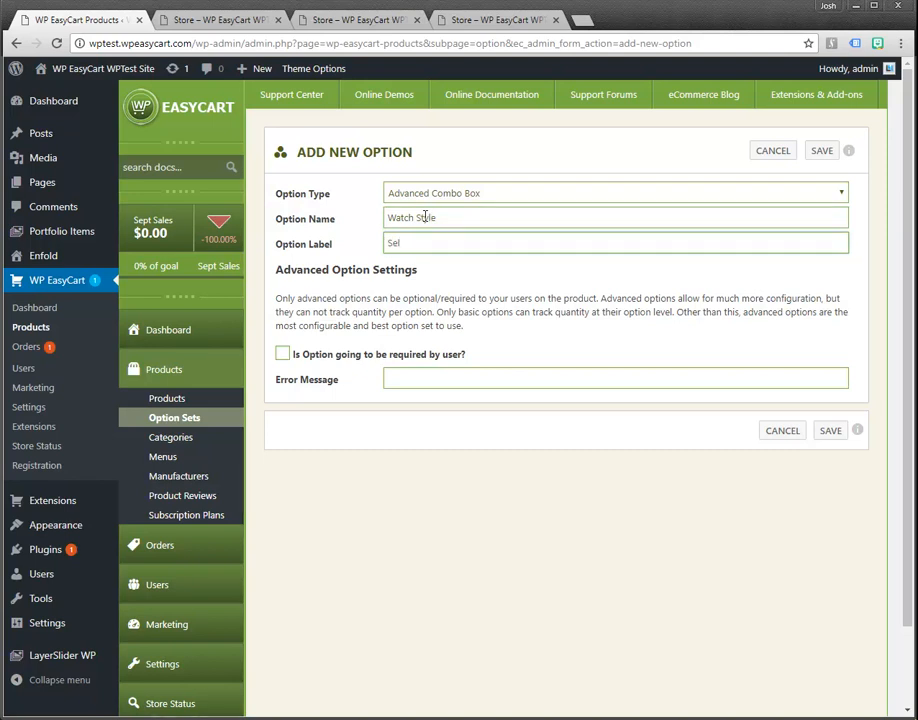
text(Select Watch Style)
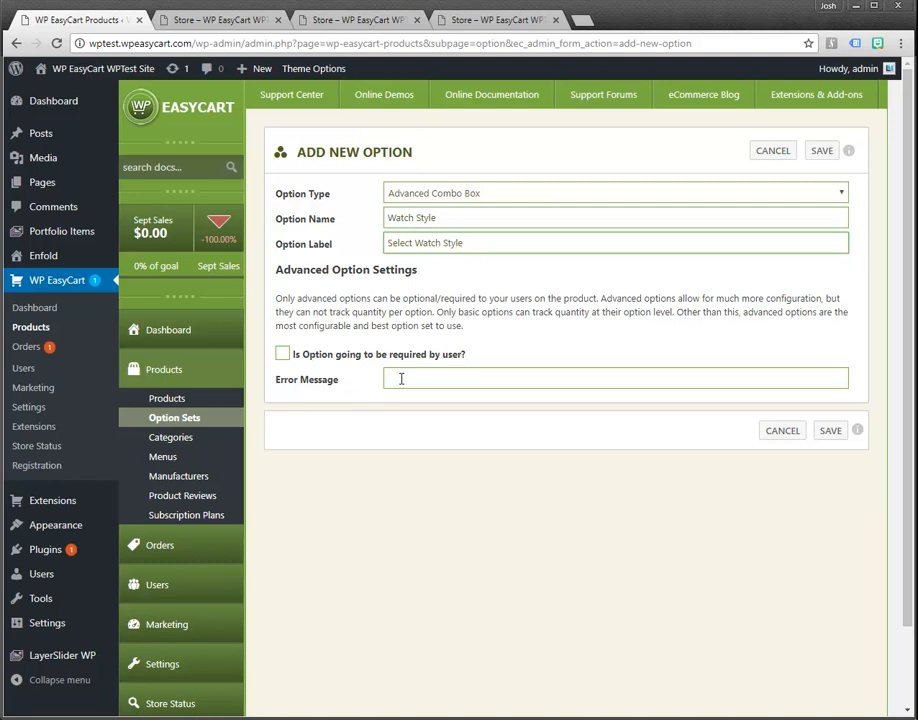
mouse_move(472, 360)
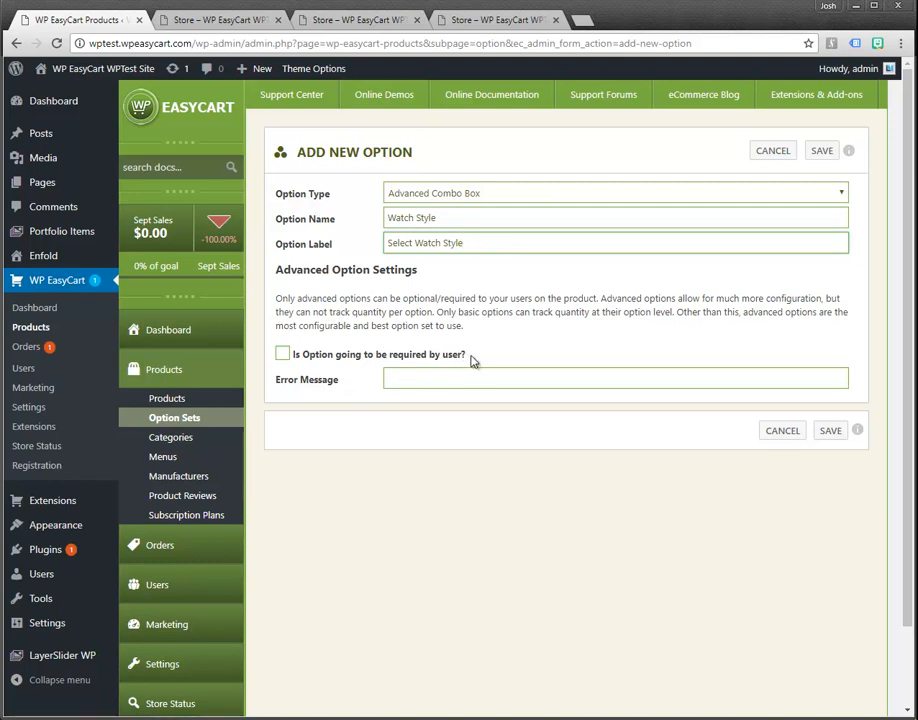
click(284, 354)
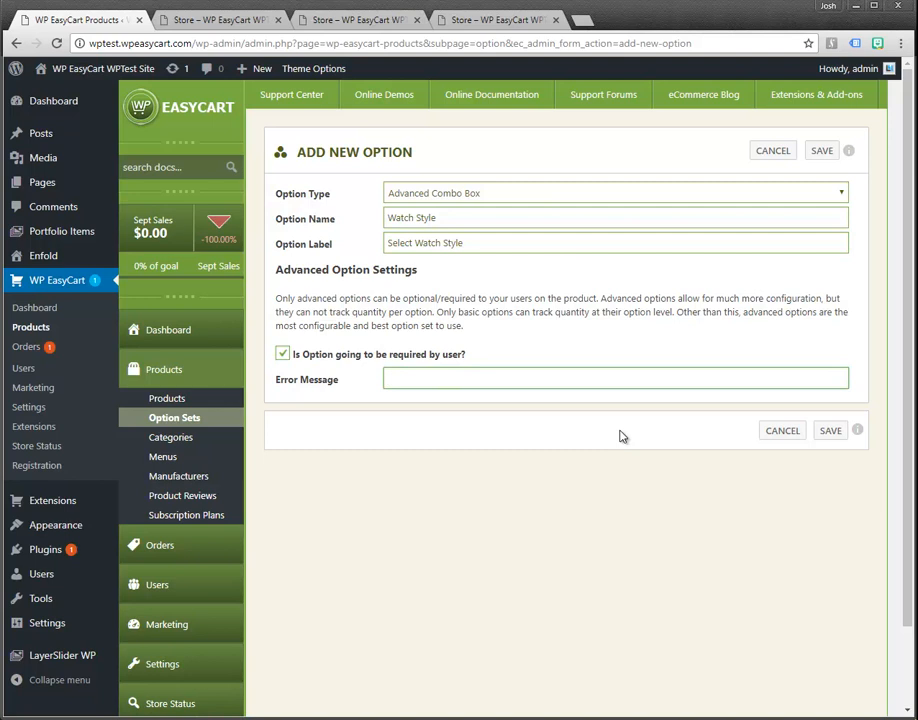
text(Please select a)
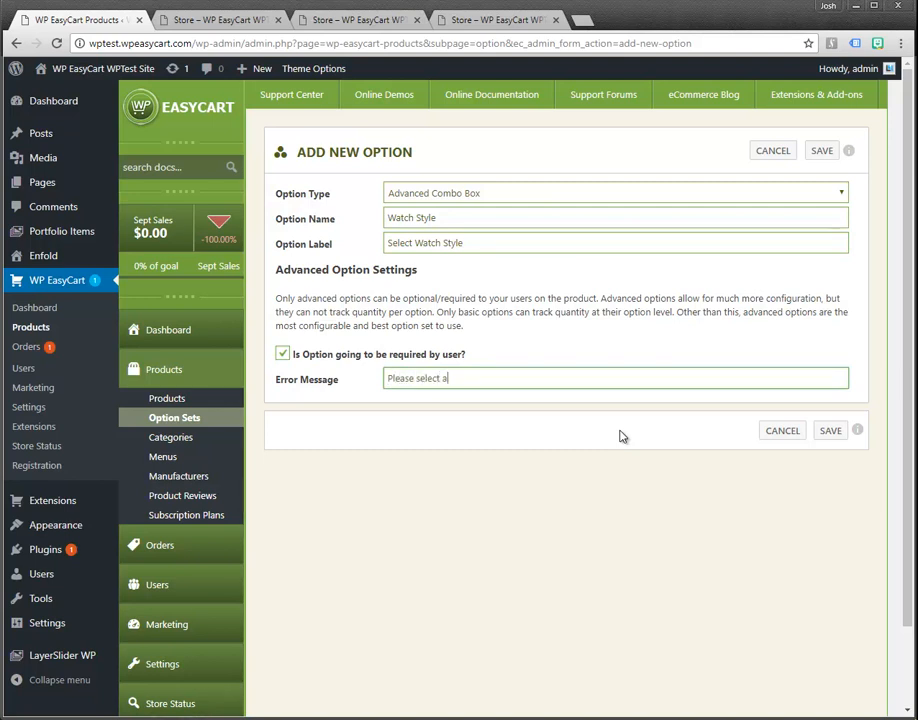
text(watch style.)
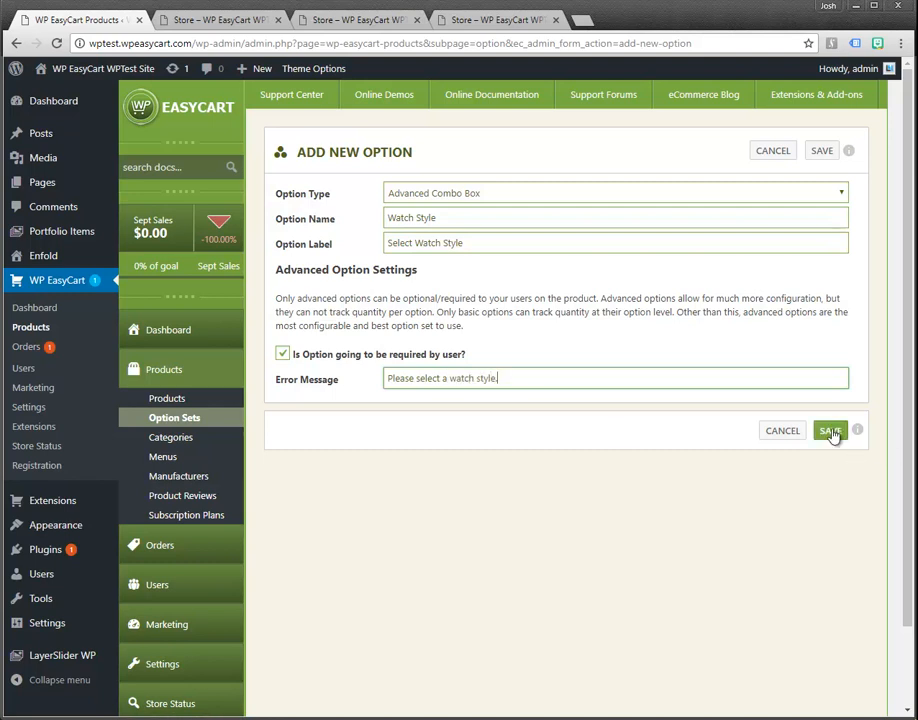
click(830, 430)
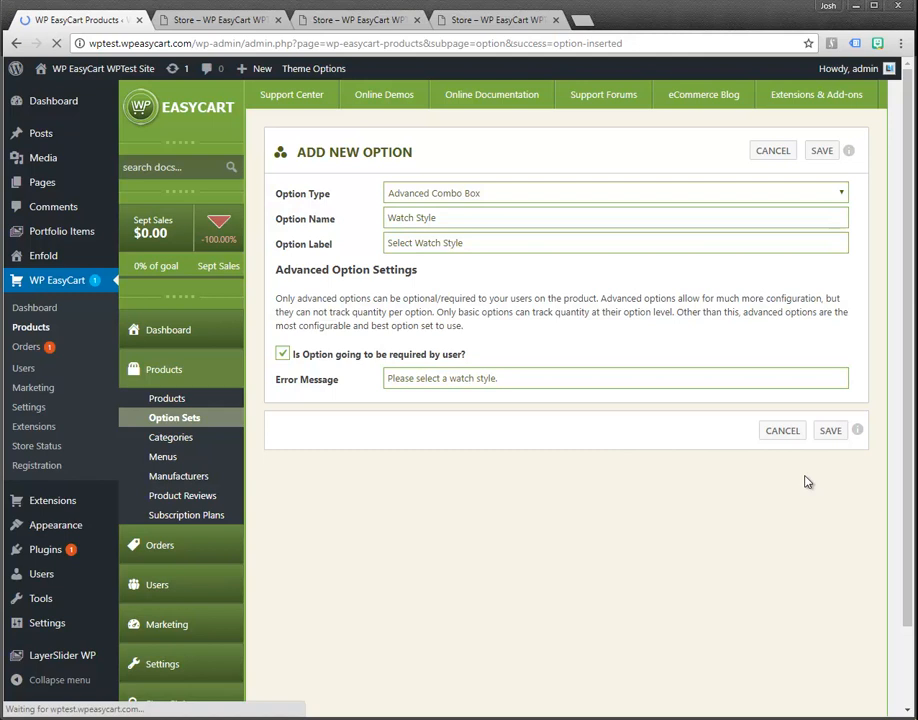
click(820, 150)
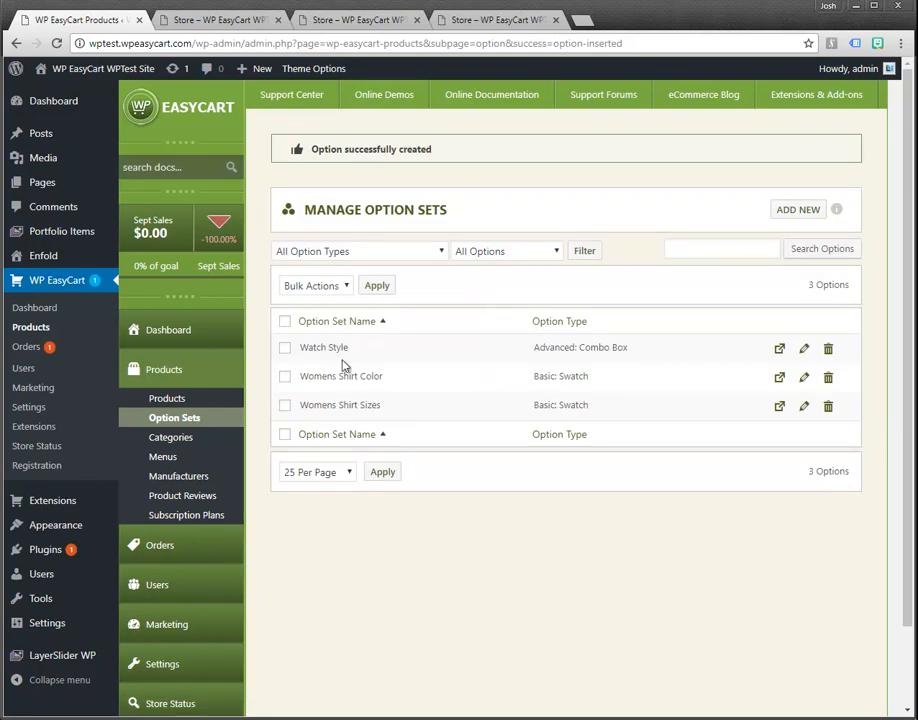
mouse_move(482, 348)
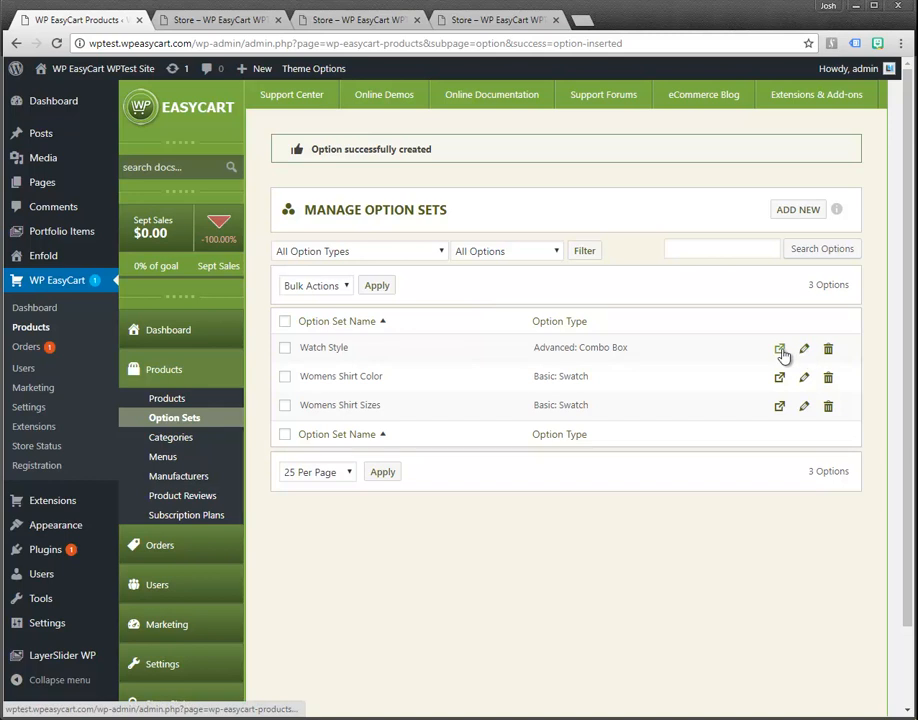
mouse_move(780, 348)
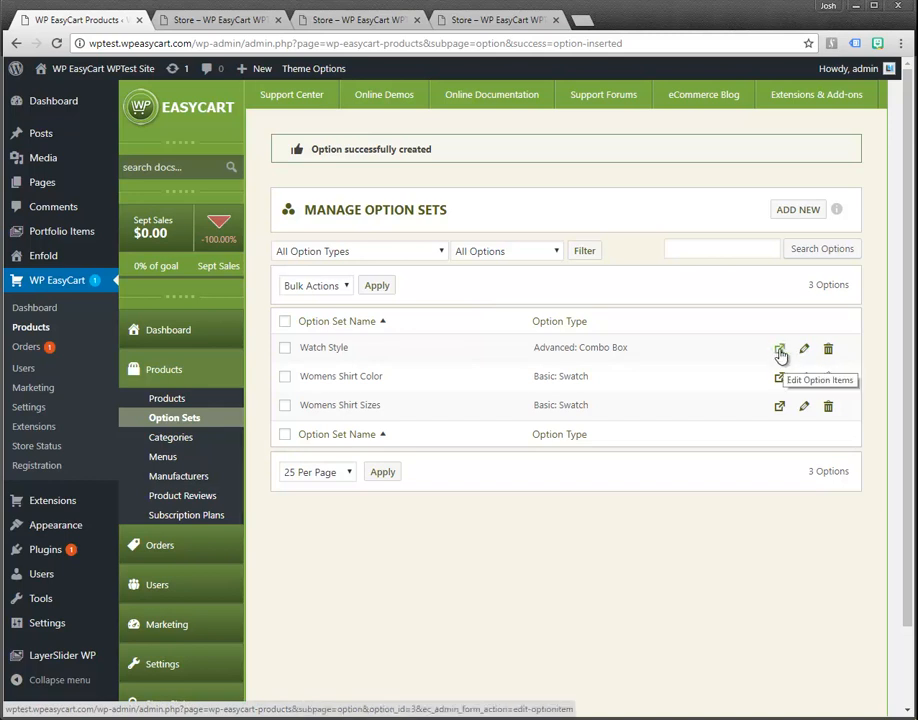
Step: Open the Watch Style option's item list and start a new item
click(780, 348)
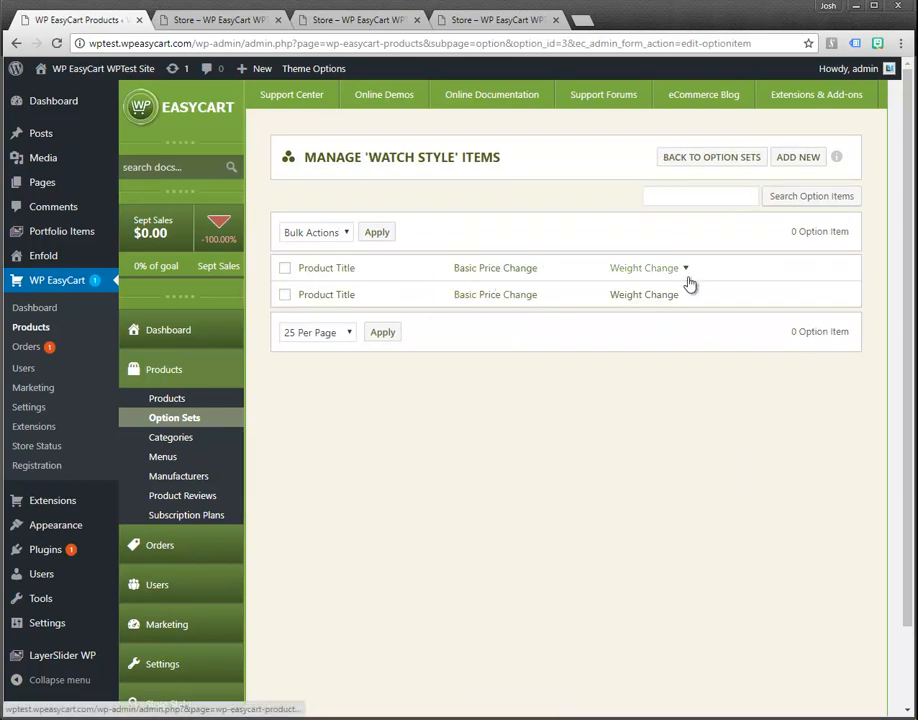
click(798, 156)
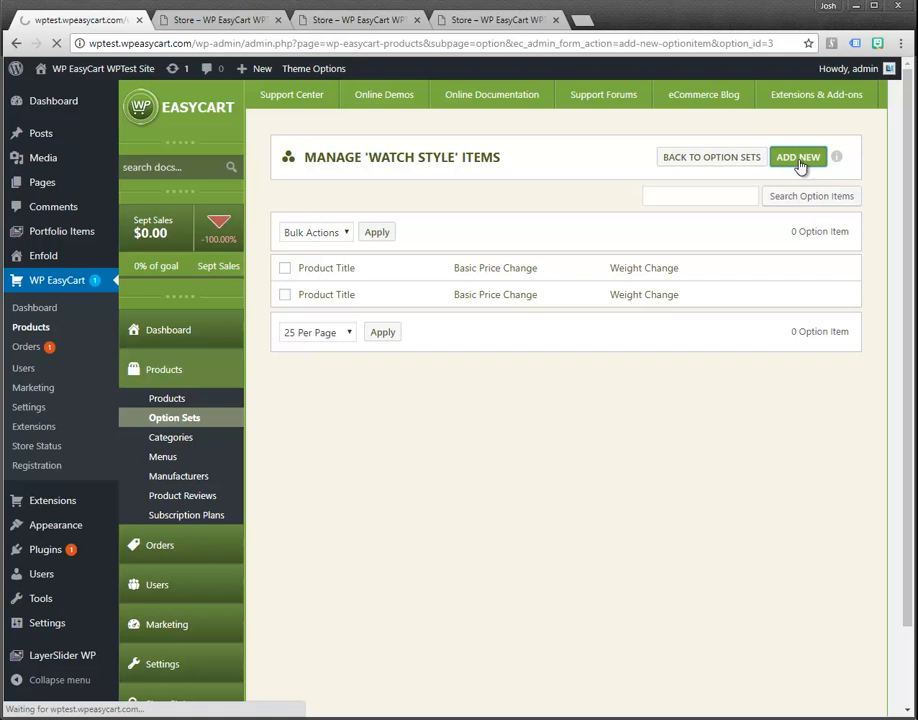
click(798, 156)
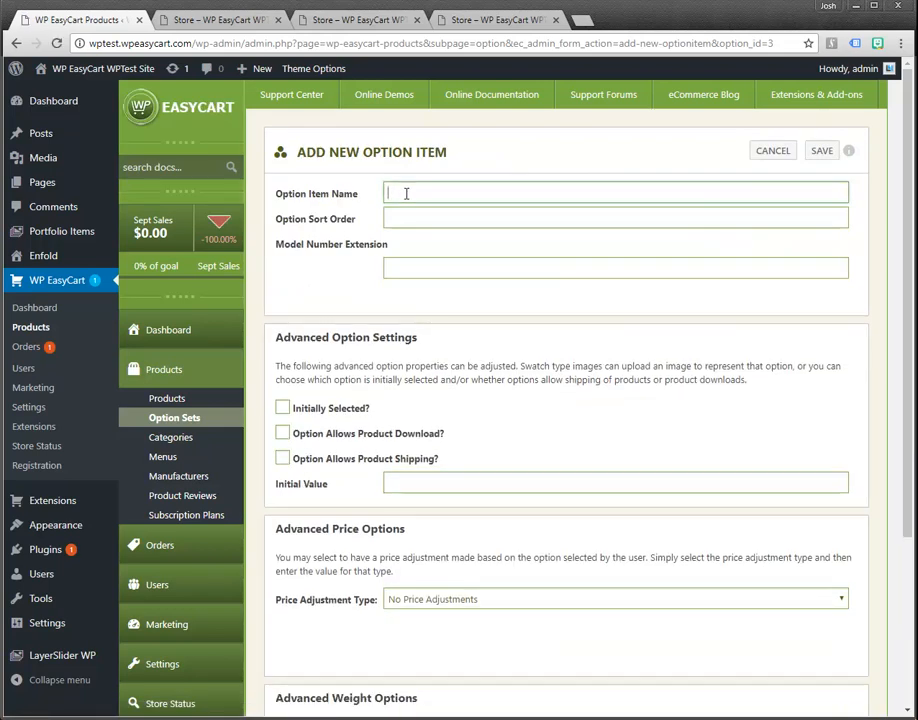
Step: Name the item Round Watch Style with sort order 1 and model extension RW
text(Round Watc)
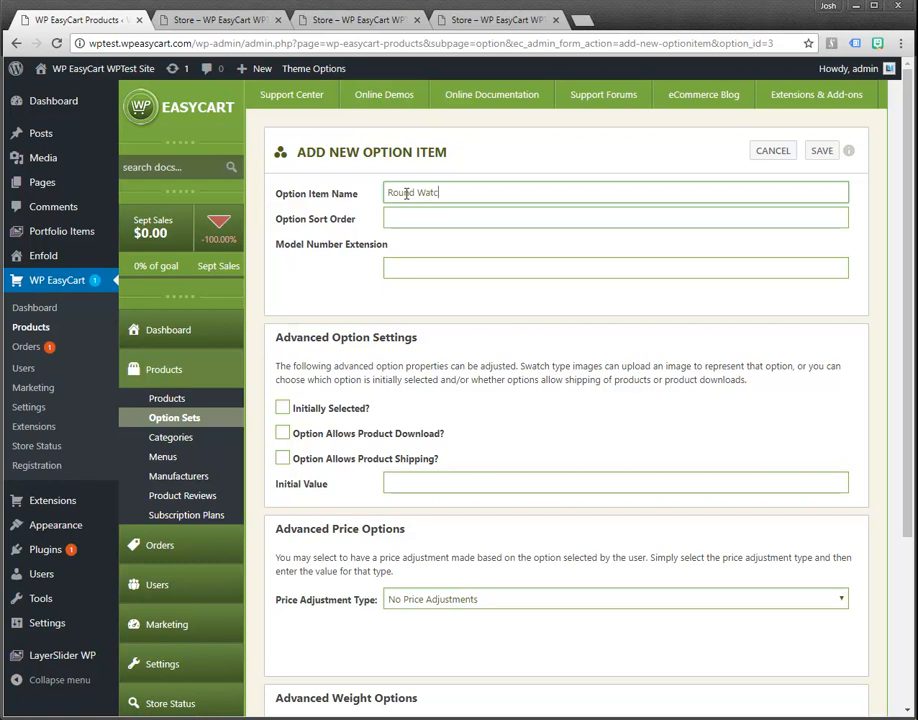
text(Styl)
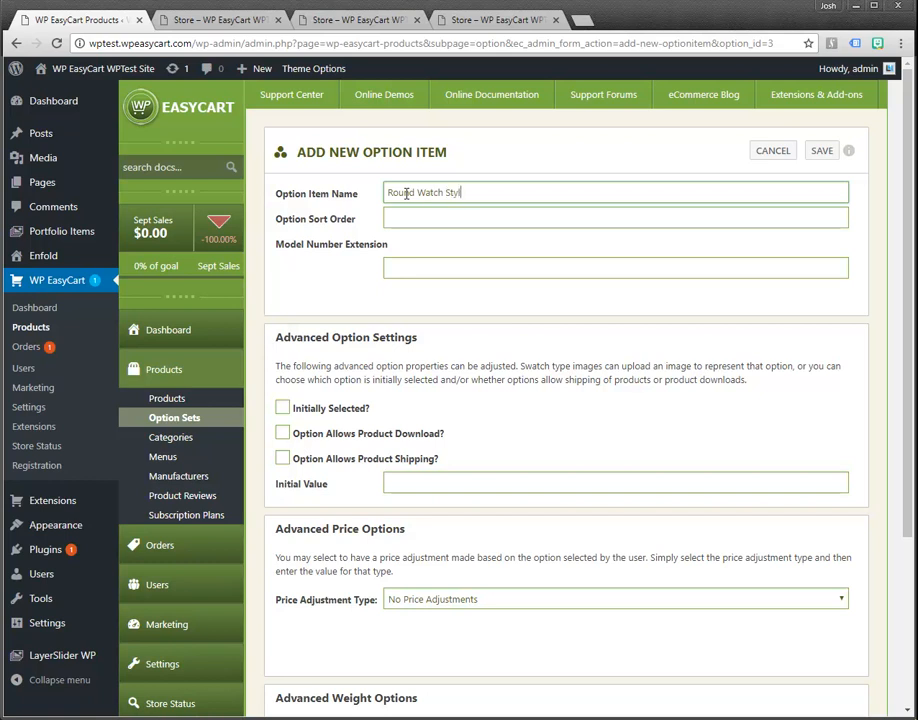
text(1)
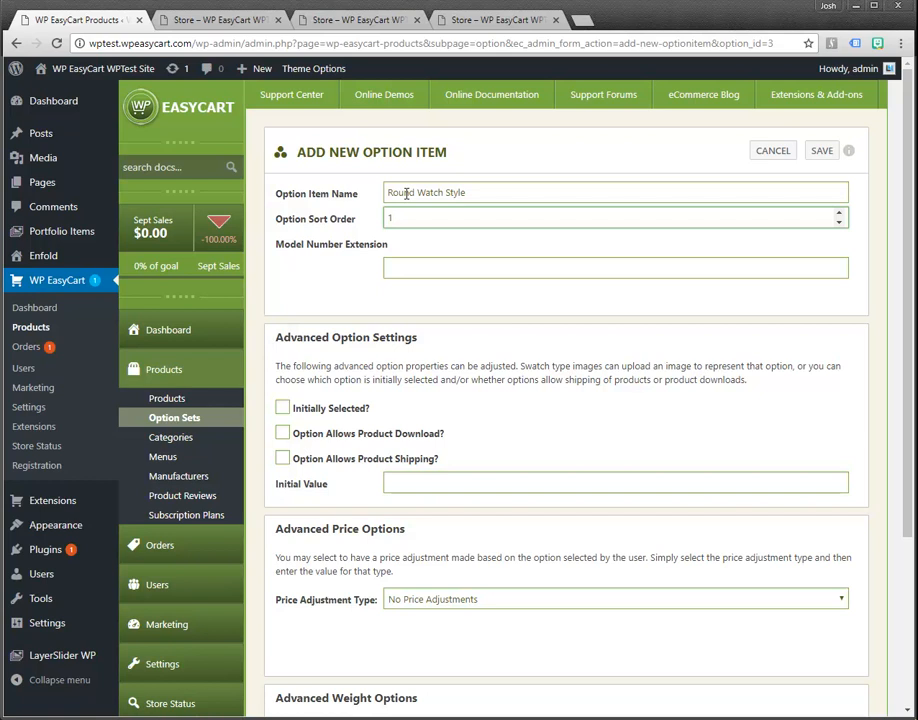
click(616, 268)
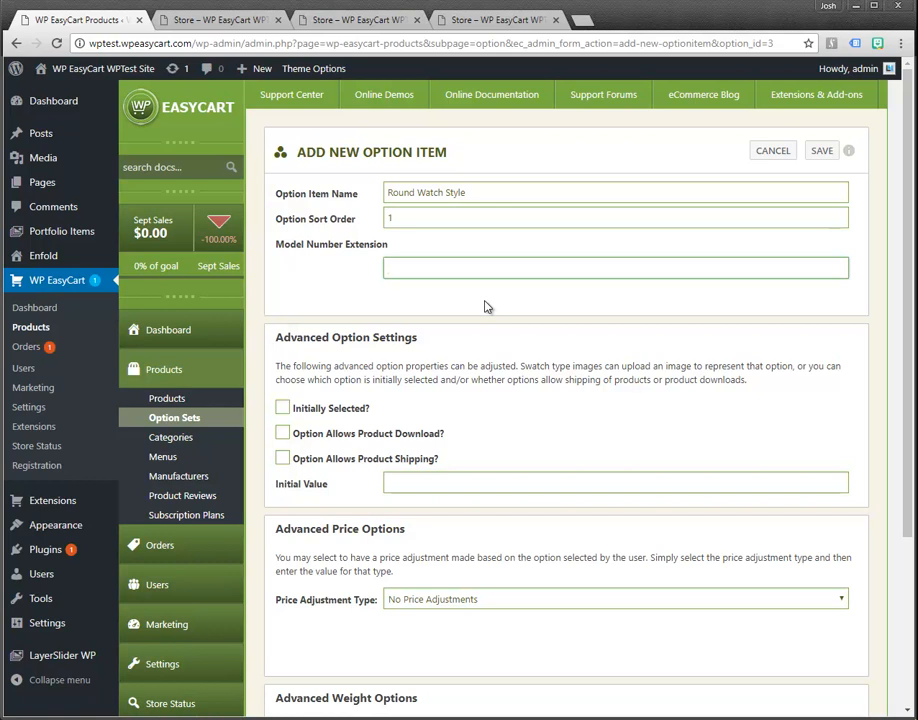
text(RW)
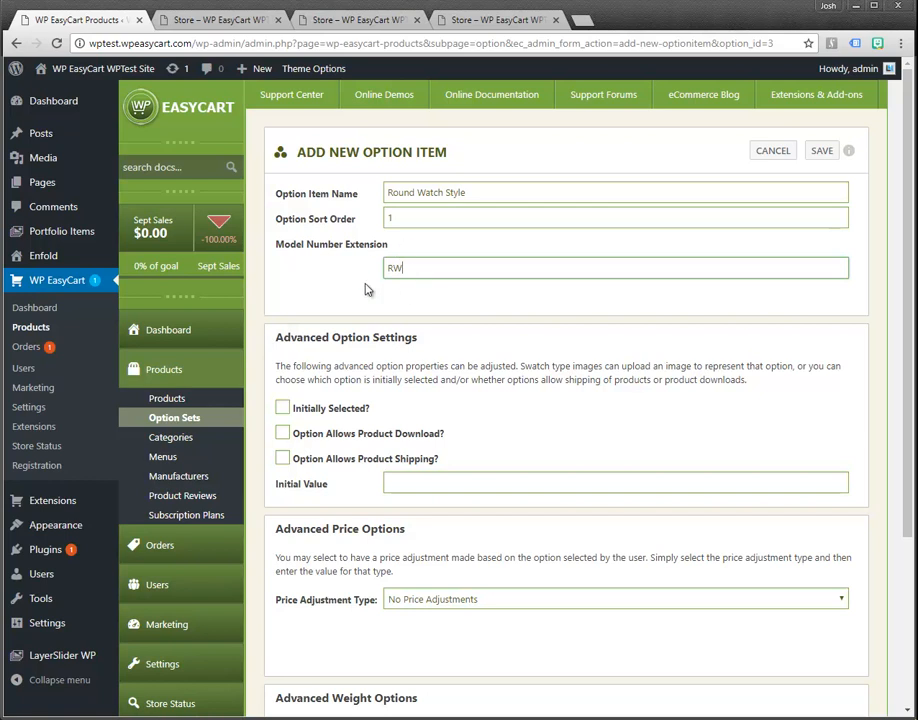
mouse_move(392, 256)
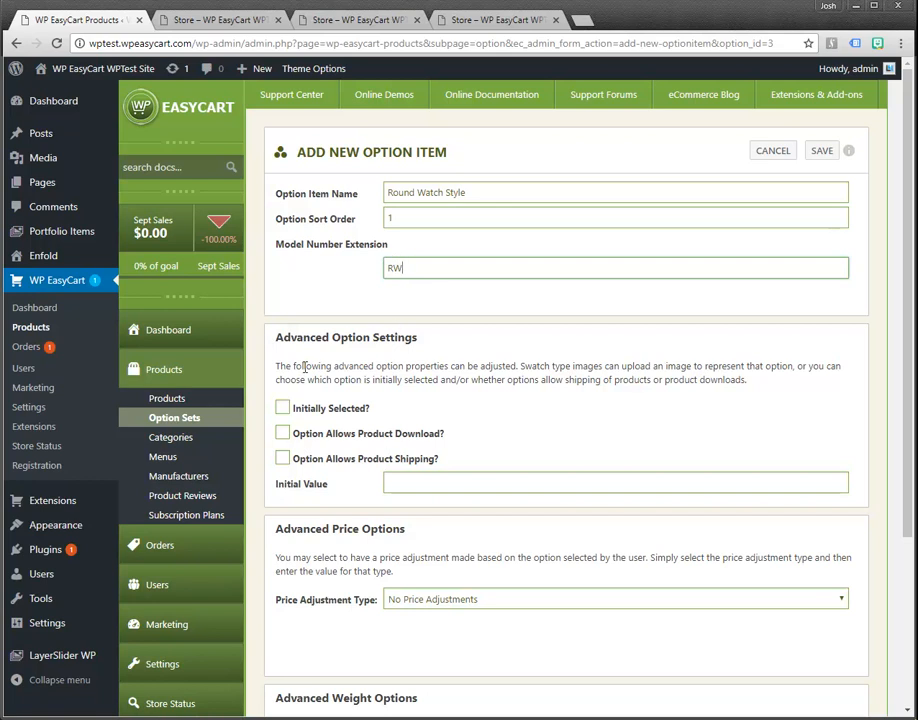
mouse_move(292, 412)
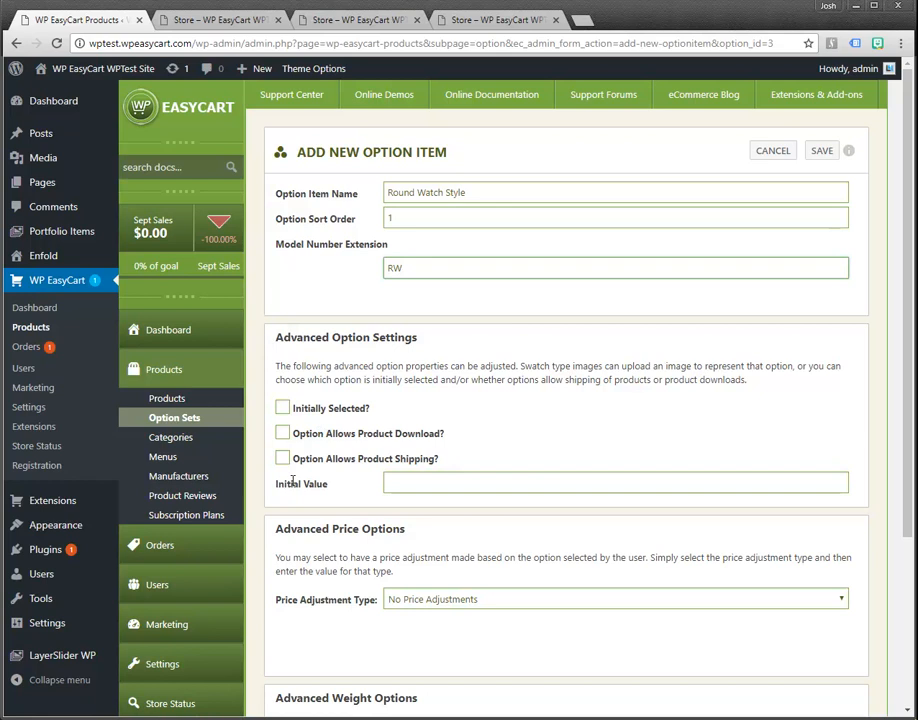
Step: Allow product shipping, keep No Price Adjustments, and save the Round Watch Style item
click(282, 458)
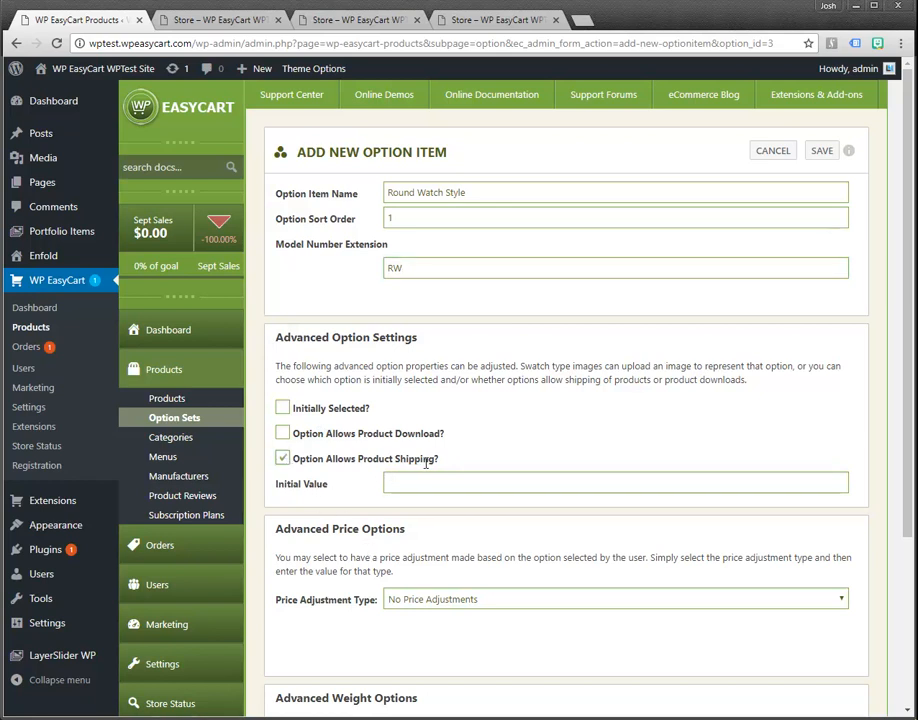
scroll(down, 3)
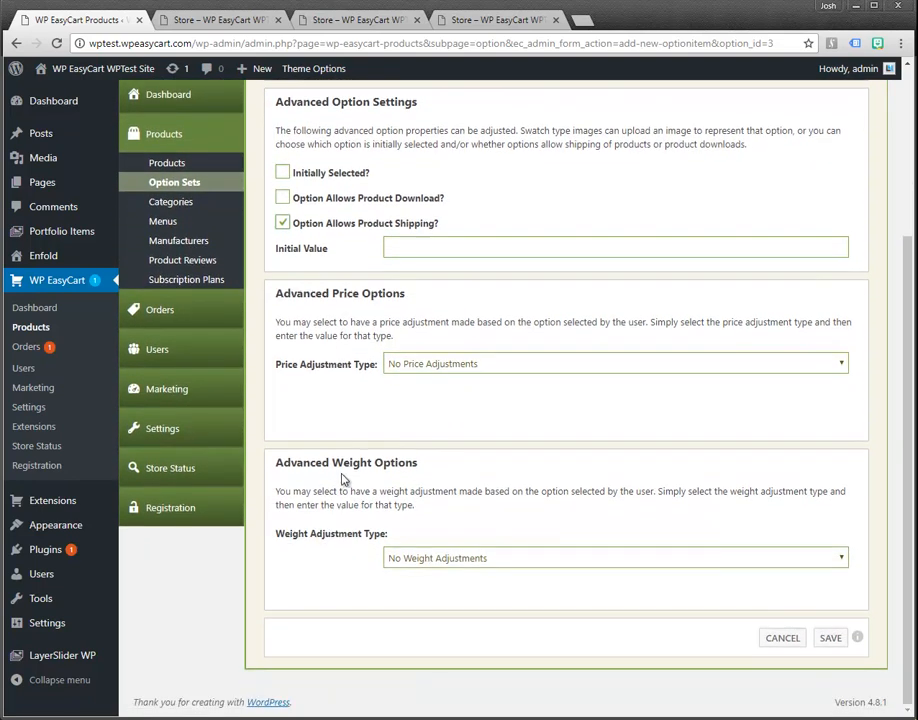
click(612, 364)
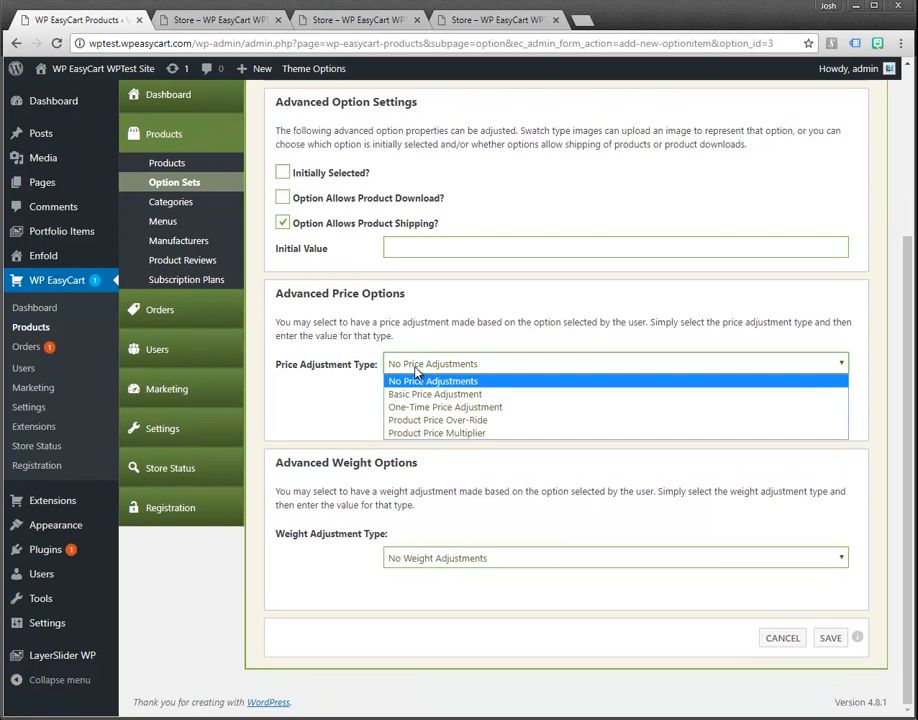
click(432, 380)
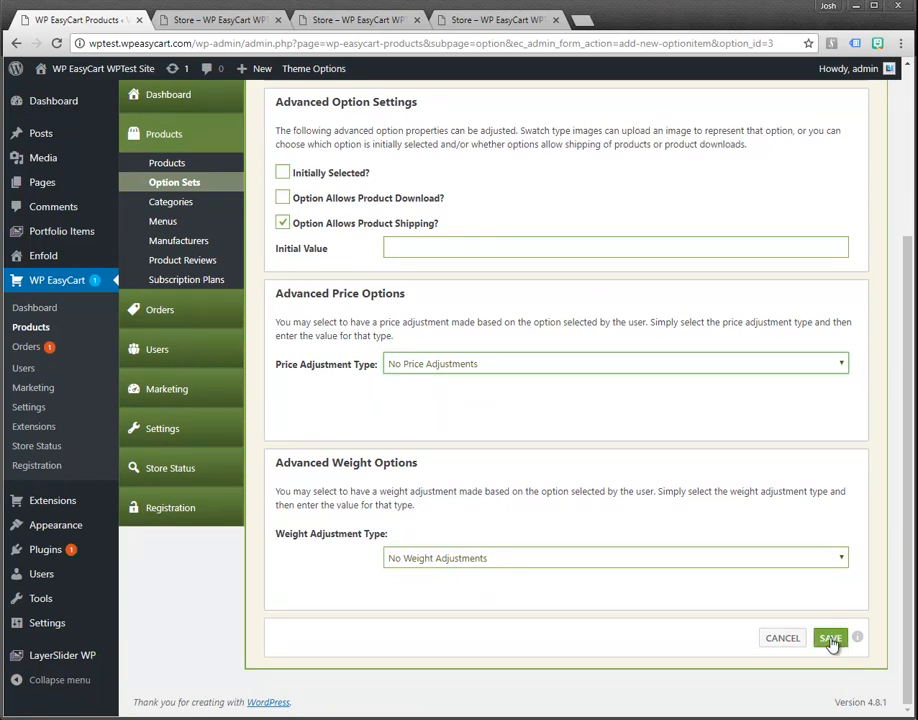
click(830, 638)
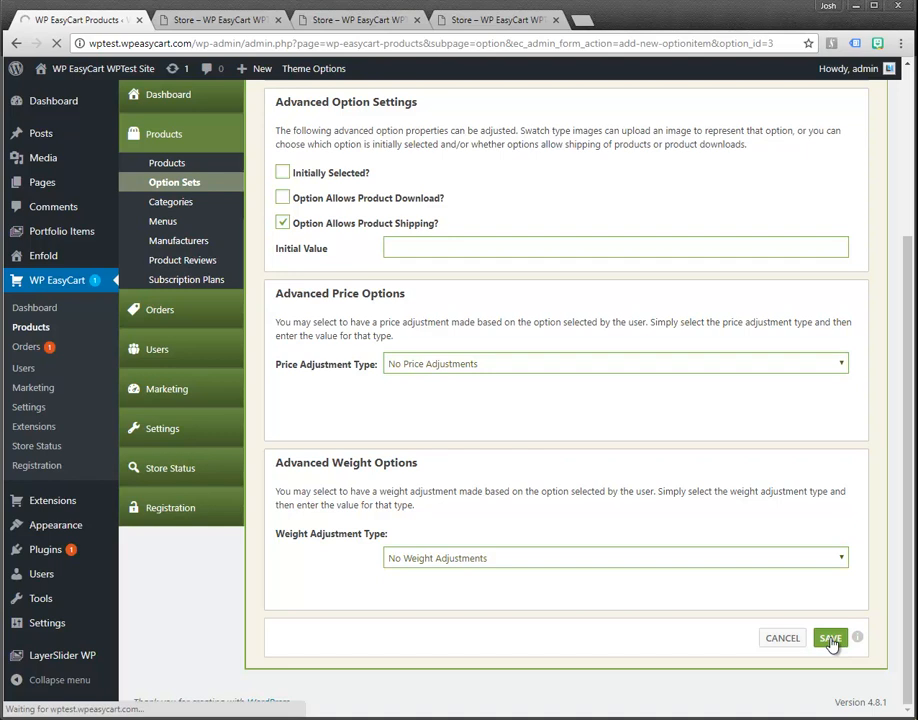
click(830, 638)
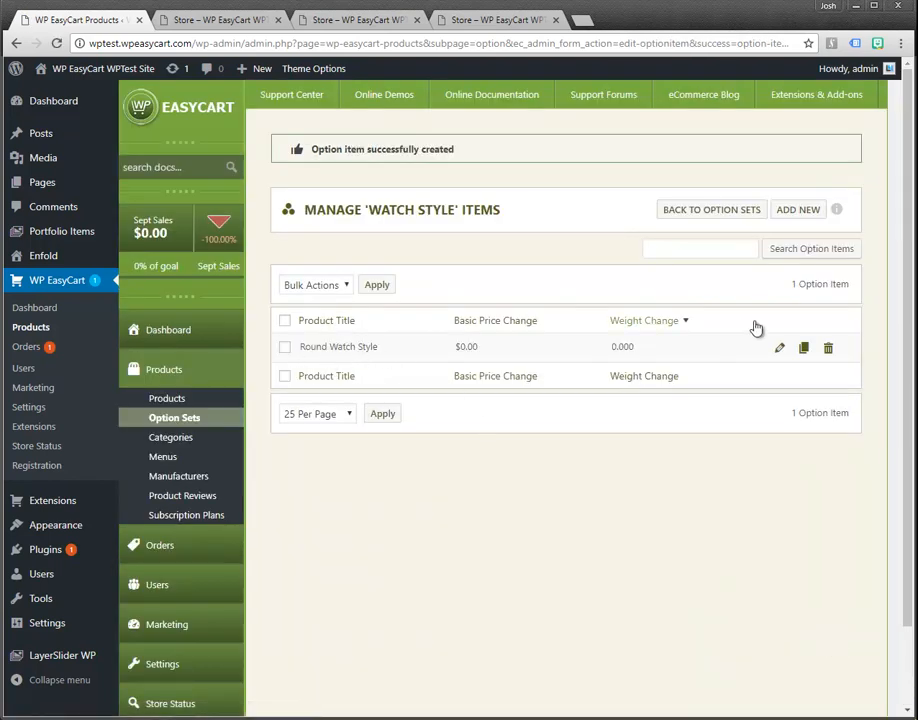
Step: Add a Square Watch Style item with extension SW and shipping allowed, and save it
click(798, 210)
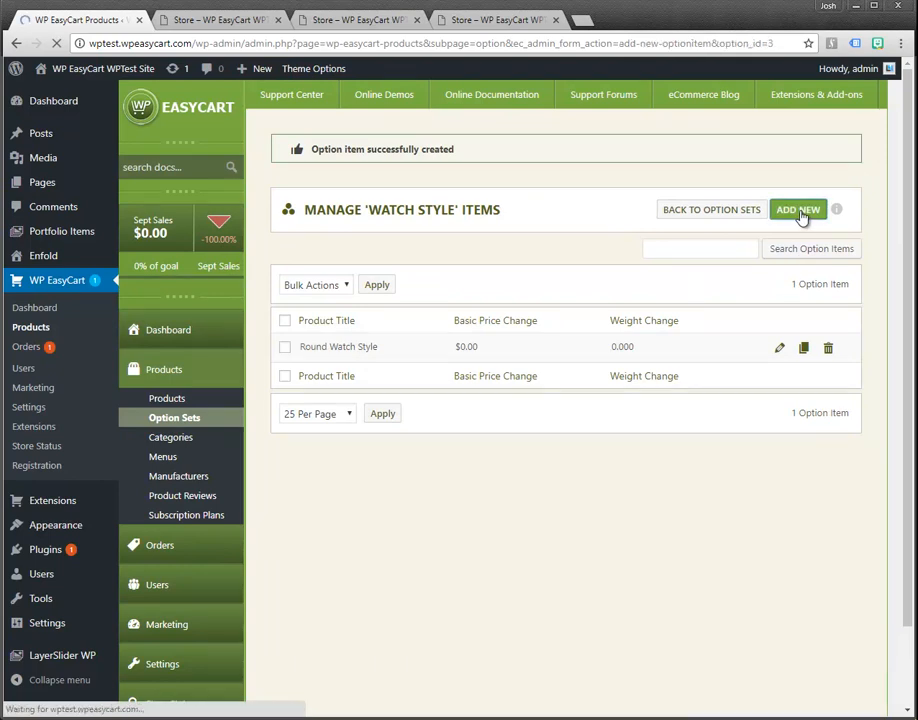
click(798, 210)
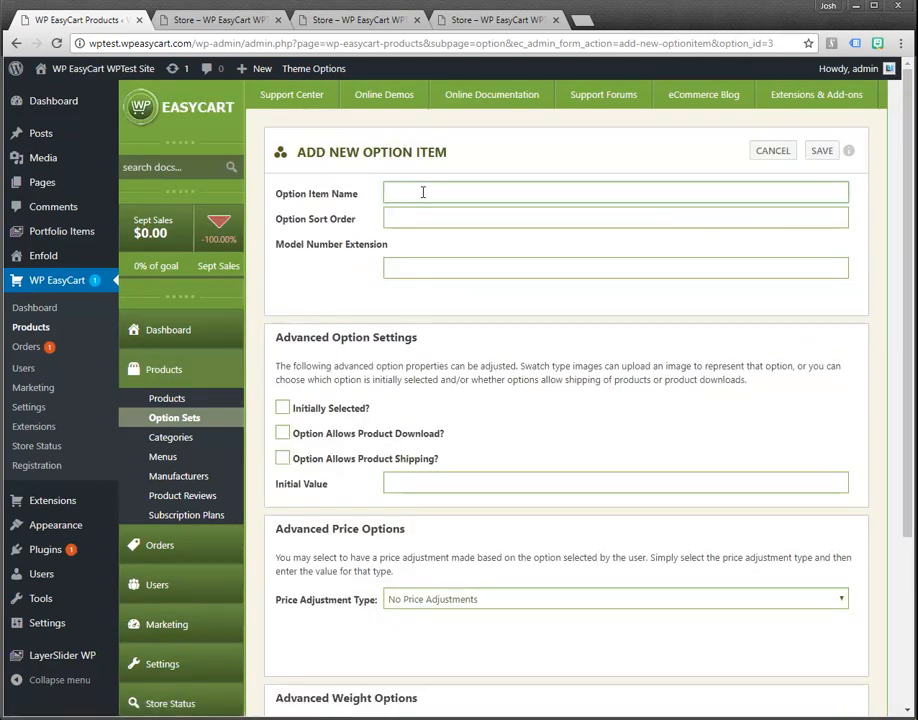
text(Square Watch)
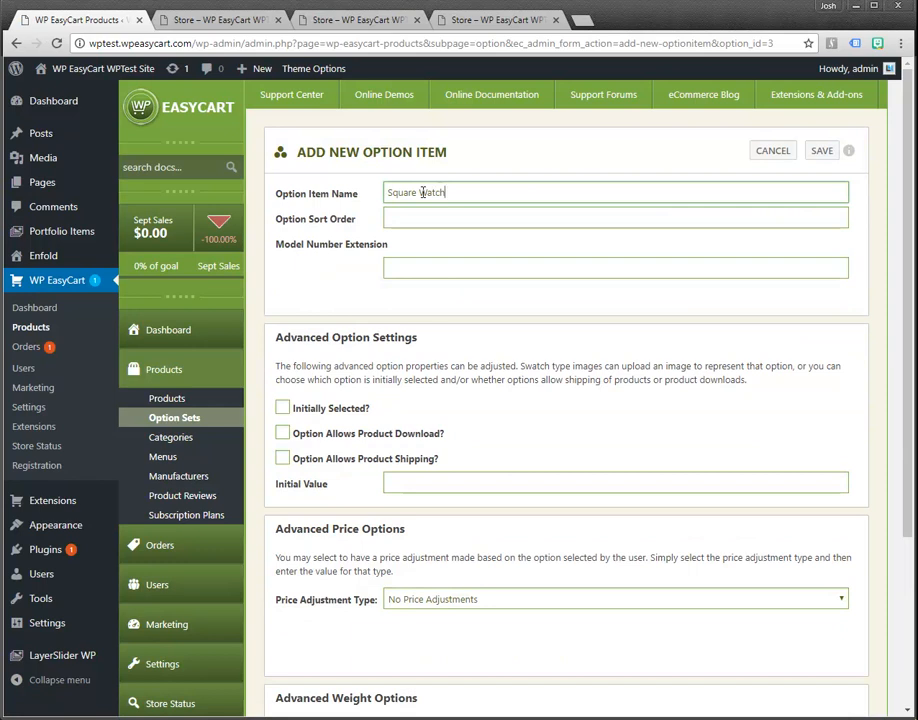
text(Style)
click(616, 218)
text(2)
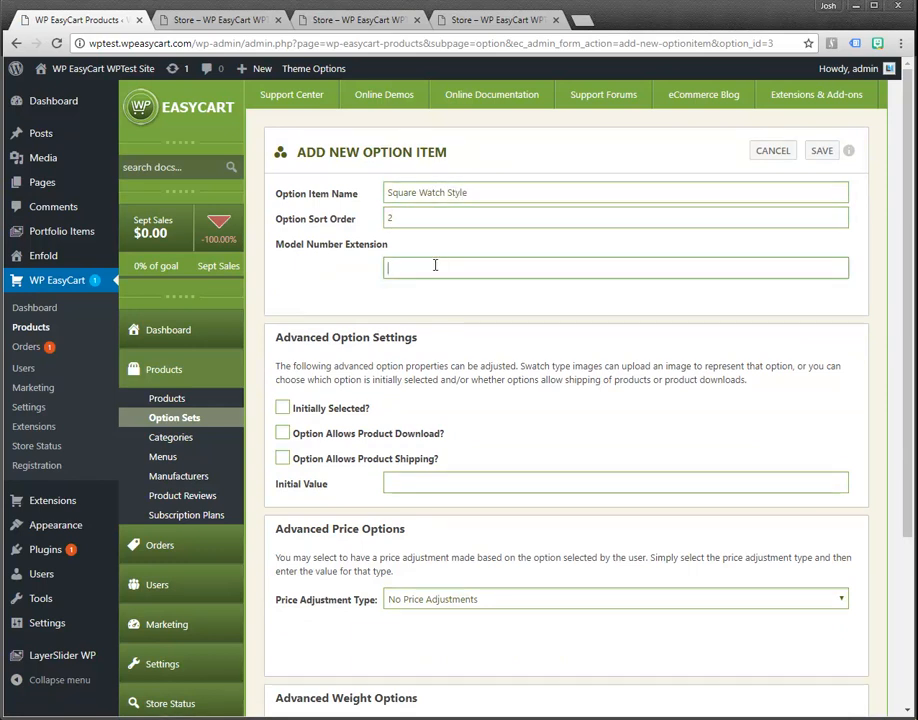
text(SW)
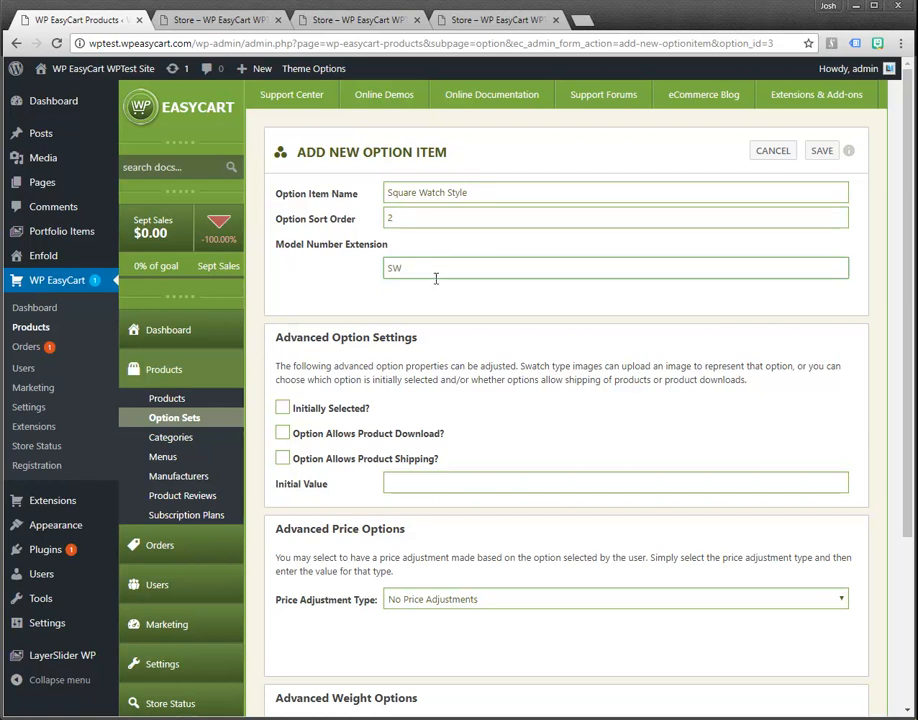
mouse_move(284, 472)
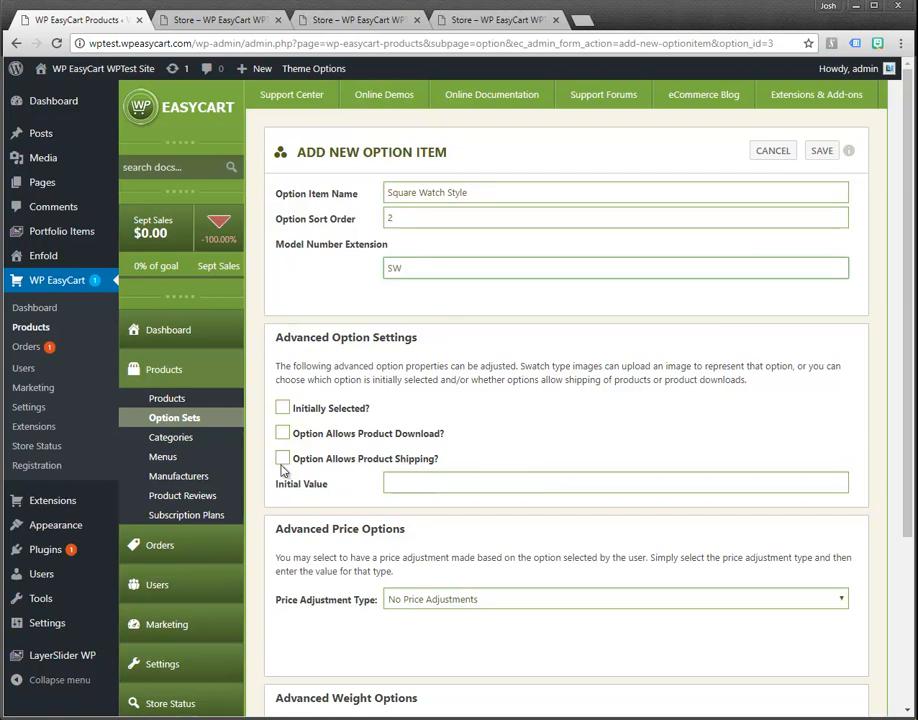
click(284, 458)
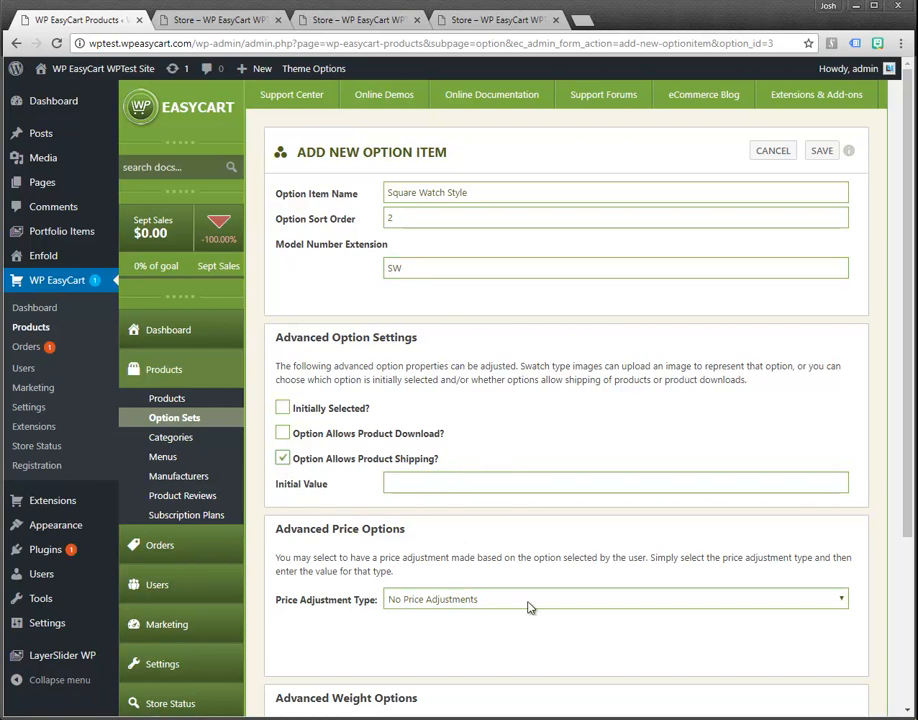
click(820, 150)
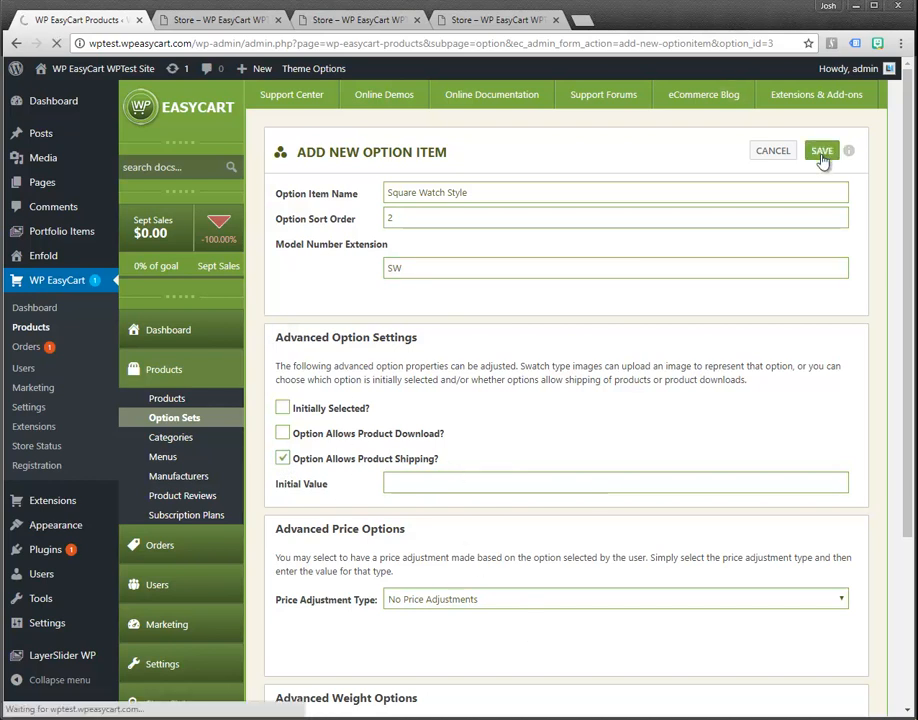
click(822, 150)
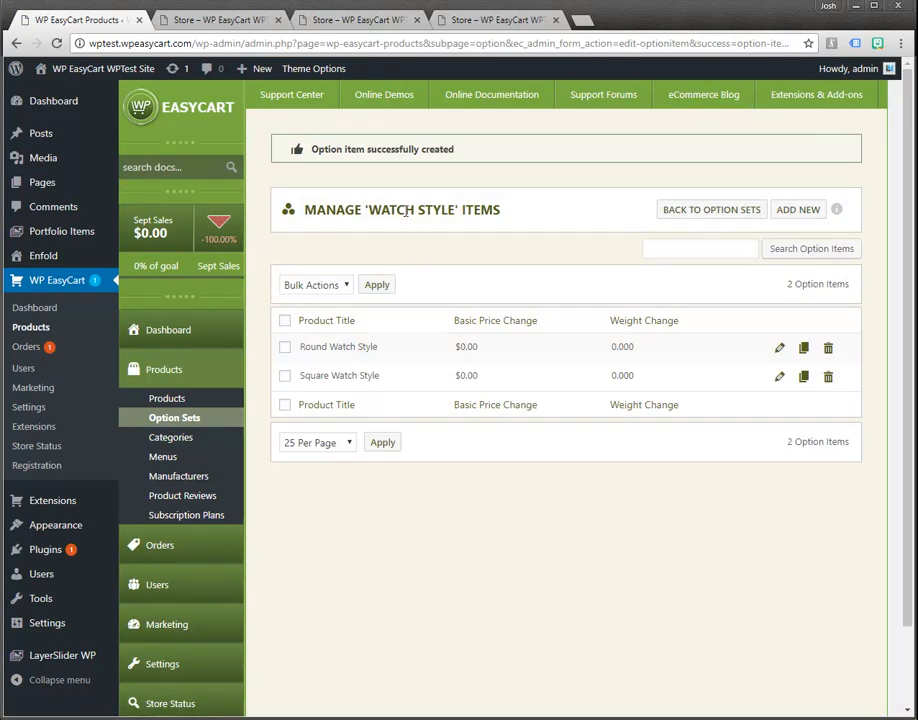
mouse_move(422, 210)
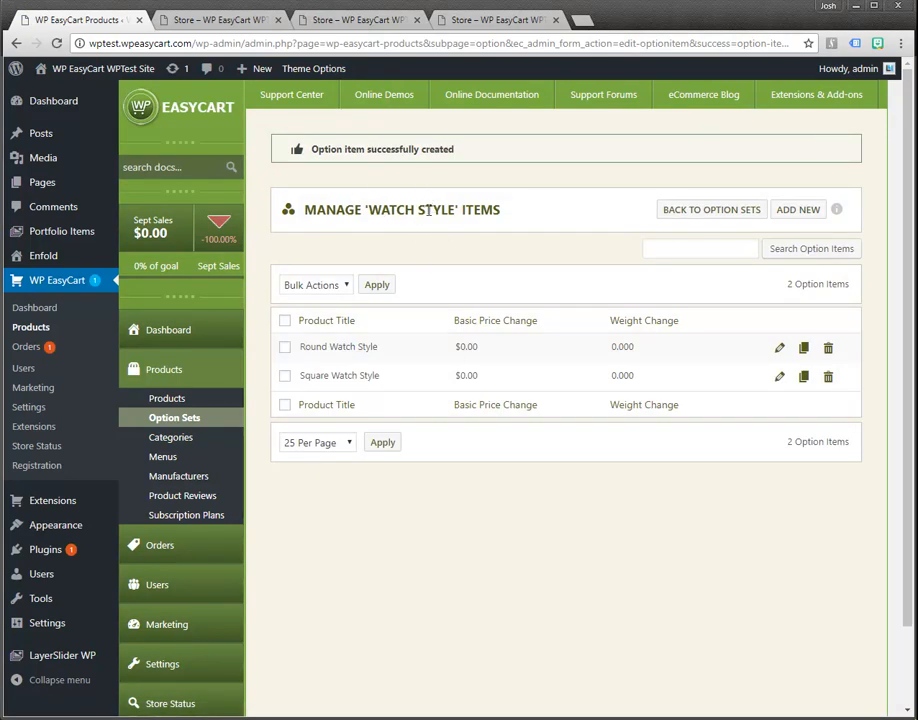
mouse_move(360, 400)
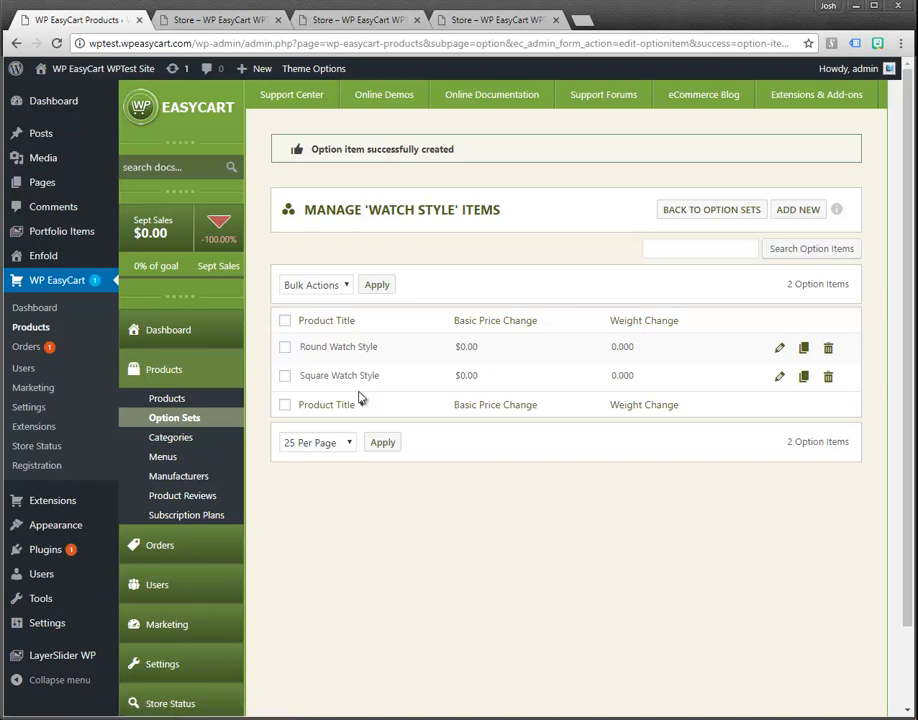
Step: From the Products list, briefly open the Denim Coat editor and return to all products
click(168, 398)
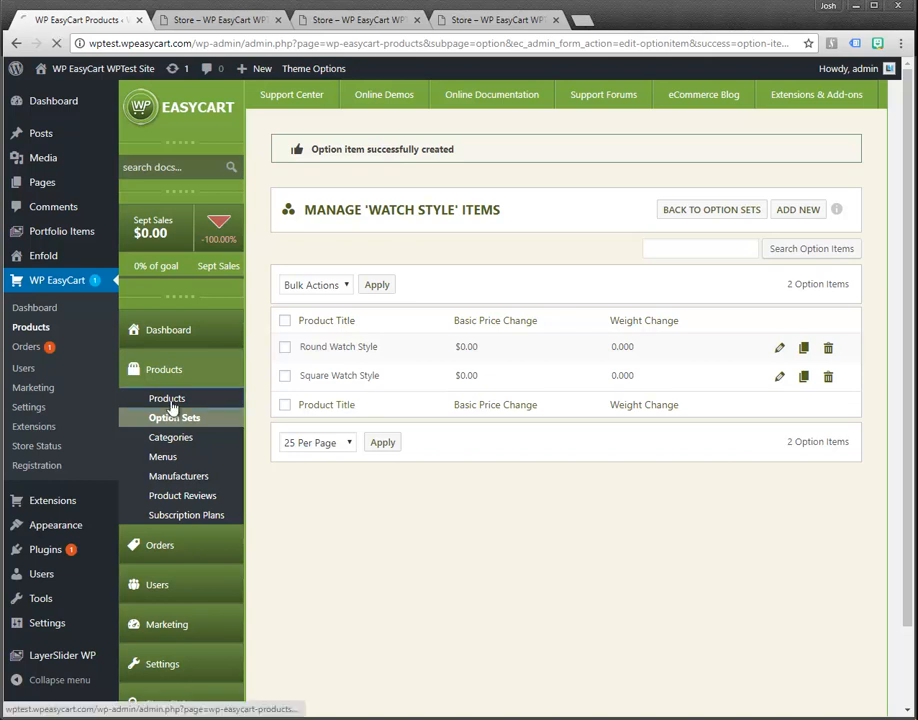
click(168, 398)
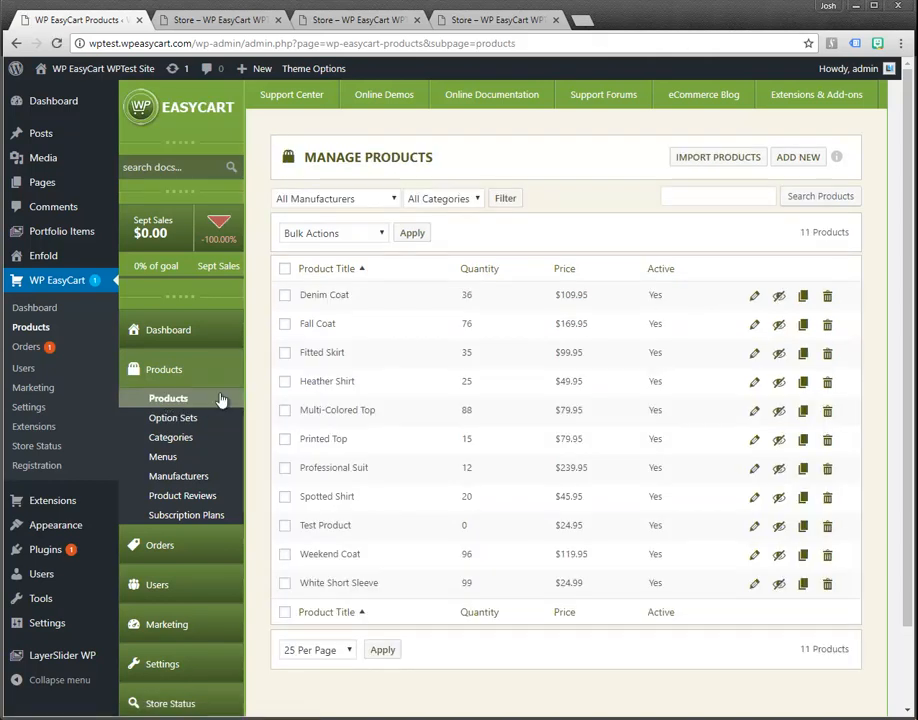
mouse_move(754, 296)
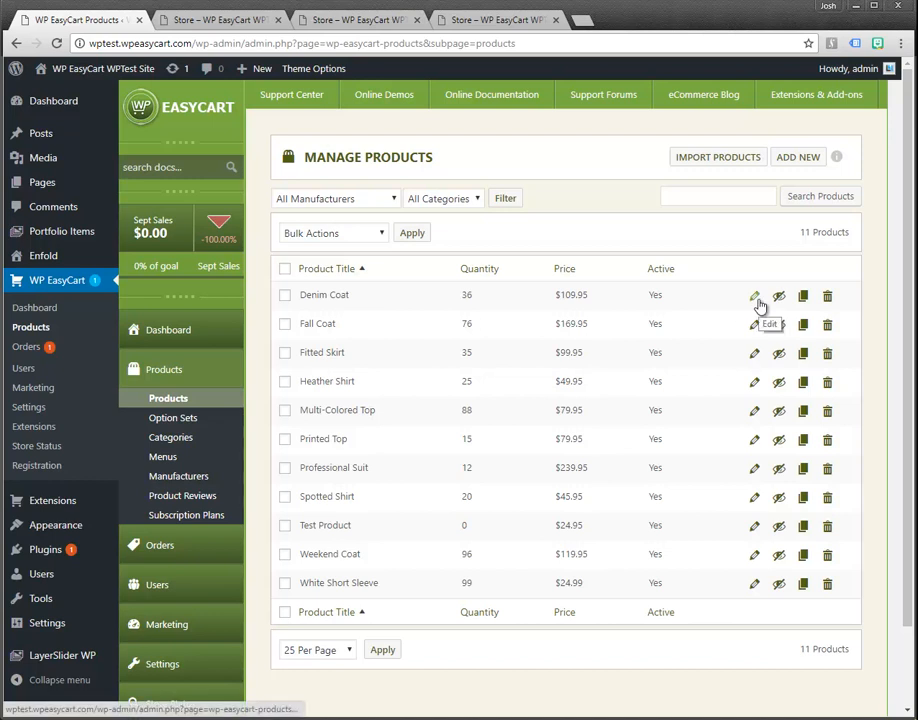
click(756, 296)
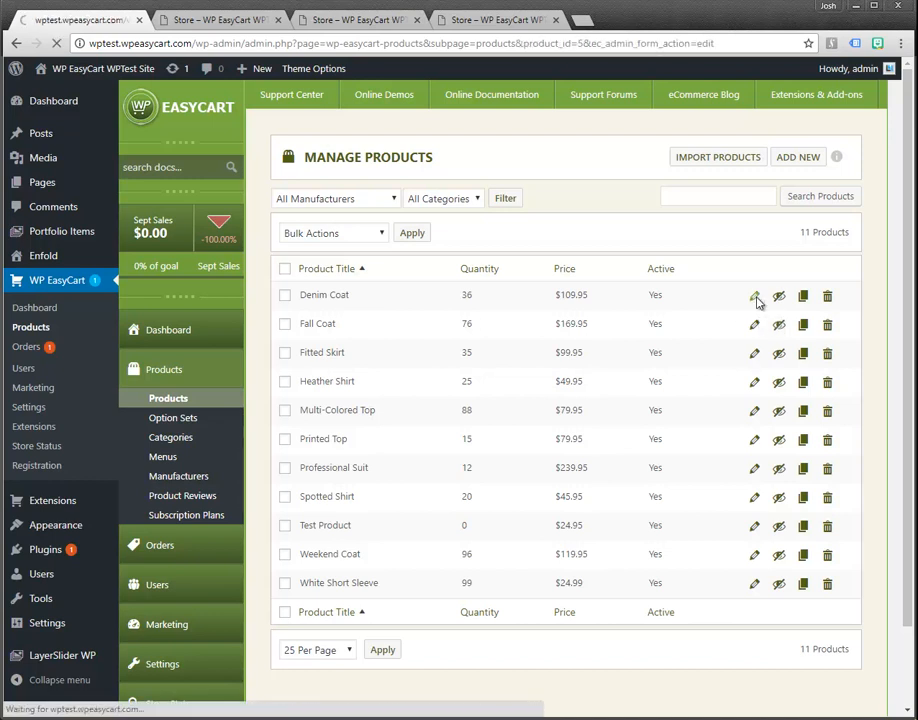
click(754, 296)
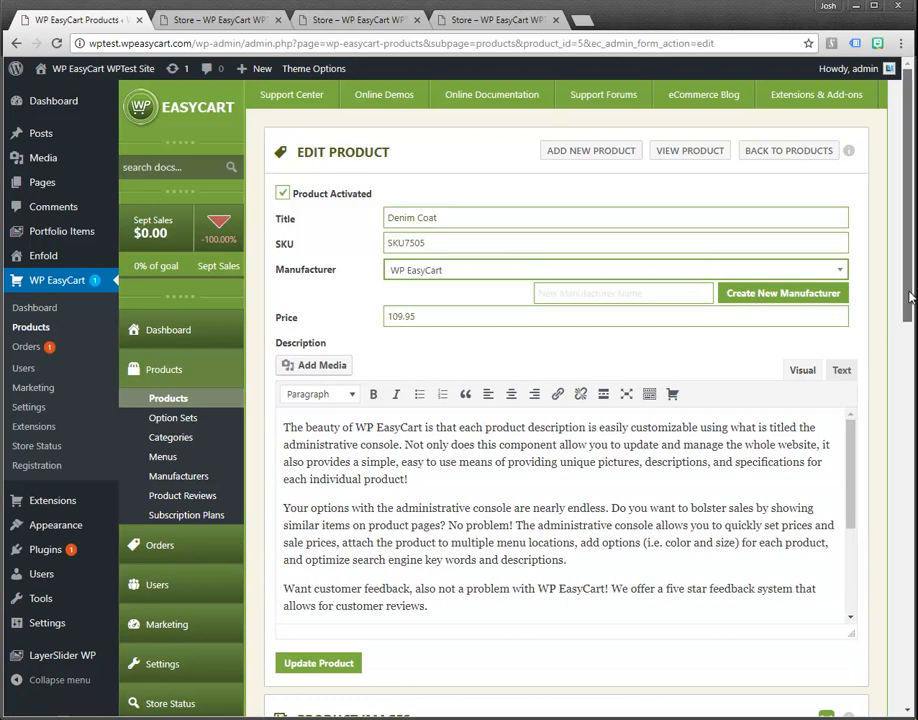
scroll(down, 3)
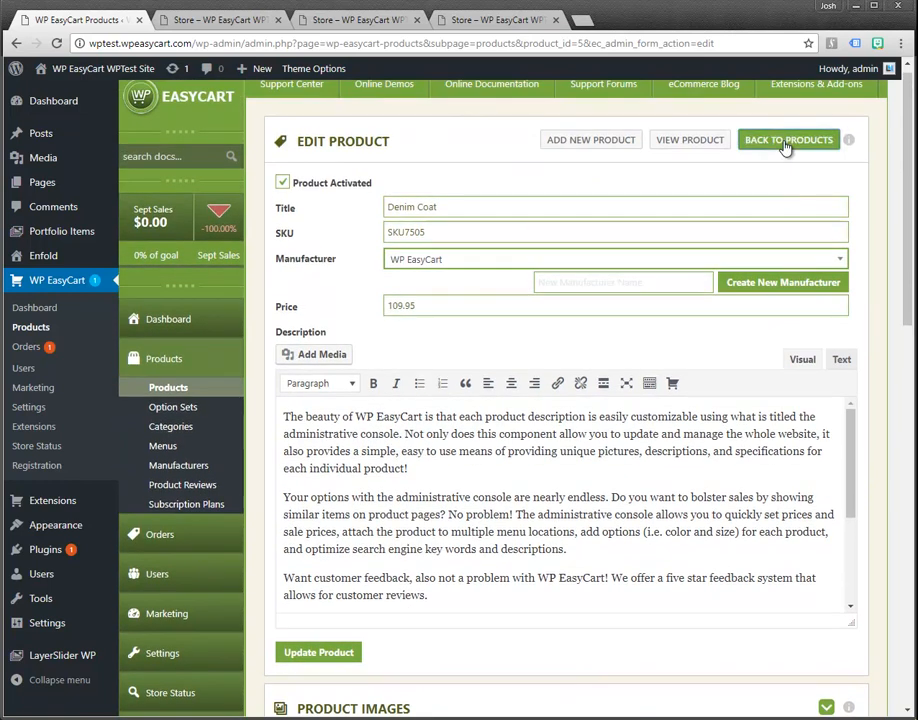
click(788, 140)
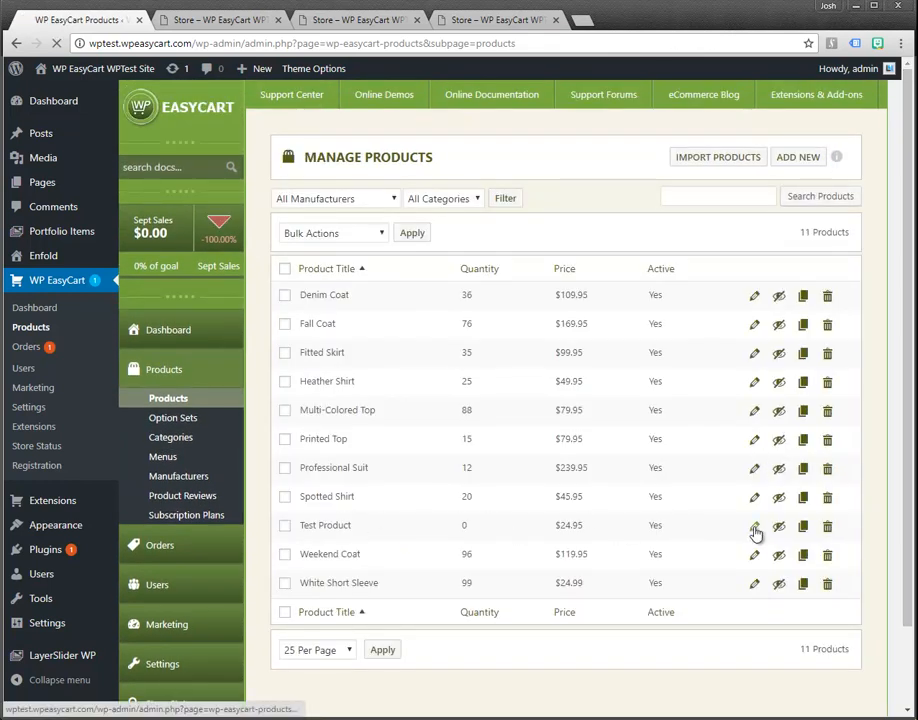
Step: Assign the Watch Style advanced option set to Test Product and update its options
click(752, 524)
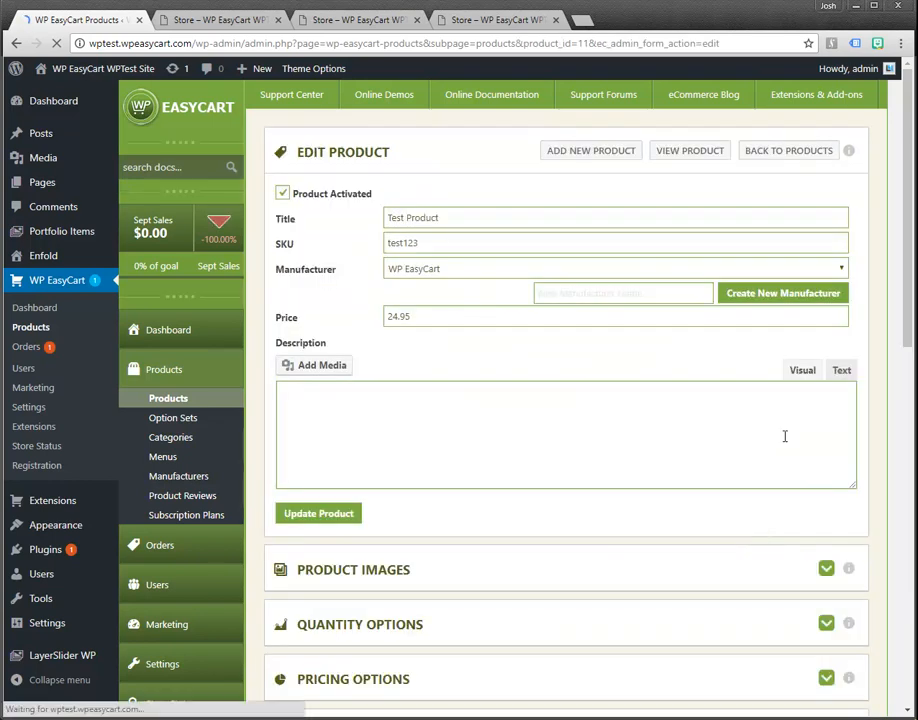
scroll(down, 3)
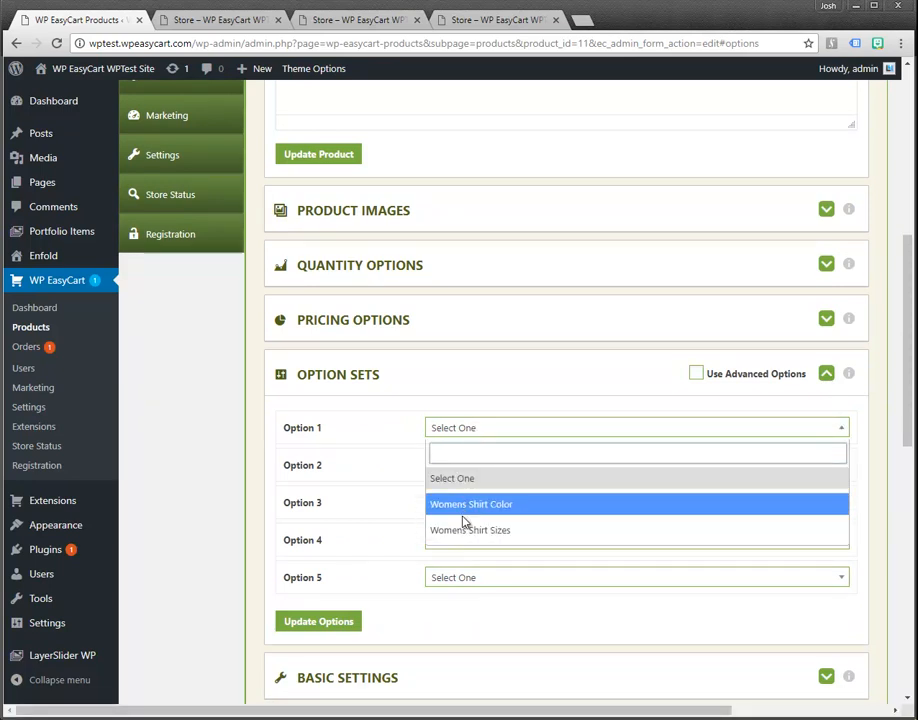
mouse_move(612, 428)
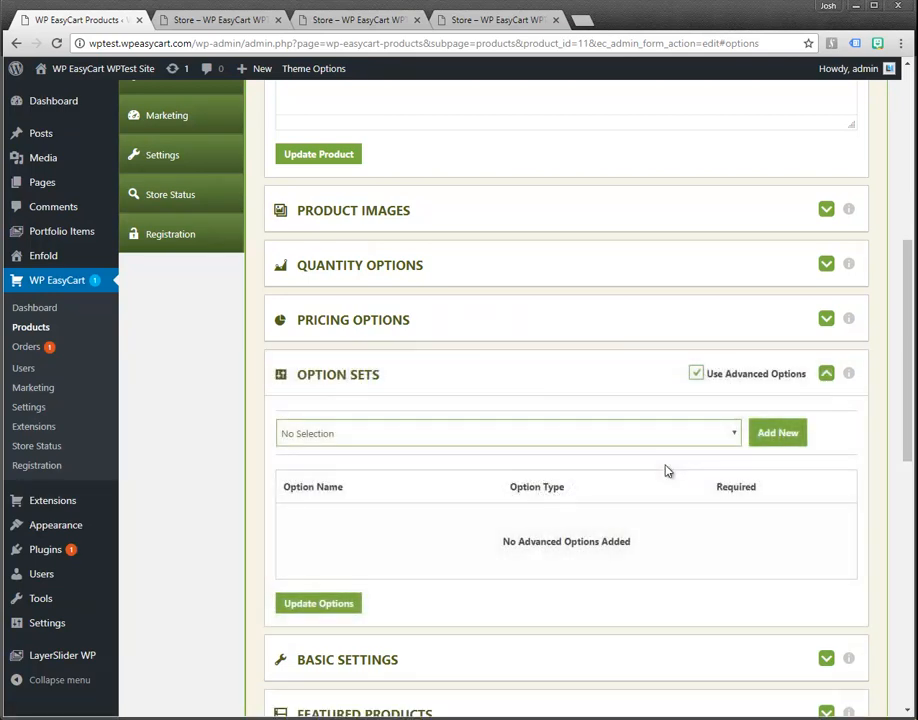
click(508, 432)
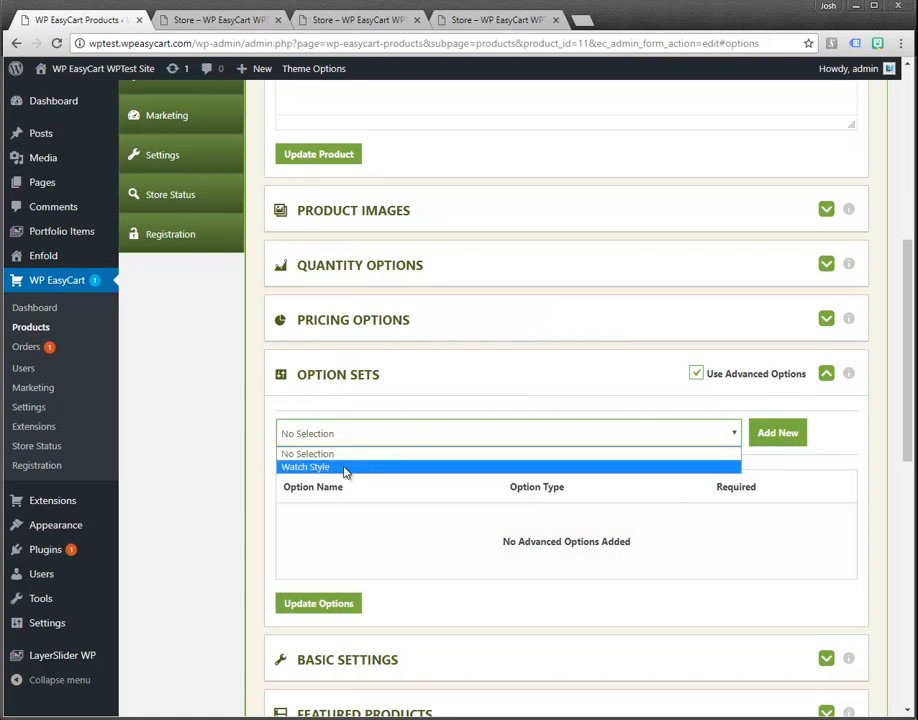
click(304, 468)
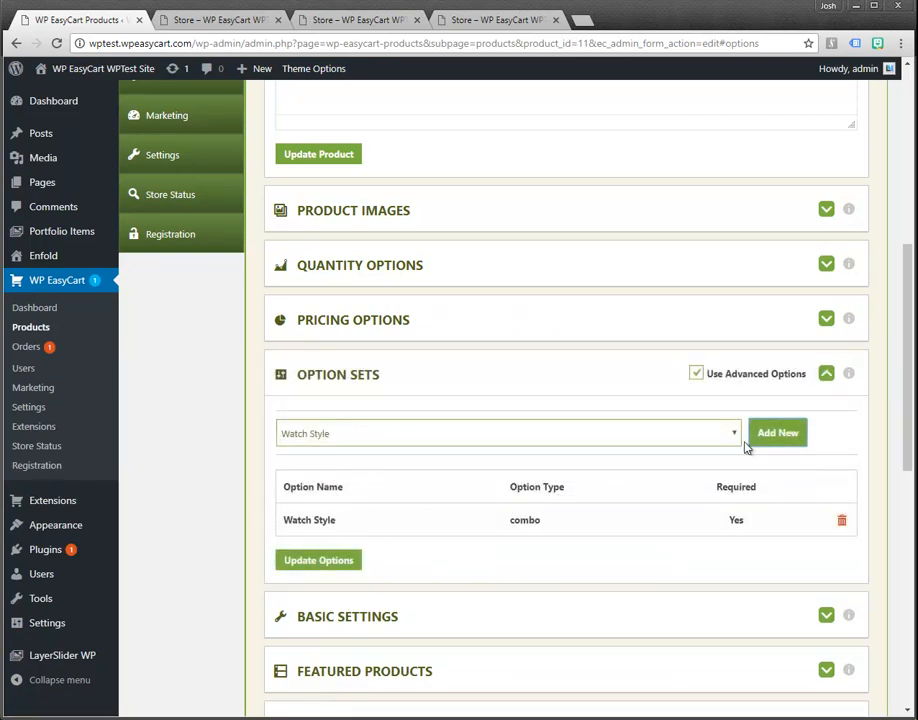
mouse_move(672, 450)
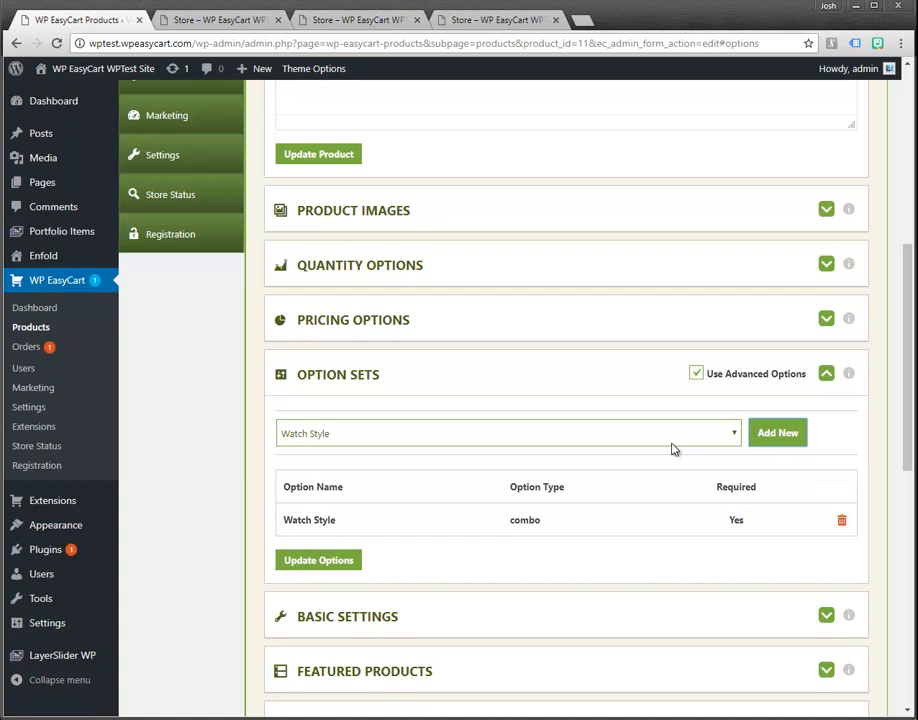
mouse_move(682, 464)
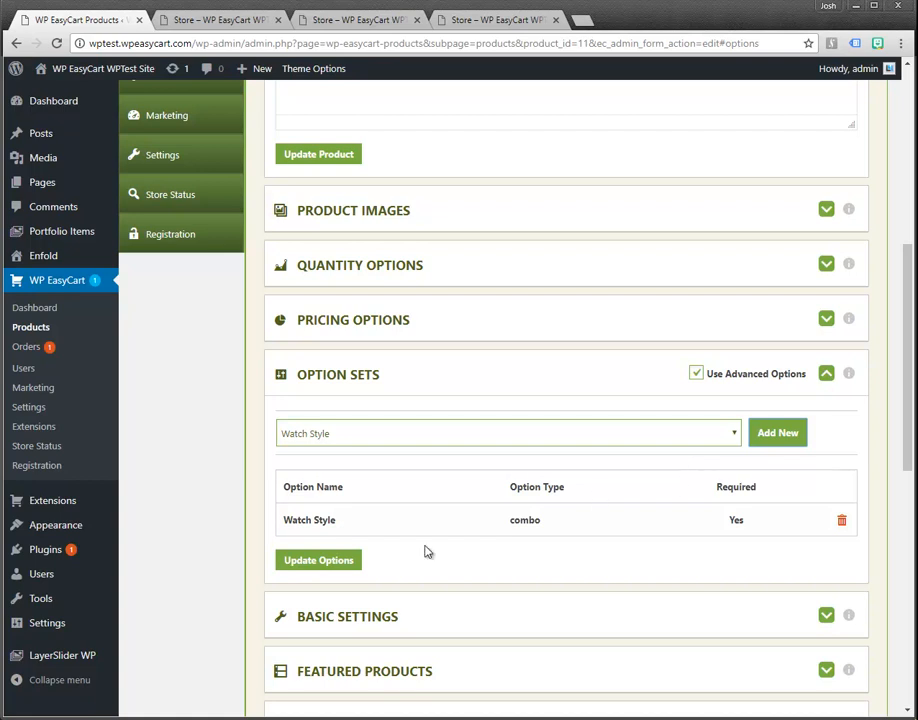
click(318, 560)
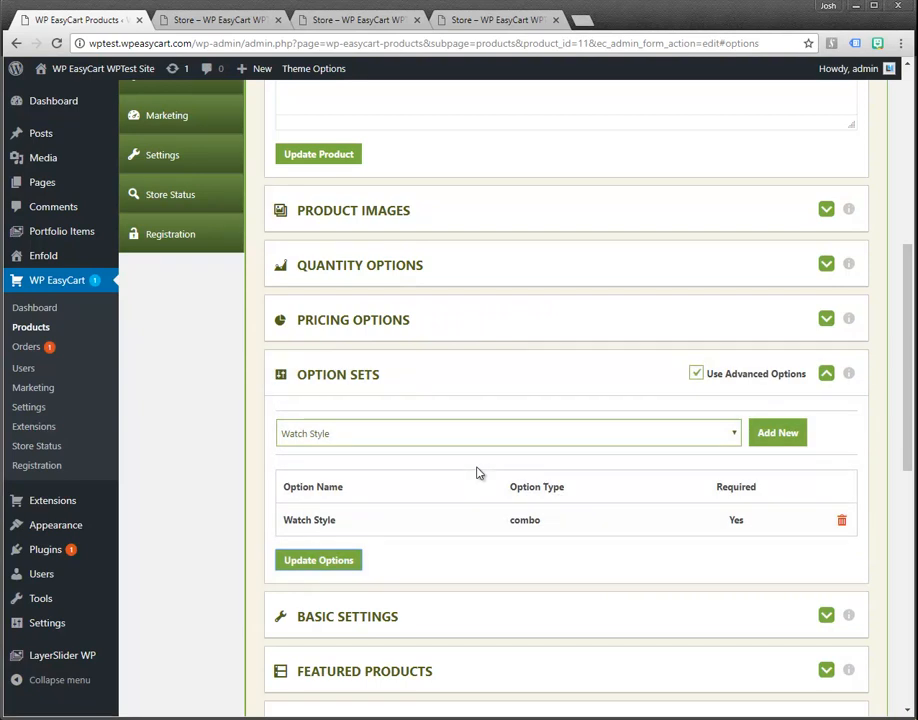
click(218, 20)
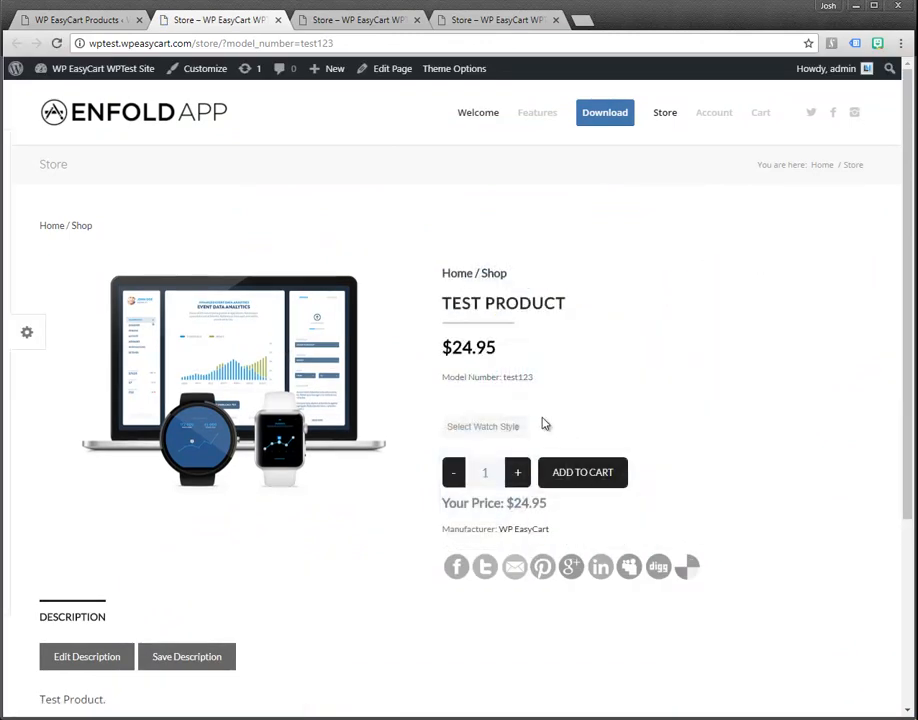
Step: Select Square Watch Style for Test Product on the store and add it to the cart
click(484, 426)
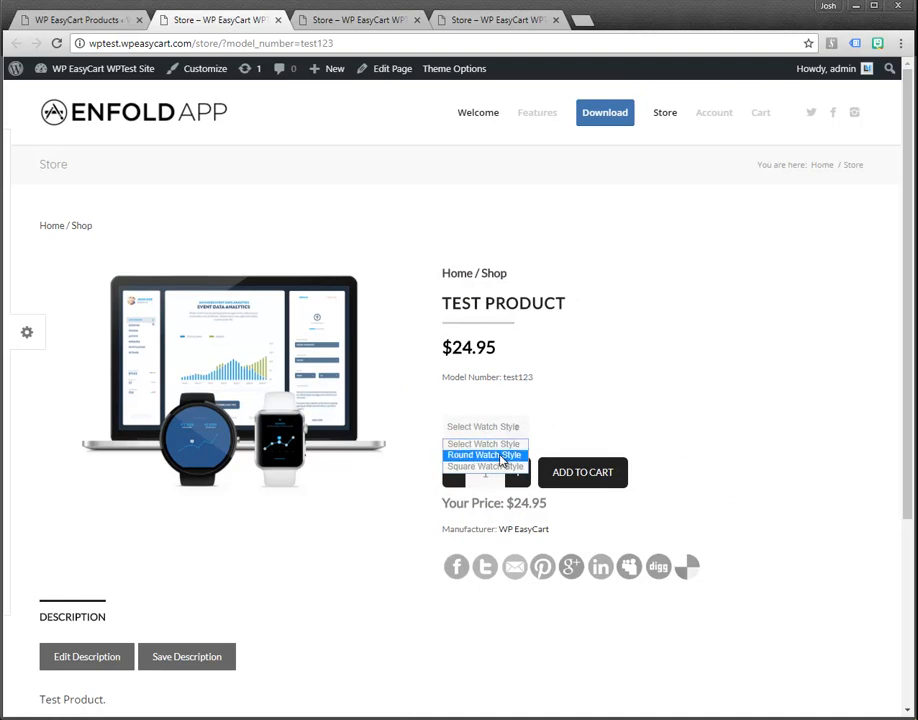
click(484, 456)
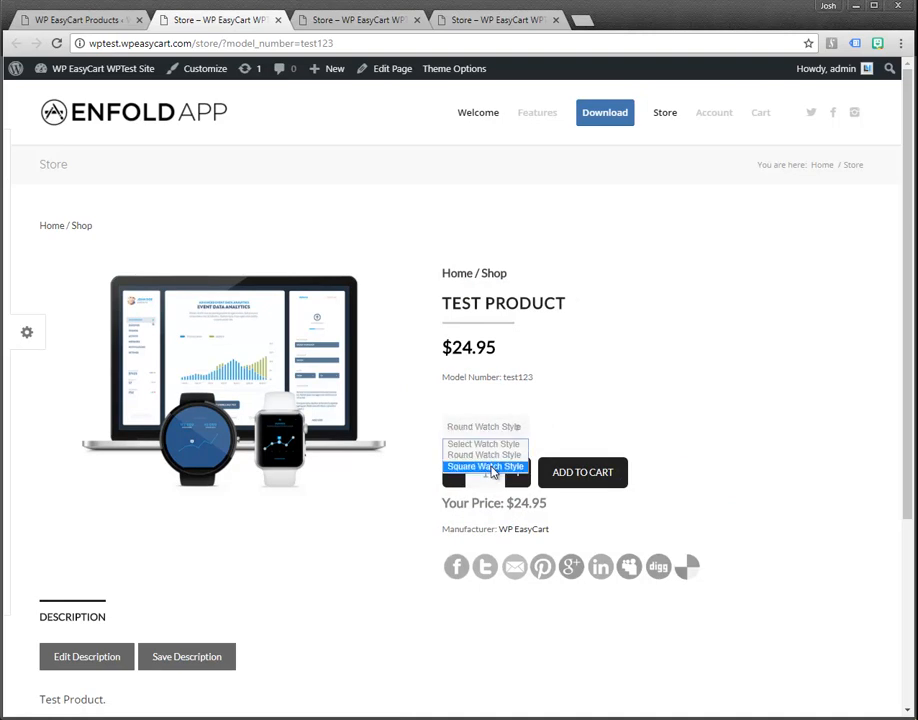
click(486, 468)
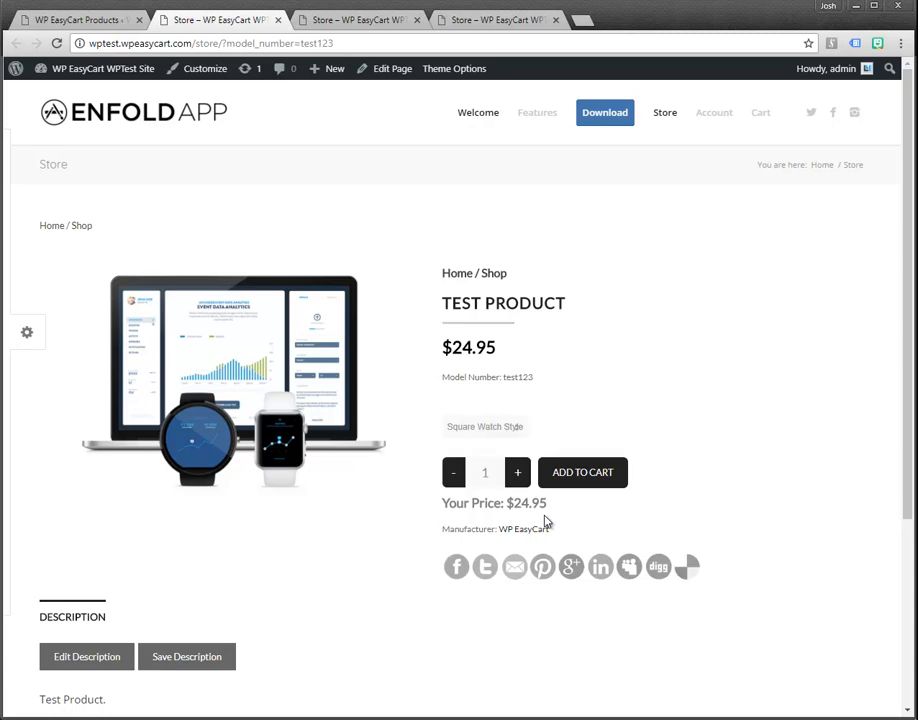
mouse_move(560, 476)
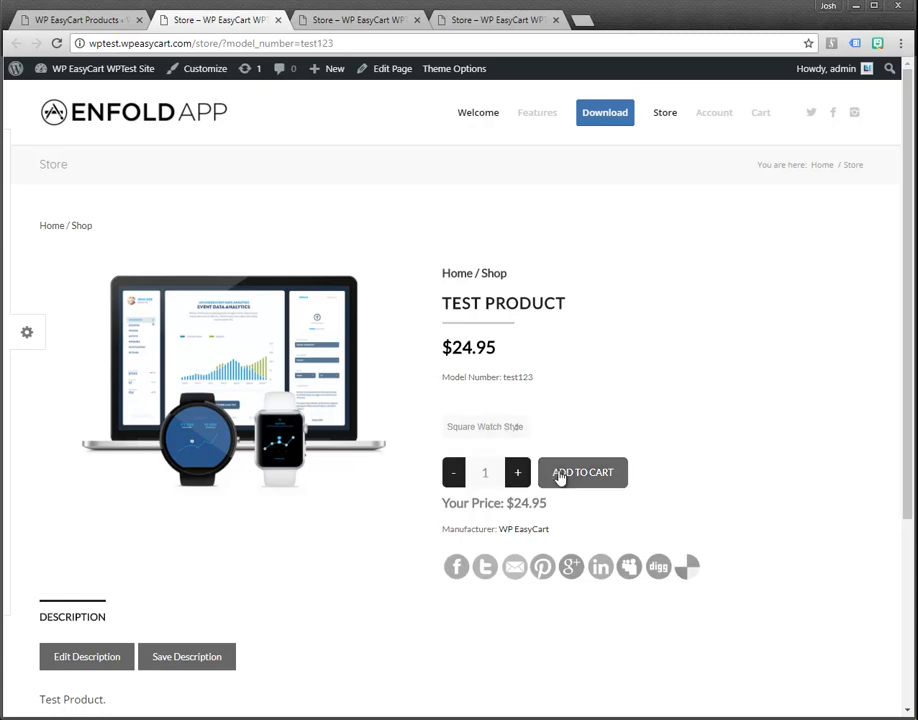
click(582, 472)
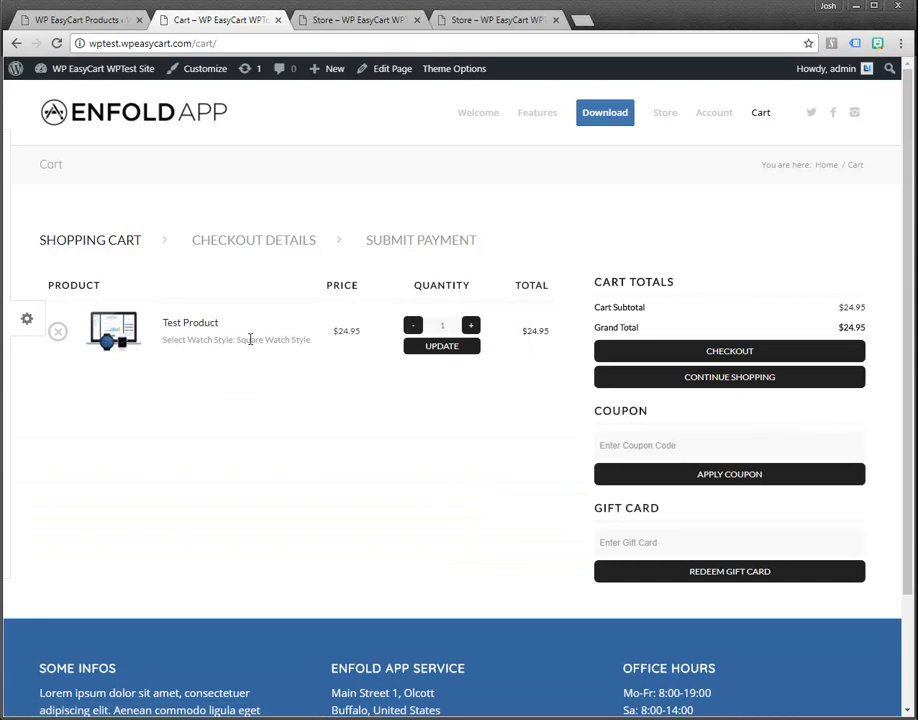
double_click(272, 340)
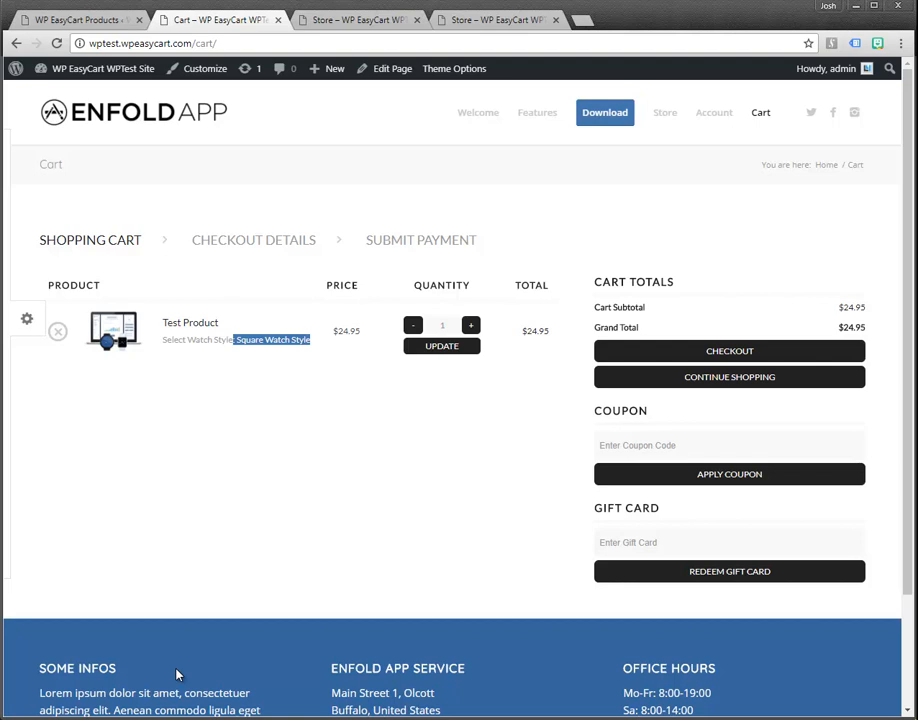
mouse_move(350, 232)
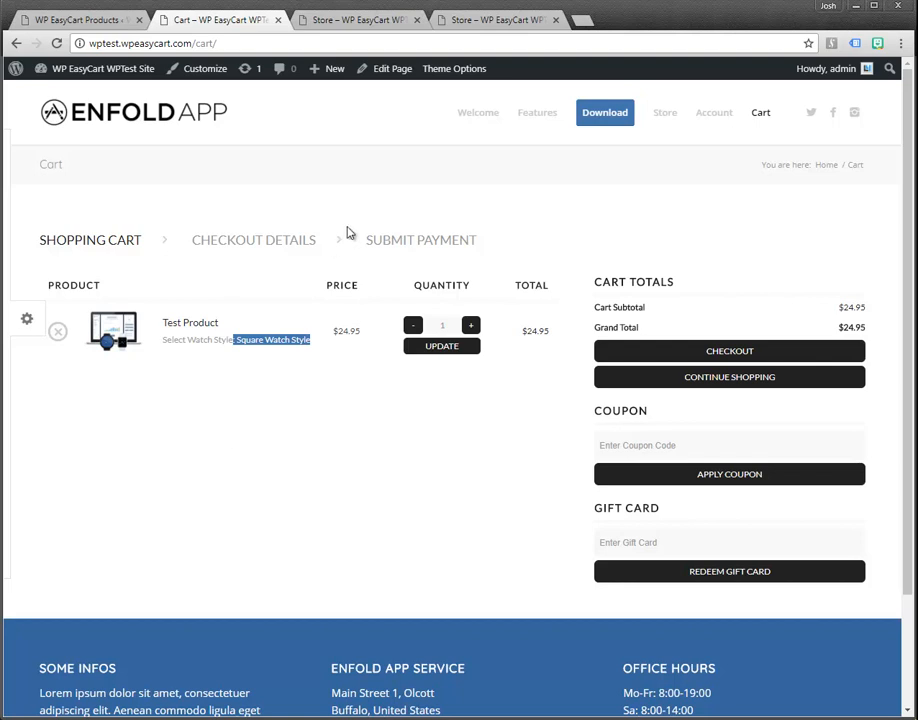
Step: Navigate to Products > Option Sets and open the Watch Style items (Round and Square)
click(76, 20)
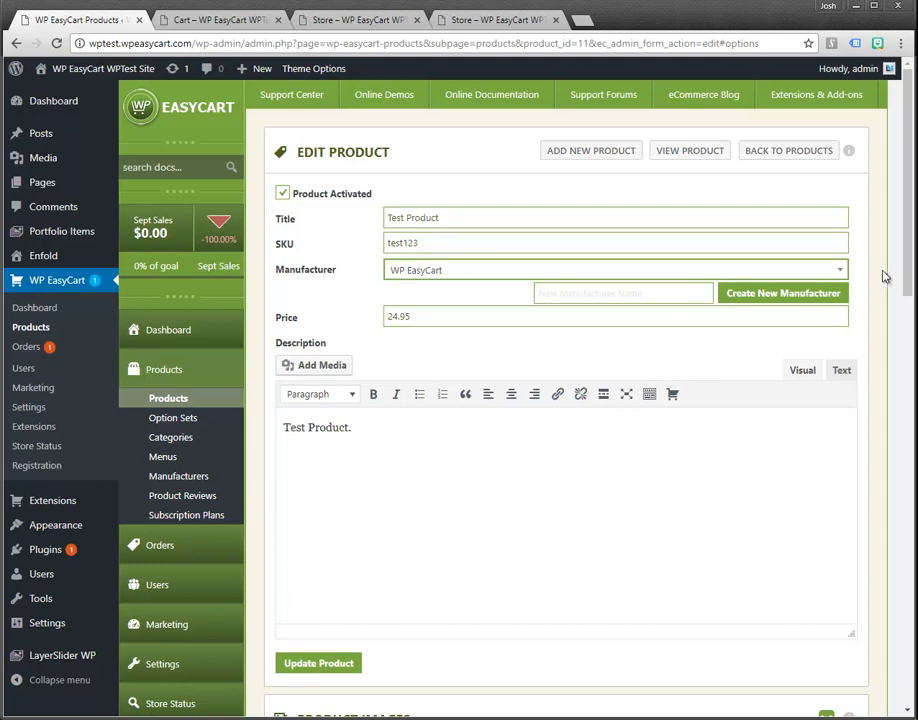
scroll(down, 3)
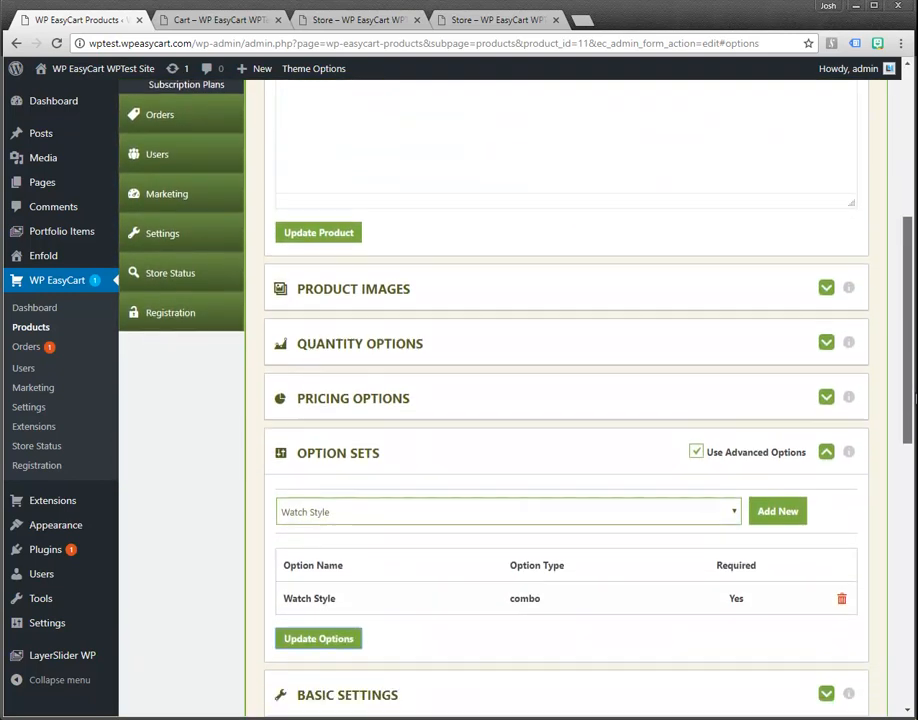
scroll(down, 3)
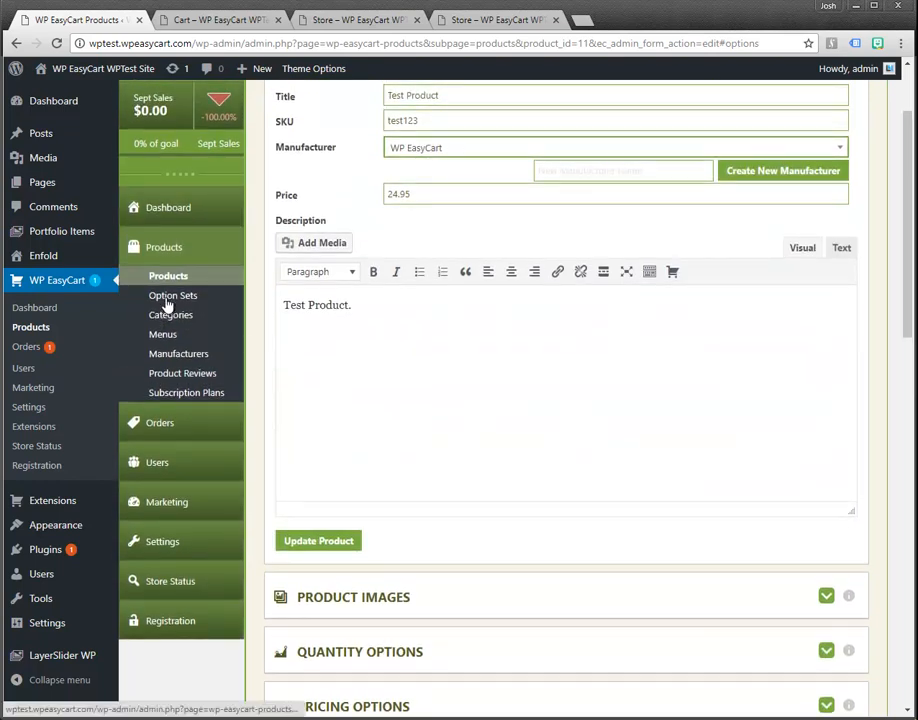
click(172, 296)
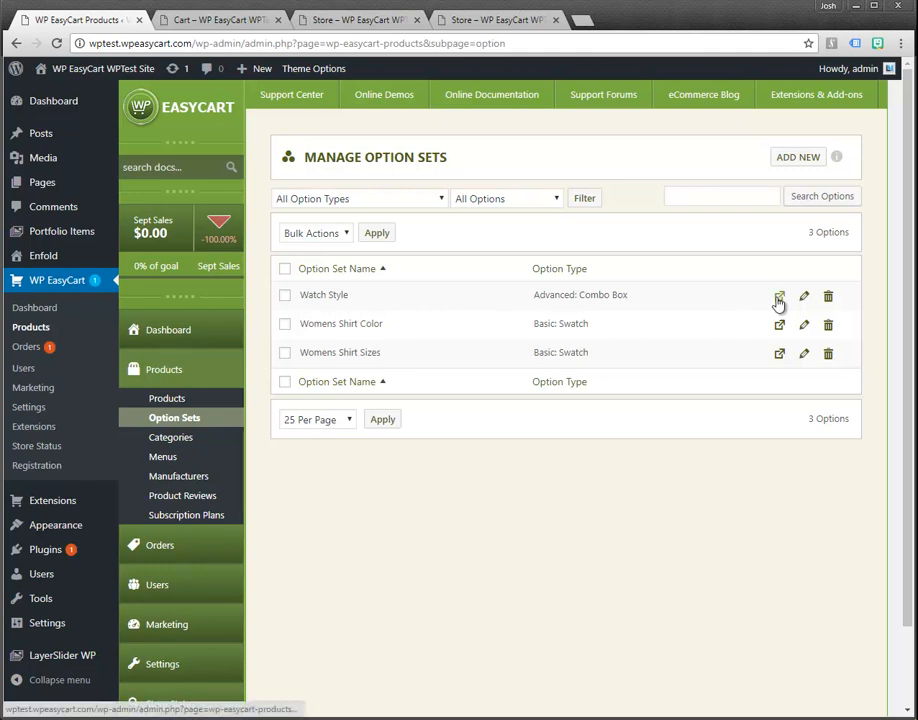
click(780, 296)
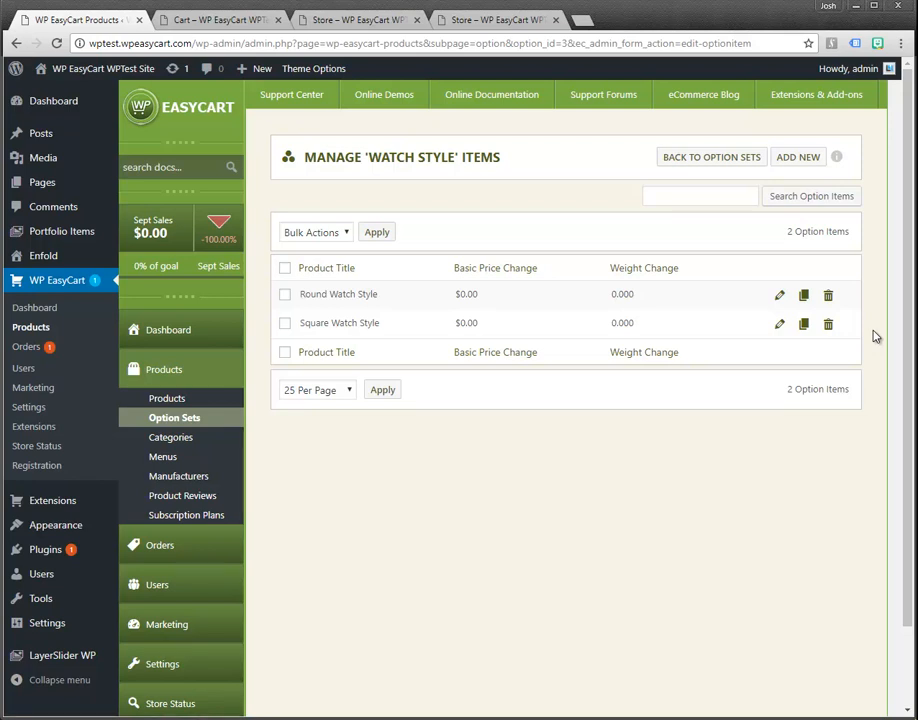
mouse_move(748, 284)
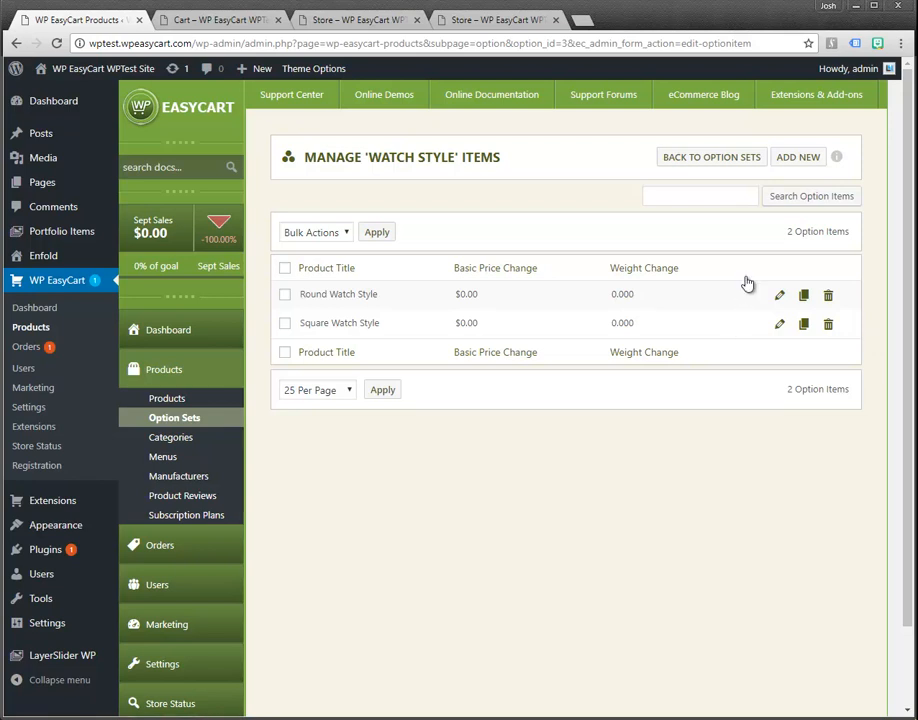
mouse_move(494, 324)
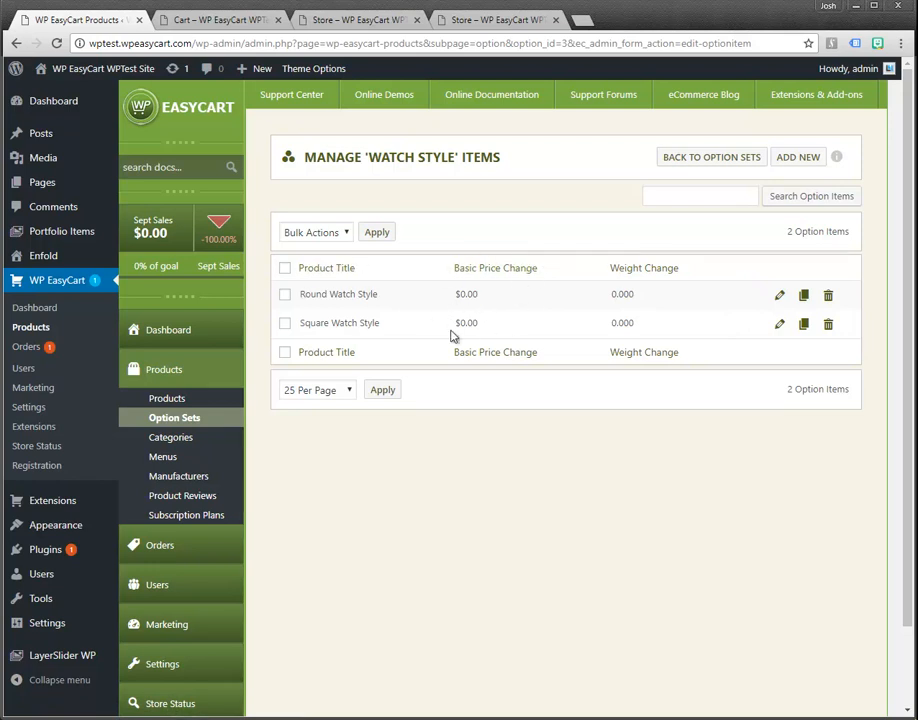
mouse_move(710, 344)
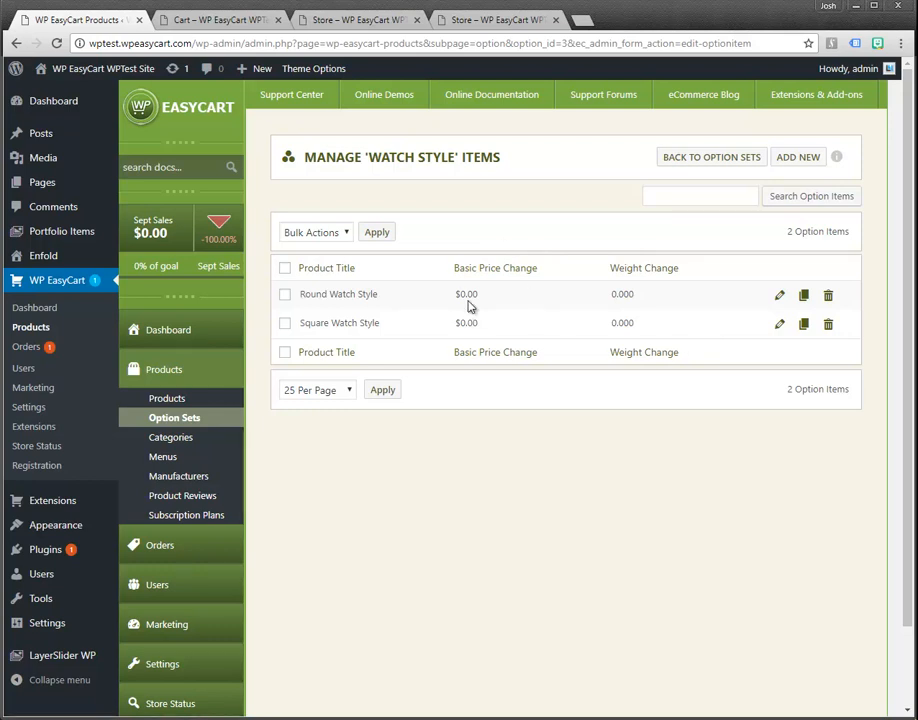
mouse_move(780, 324)
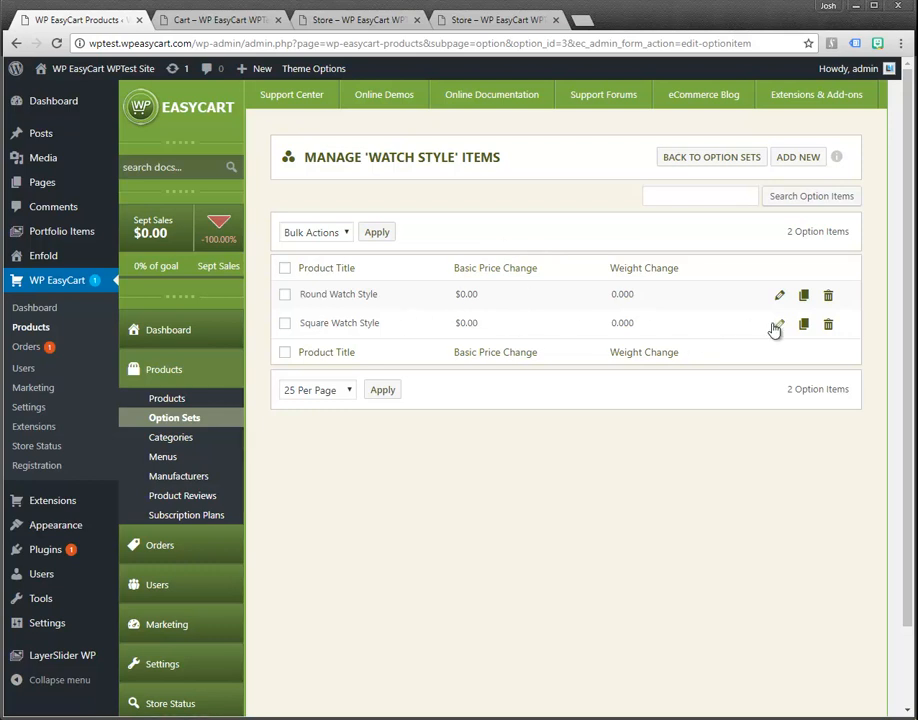
Step: Give Square Watch Style a Basic Price Adjustment of 10 and save it
click(778, 324)
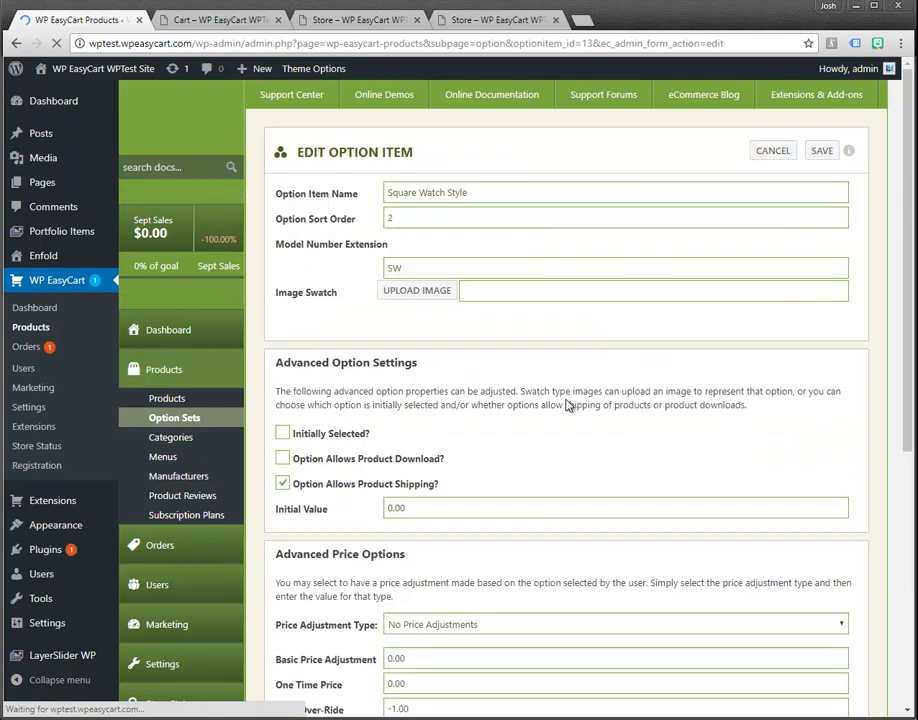
scroll(down, 3)
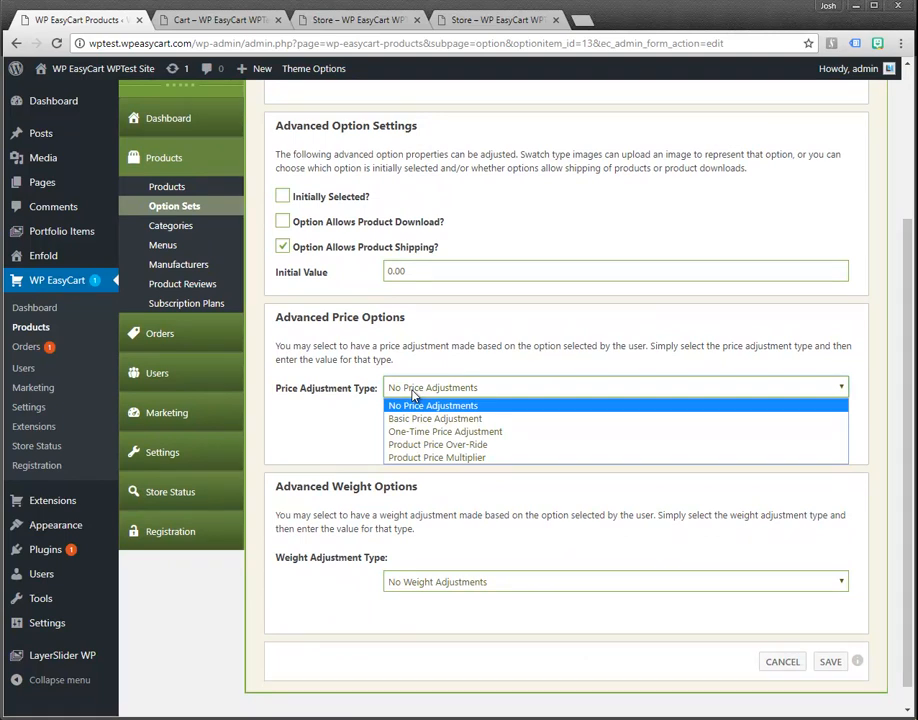
click(434, 418)
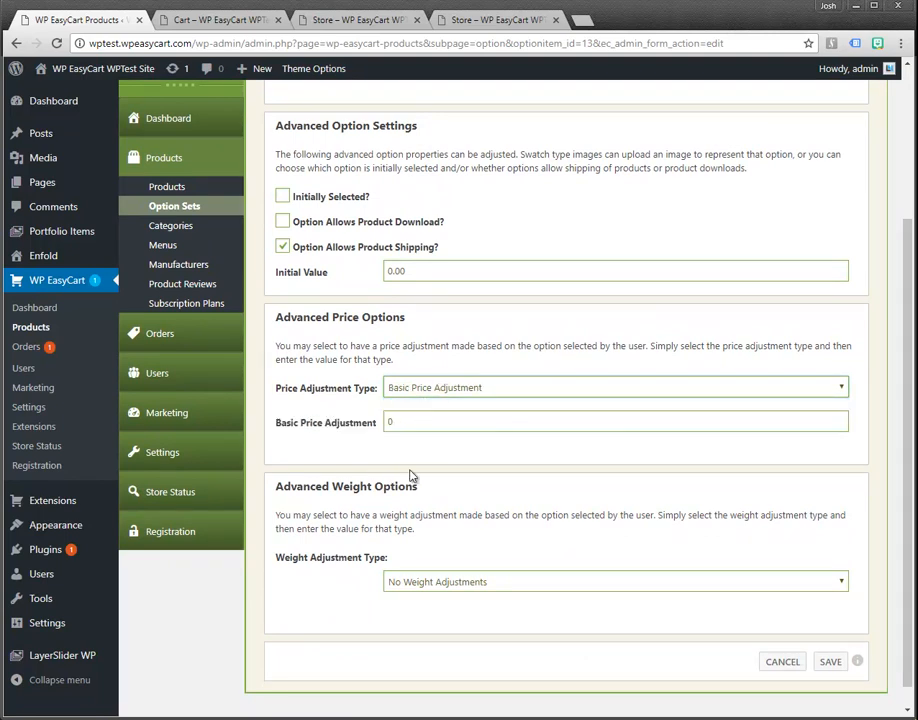
click(610, 420)
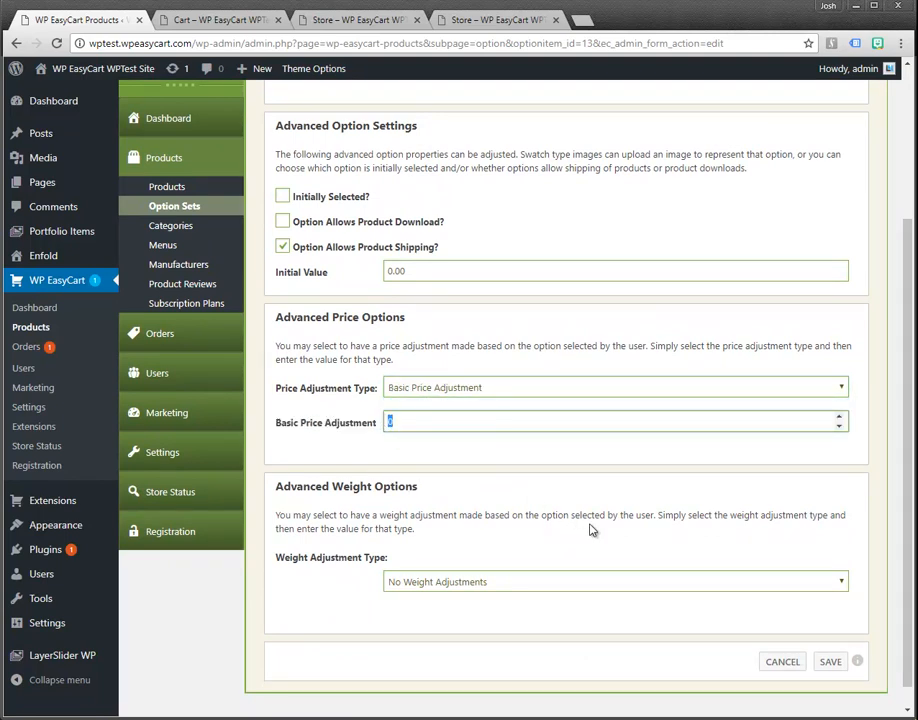
click(614, 388)
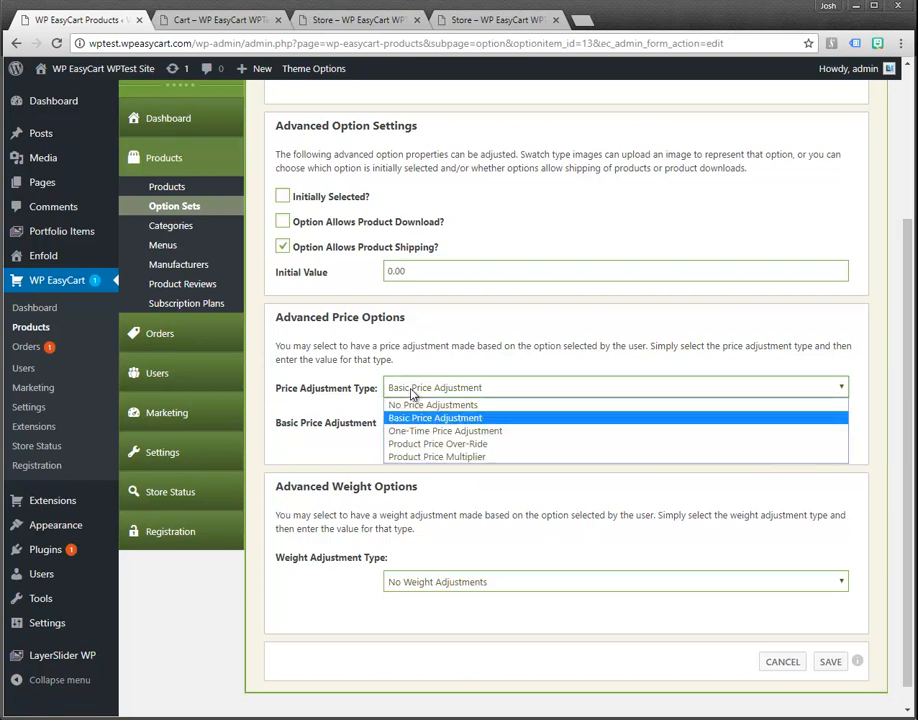
click(436, 418)
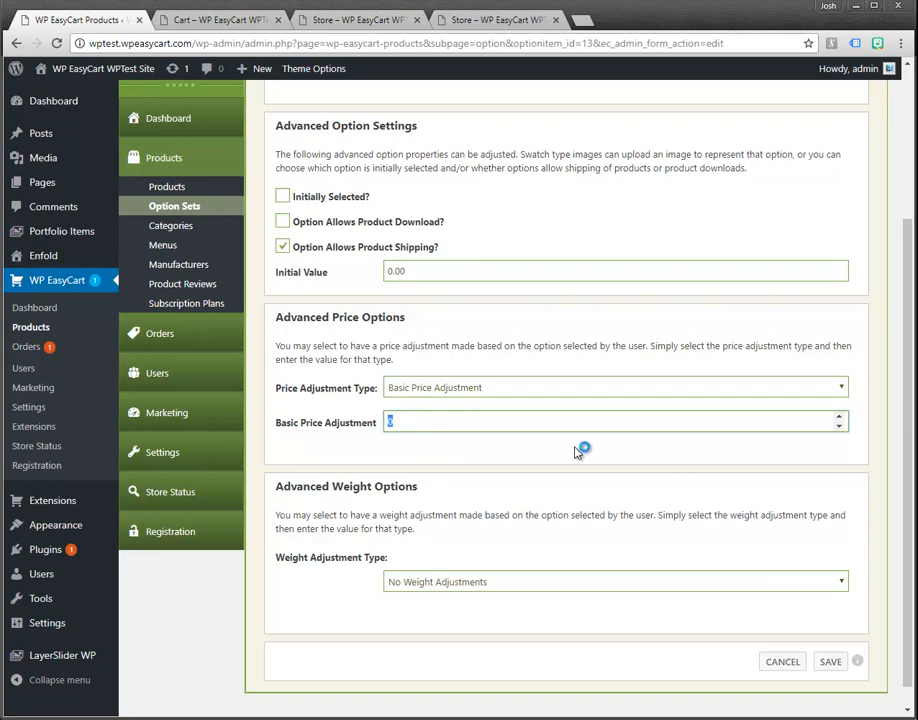
text(10.00)
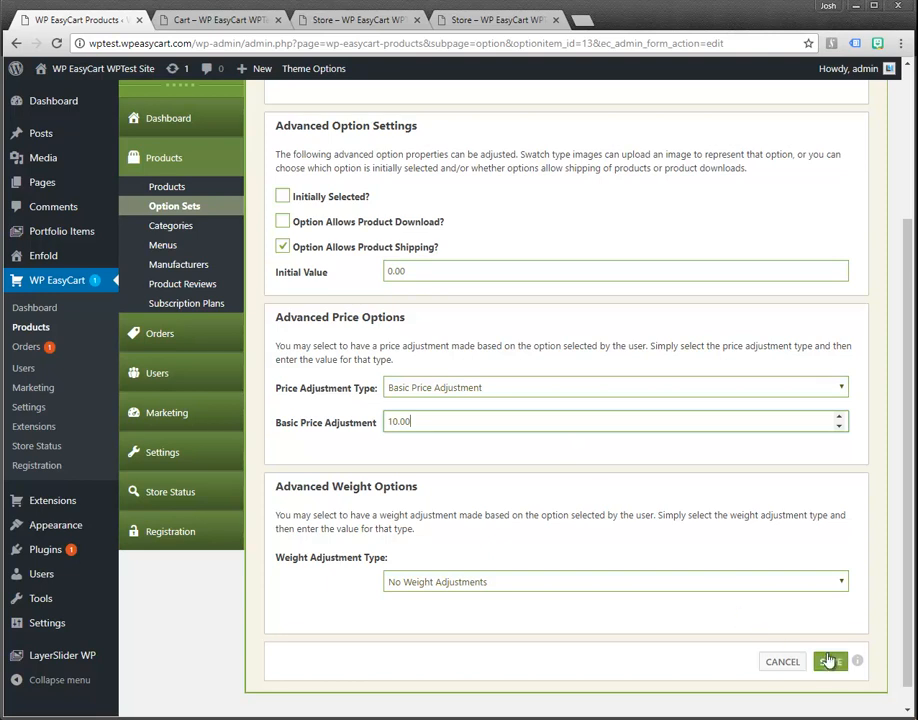
click(830, 660)
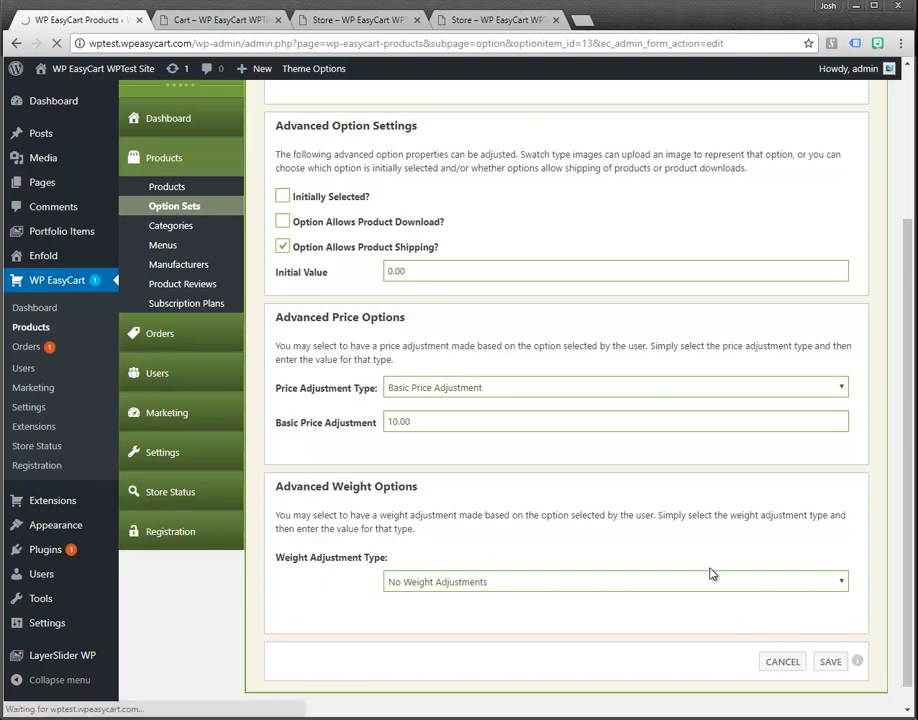
click(830, 660)
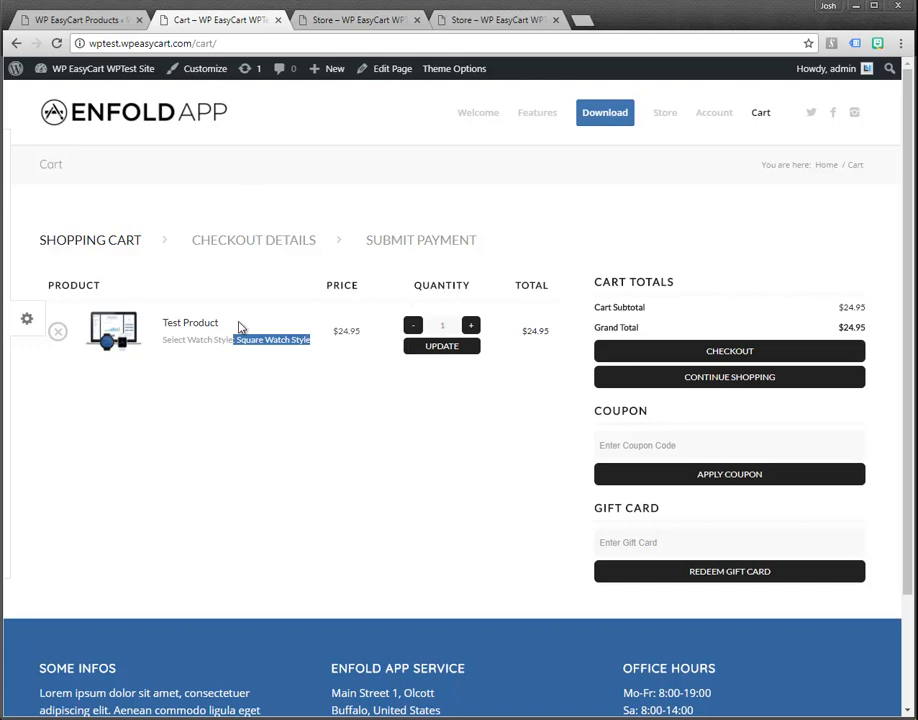
Step: Verify on the store that Square Watch Style (+$10.00) raises Test Product to $34.95
click(190, 322)
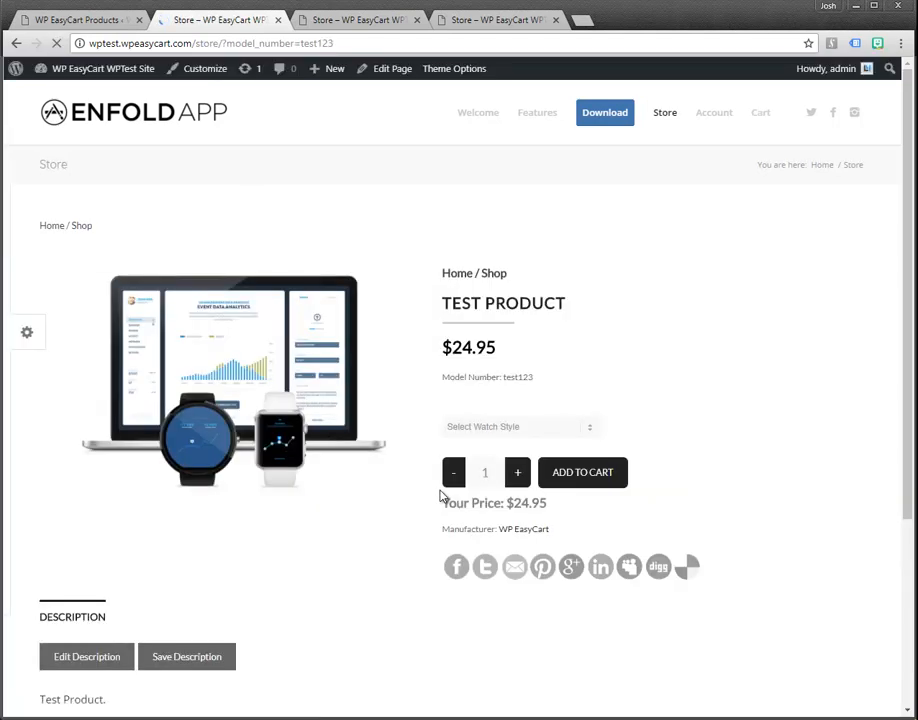
click(518, 426)
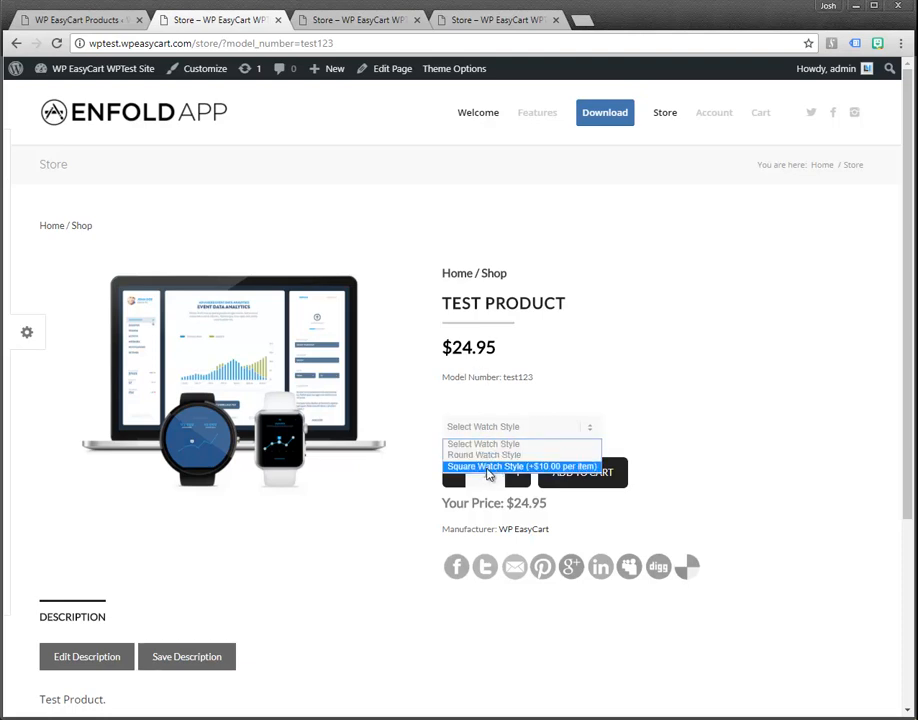
click(524, 466)
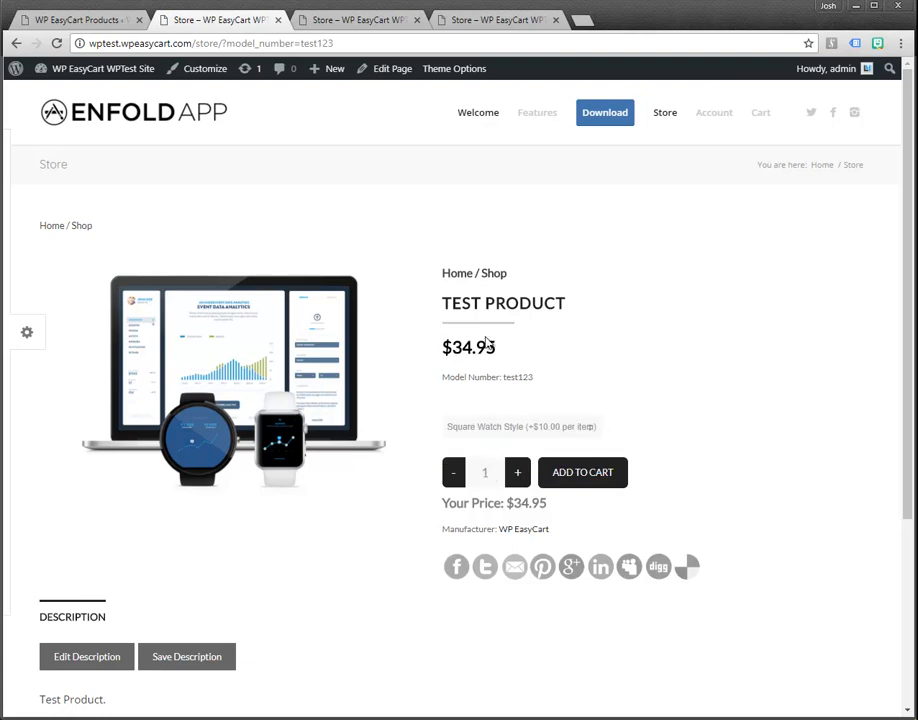
mouse_move(680, 488)
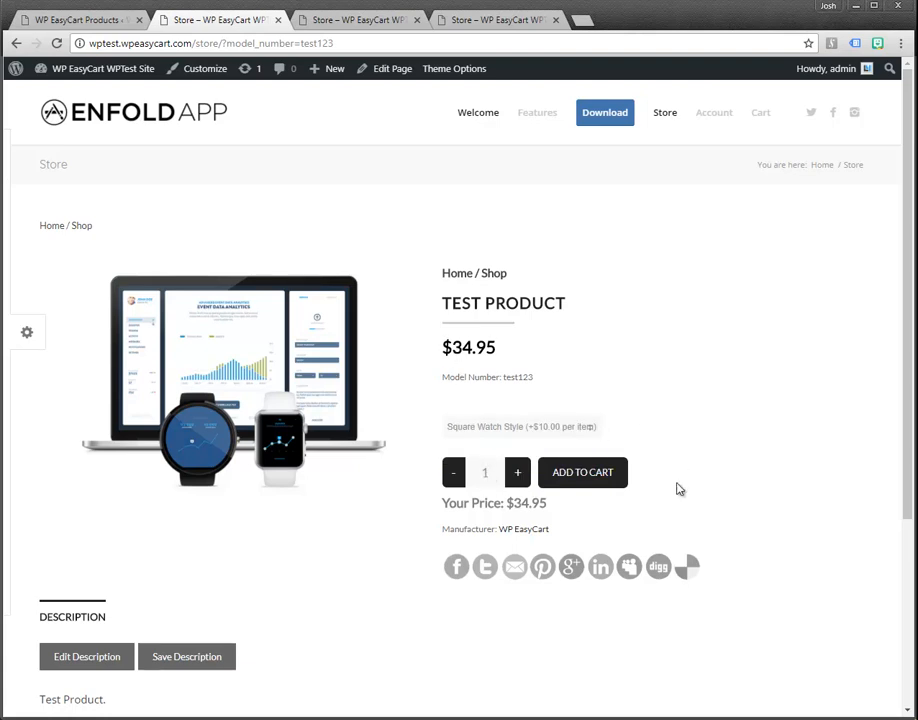
click(520, 426)
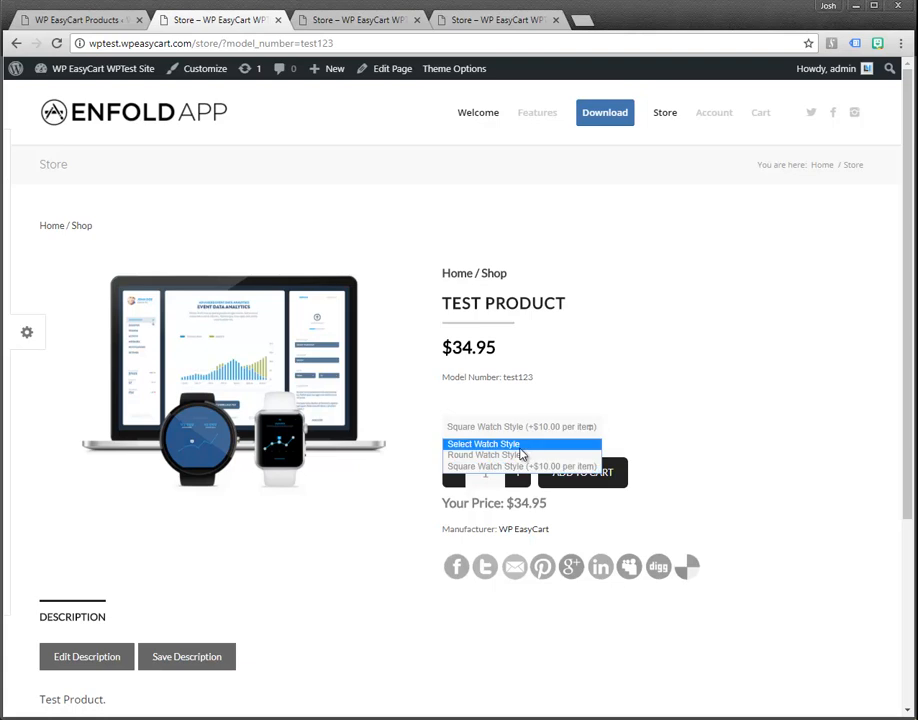
click(480, 456)
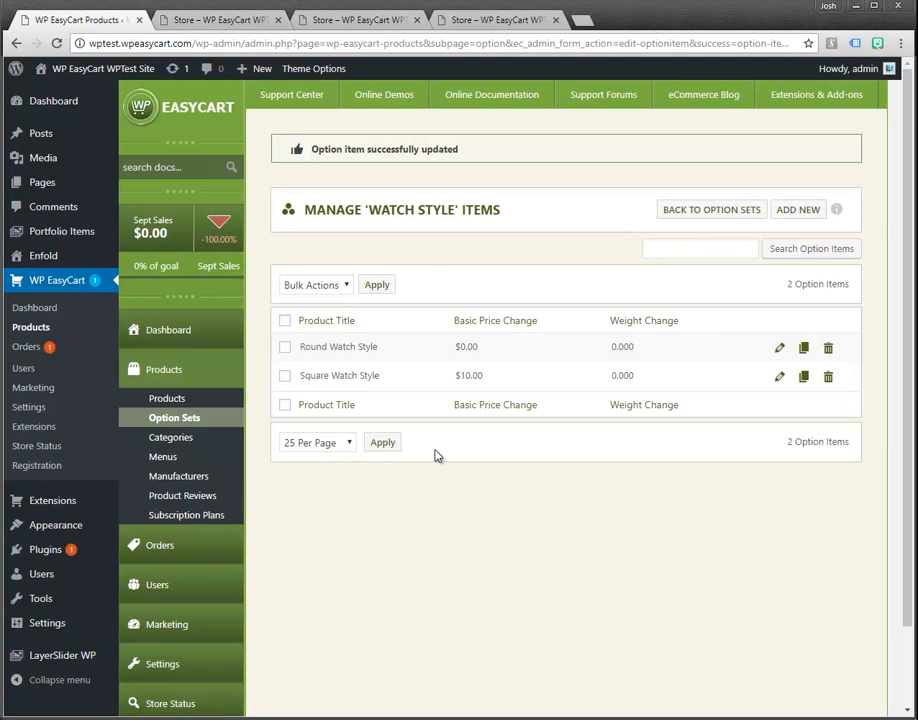
mouse_move(438, 460)
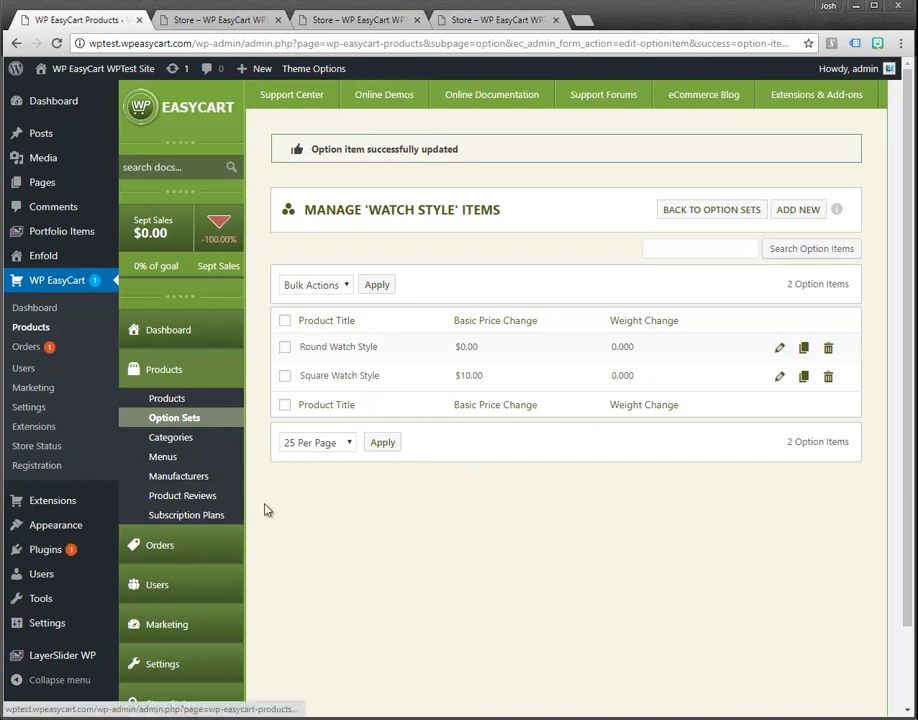
mouse_move(676, 280)
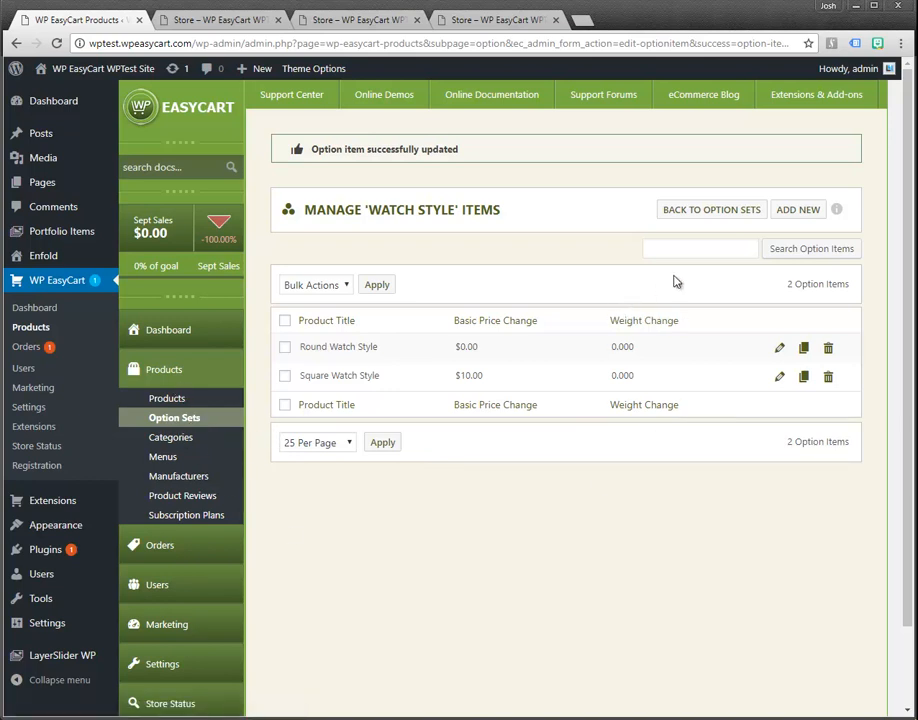
mouse_move(752, 240)
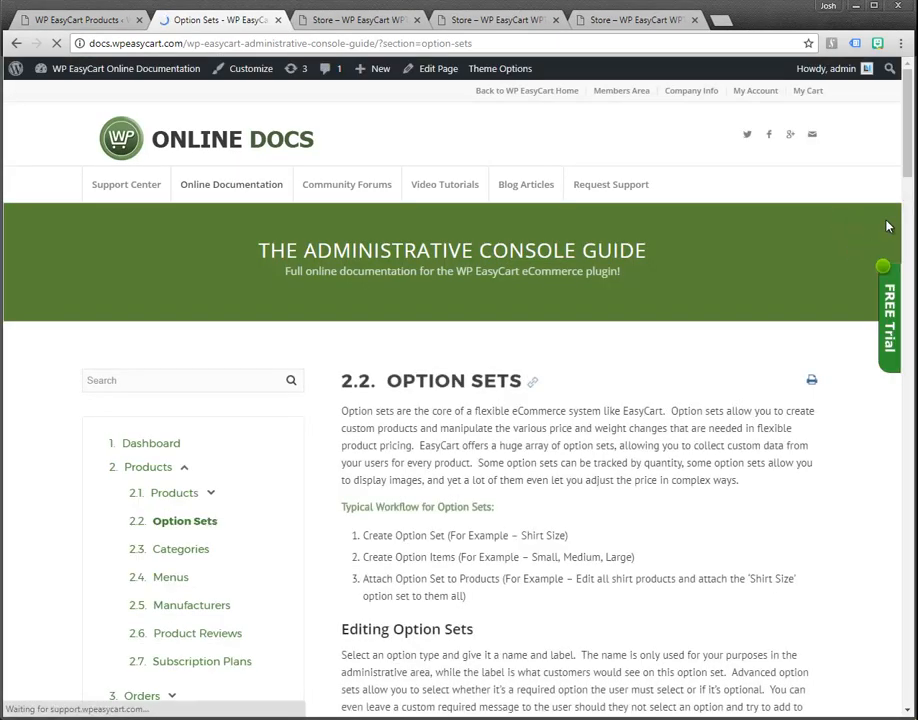
scroll(down, 3)
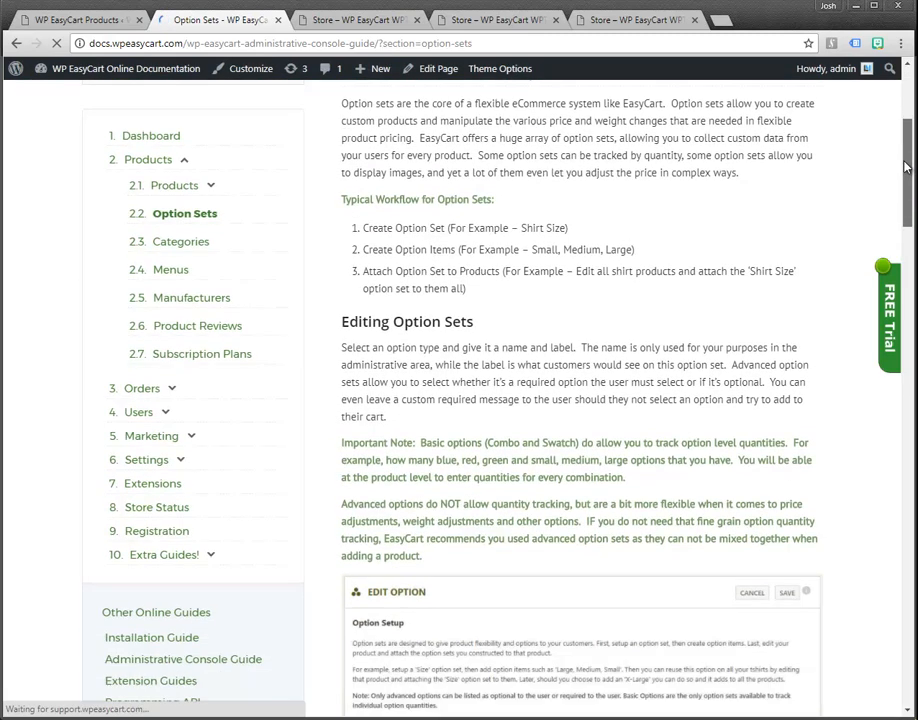
scroll(down, 3)
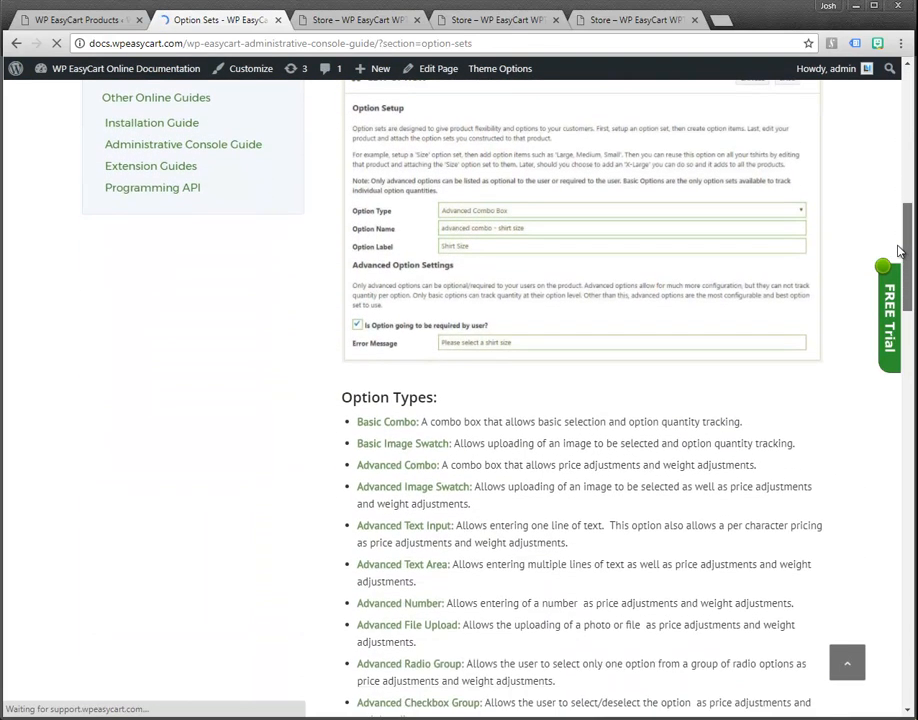
scroll(down, 3)
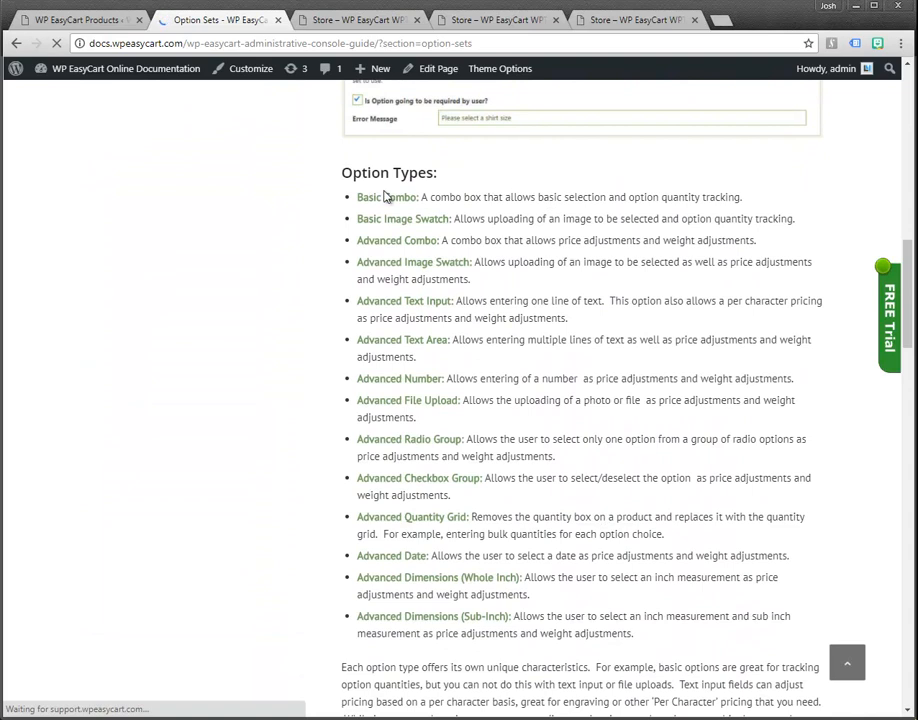
mouse_move(768, 596)
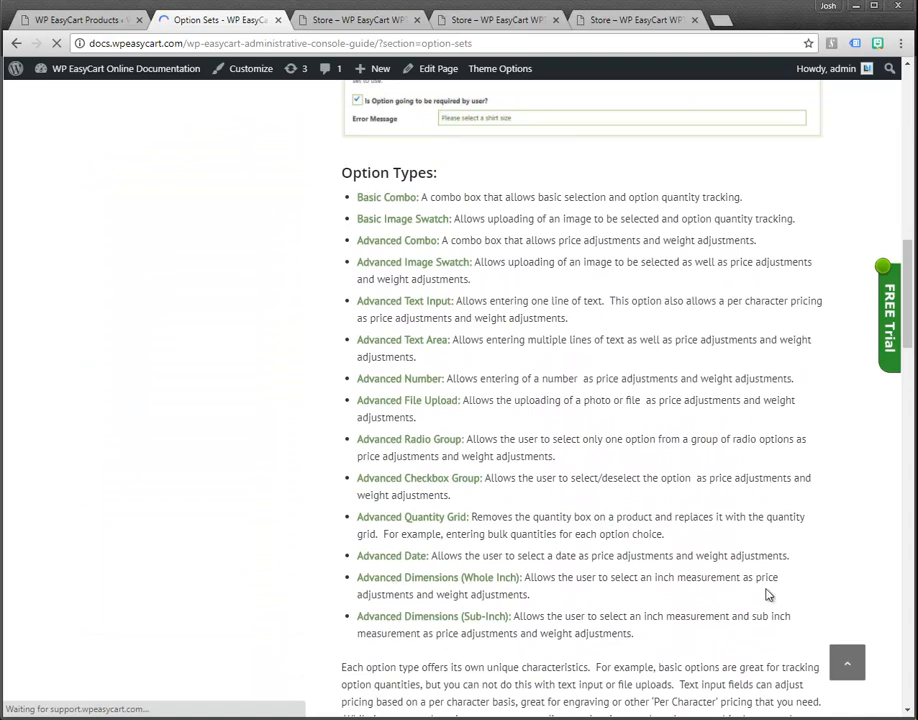
scroll(down, 3)
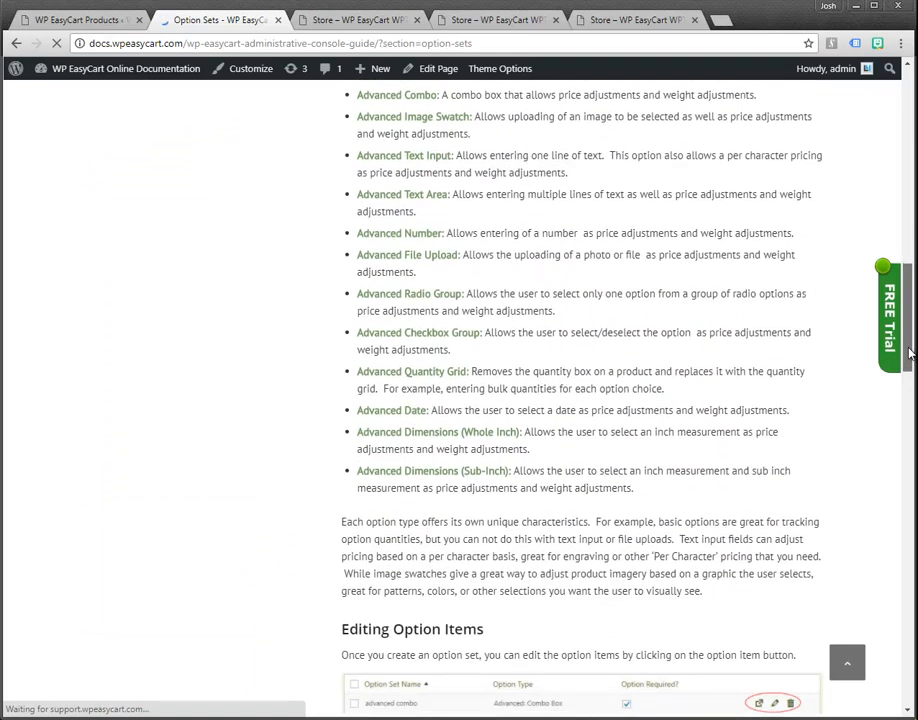
scroll(down, 3)
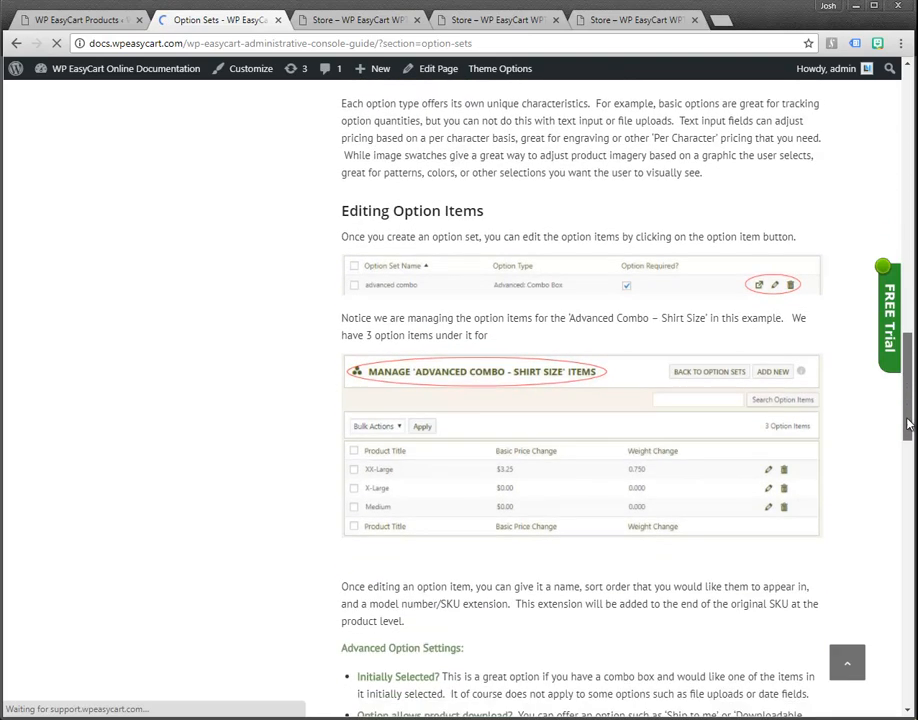
scroll(down, 3)
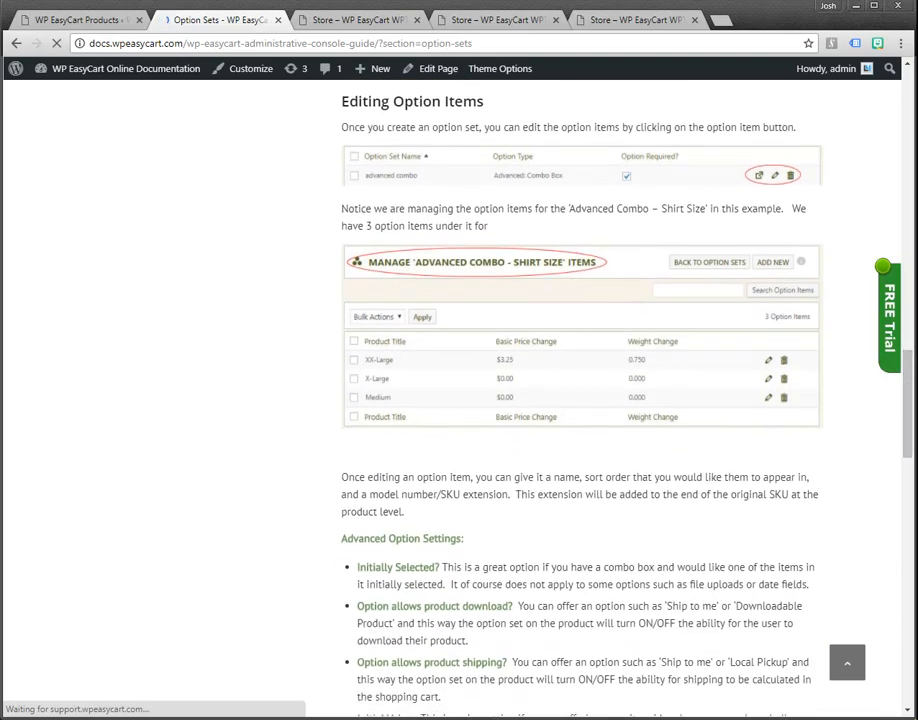
scroll(down, 3)
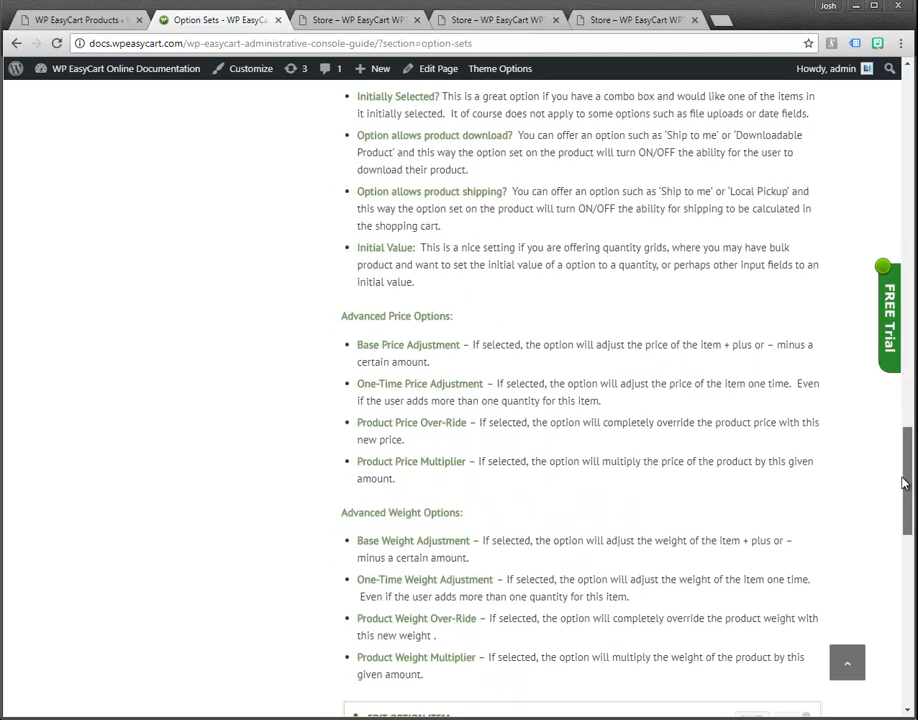
scroll(down, 3)
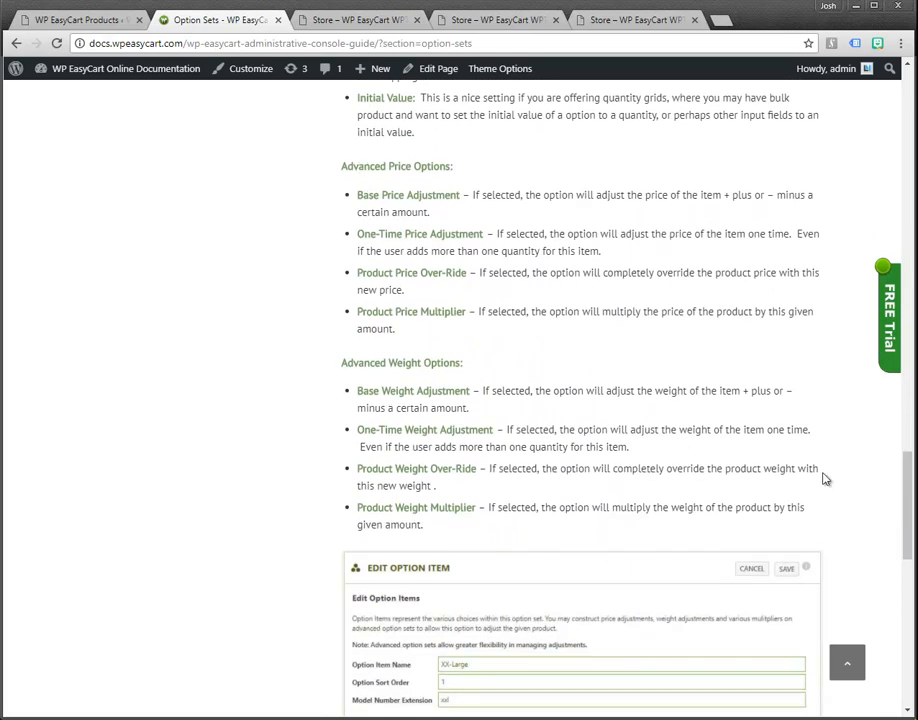
scroll(down, 3)
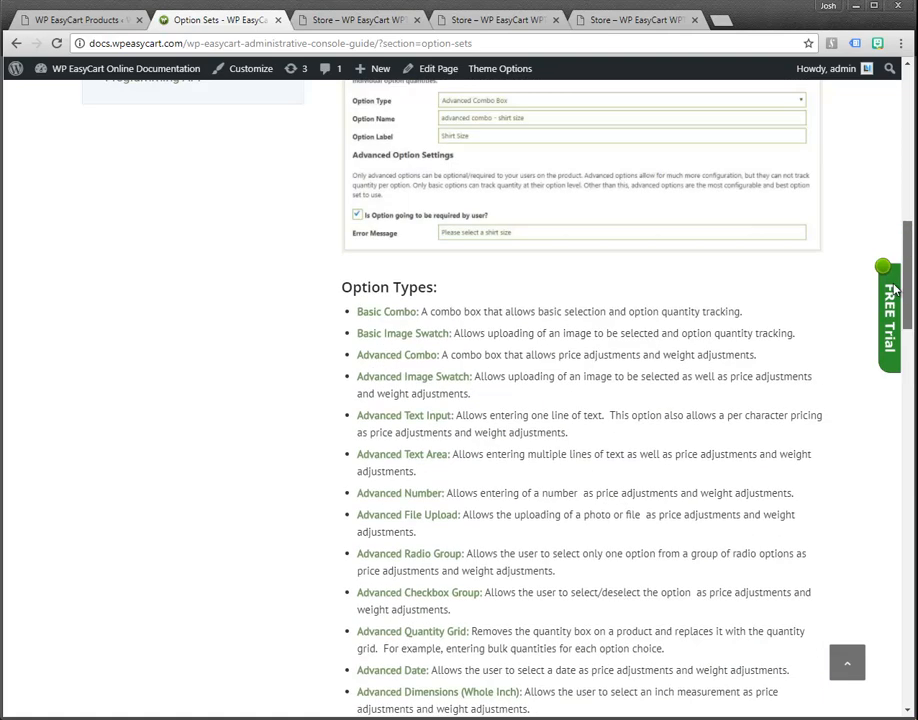
scroll(up, 3)
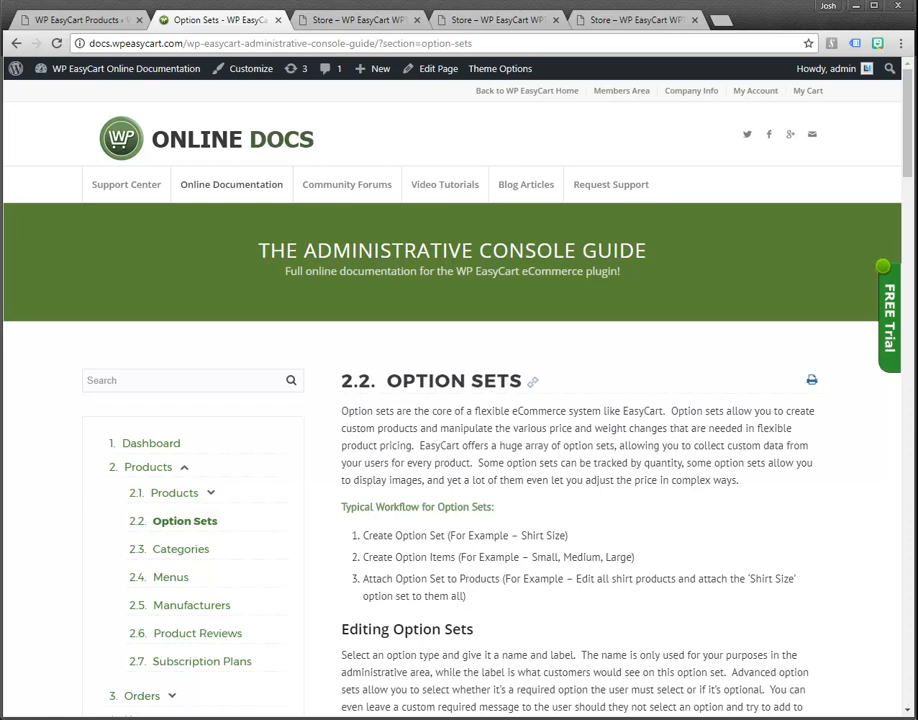
mouse_move(872, 120)
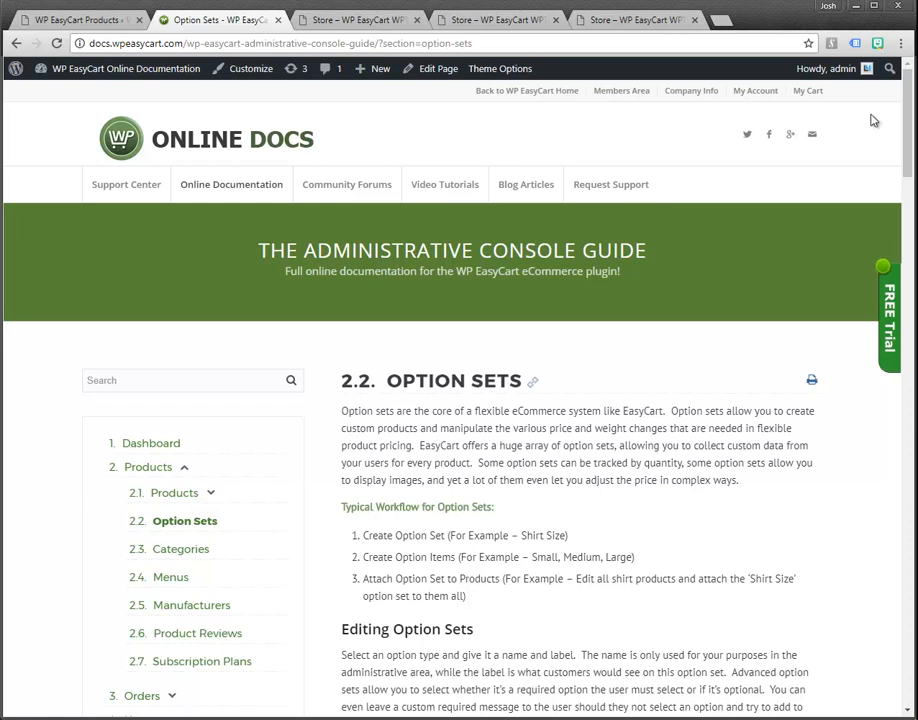